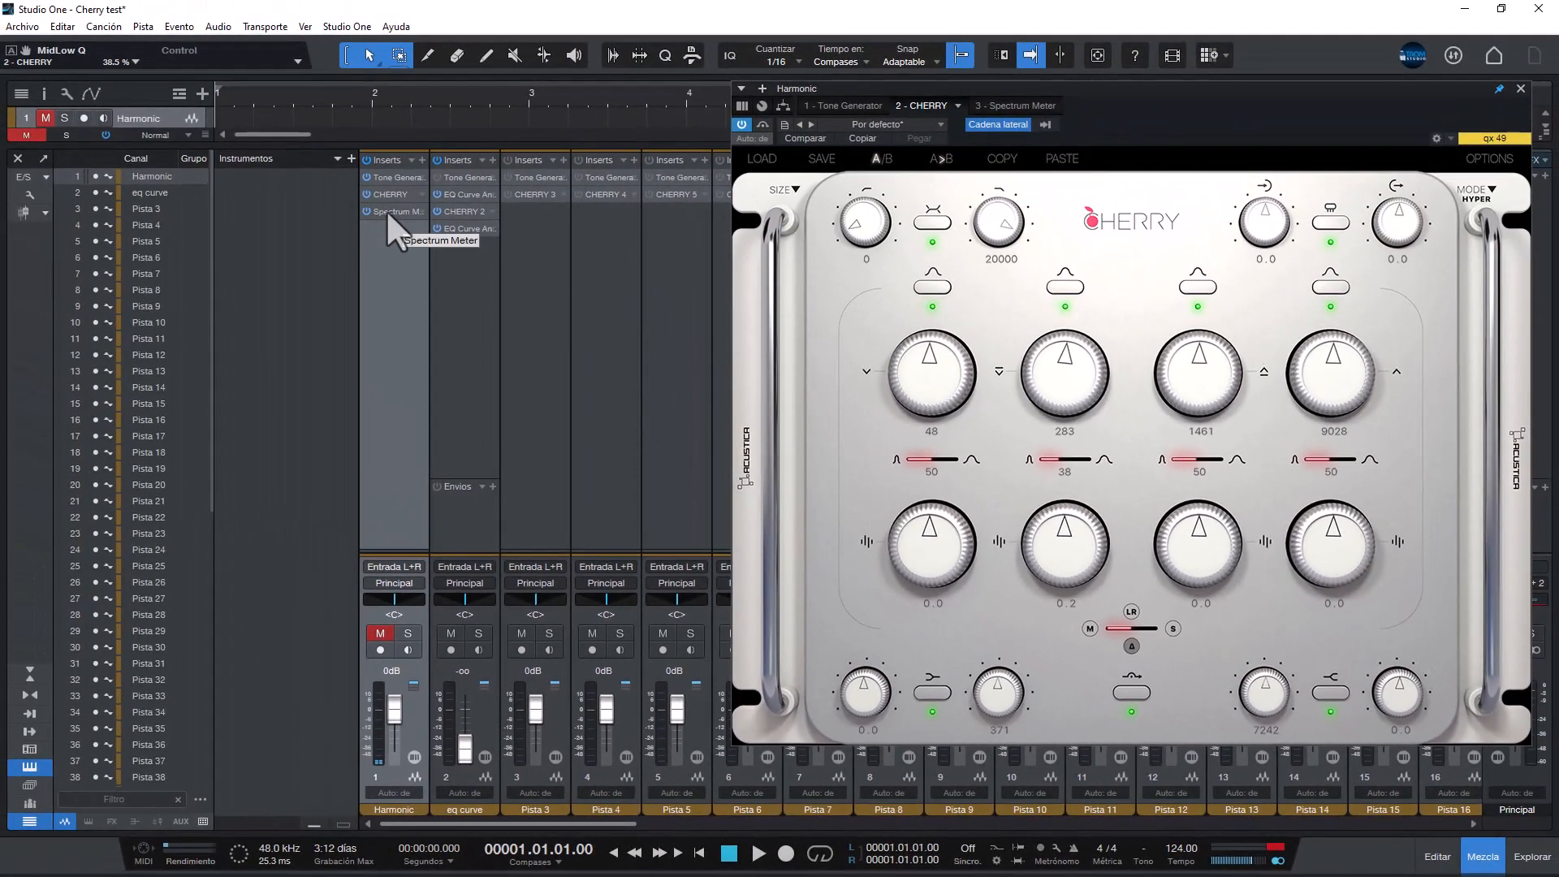
# - With the Harmonic spectrum meter shown, switch Cherry to Hyper EQ Eco, then Hyper EQ Digital mode
pyautogui.click(396, 211)
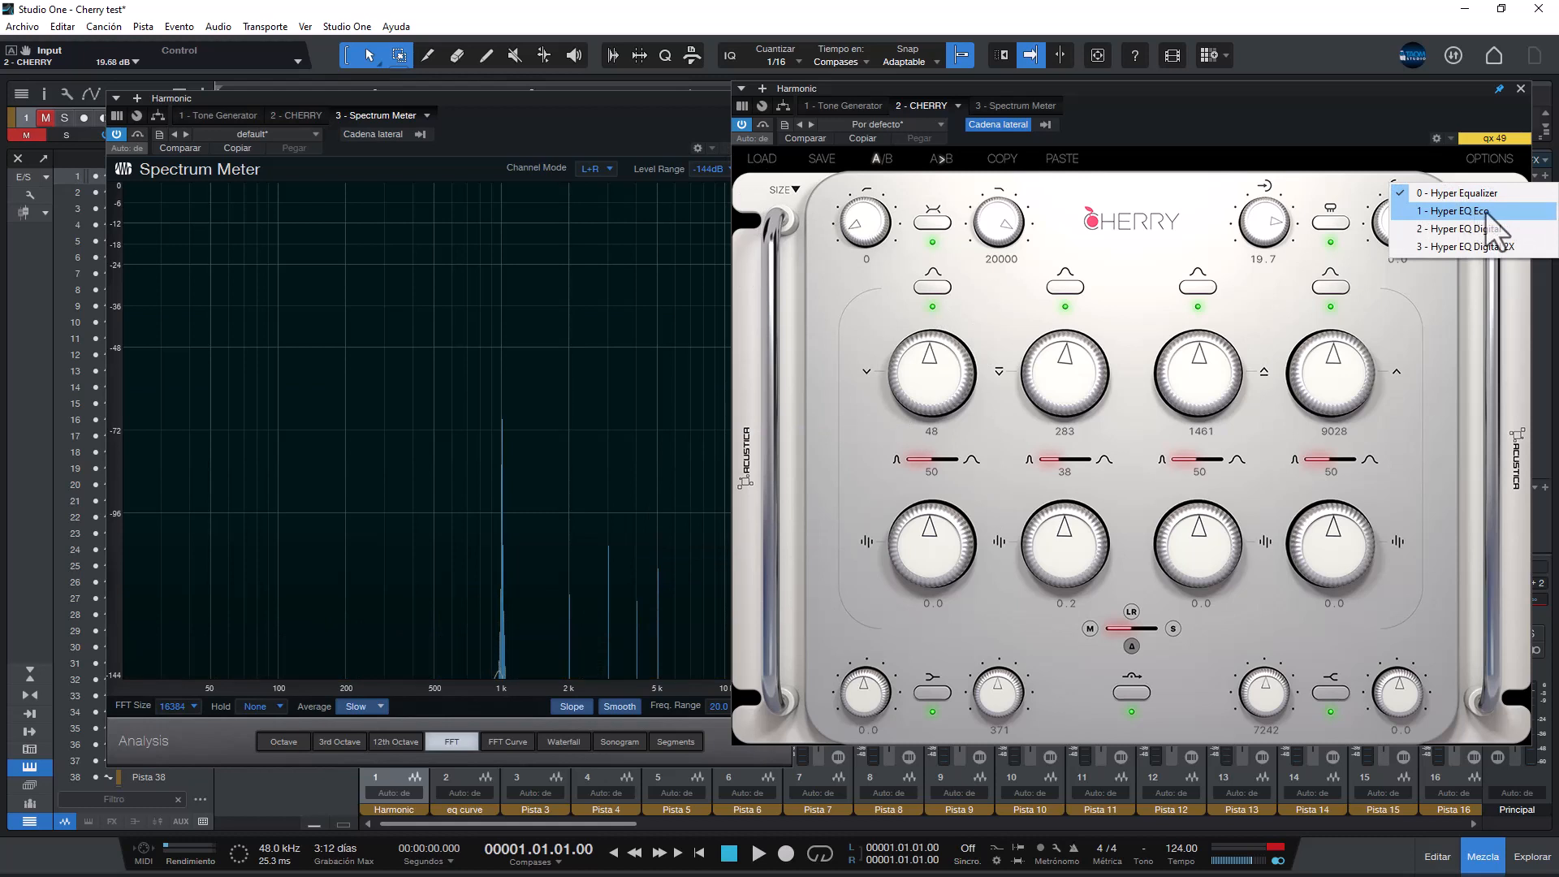
pyautogui.click(1461, 210)
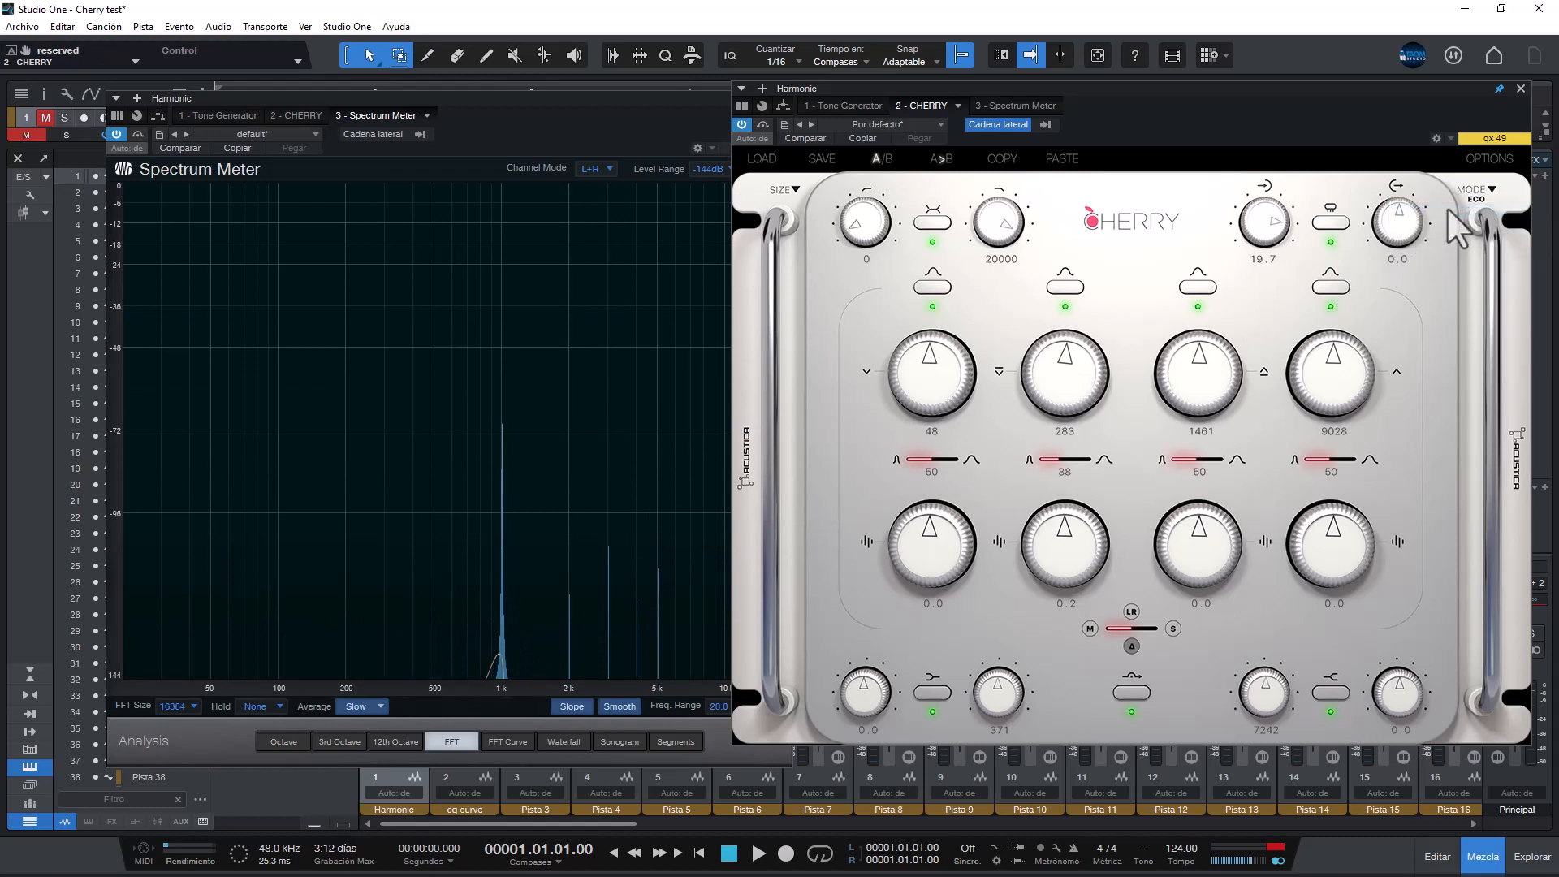
pyautogui.click(1478, 190)
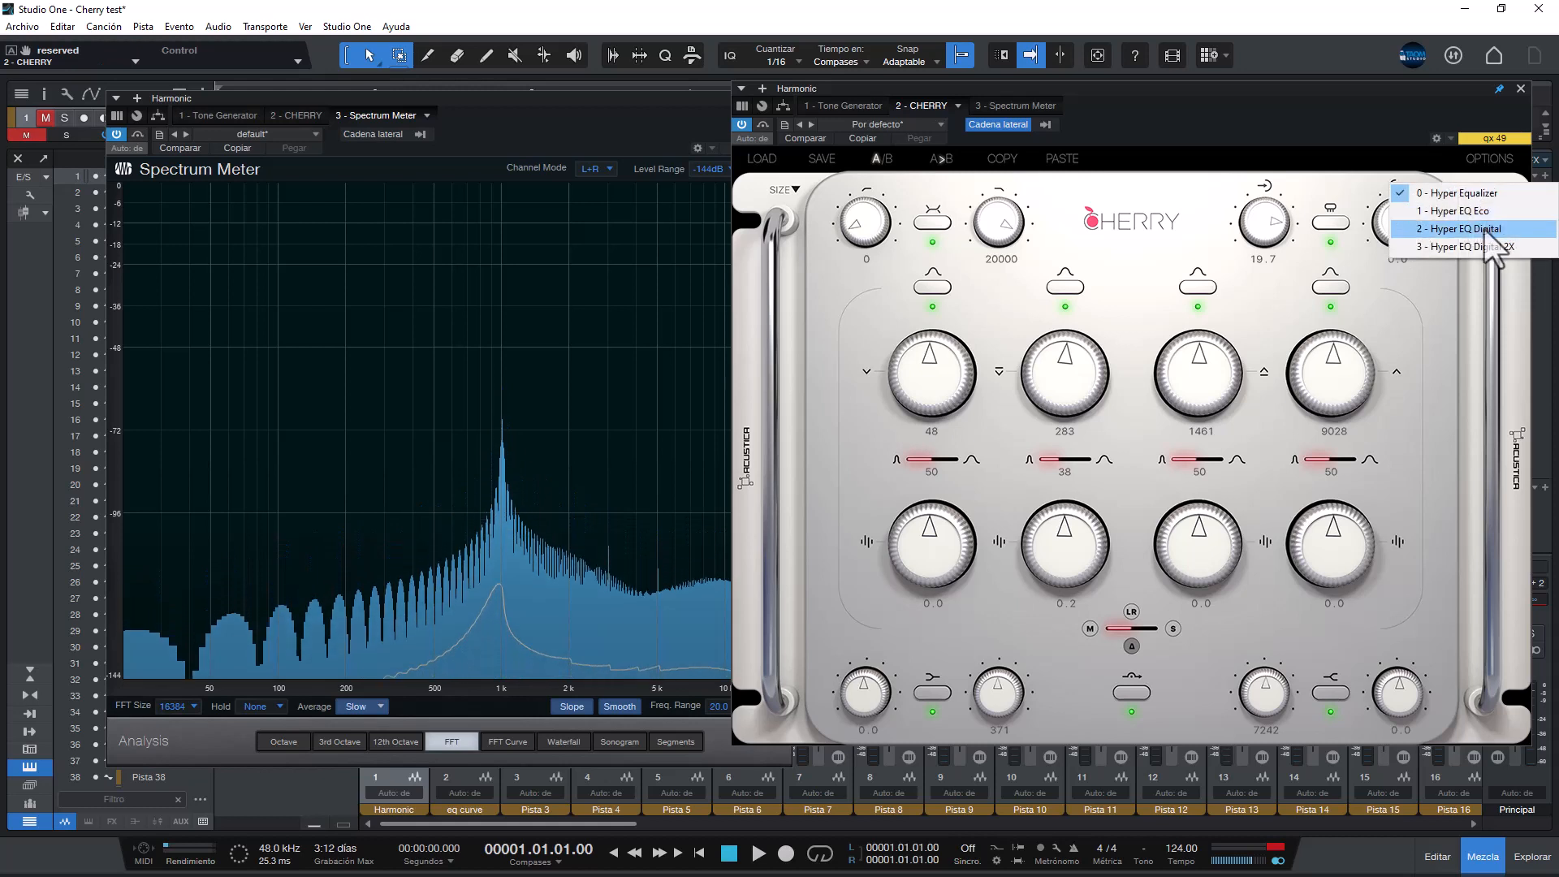
pyautogui.click(1470, 229)
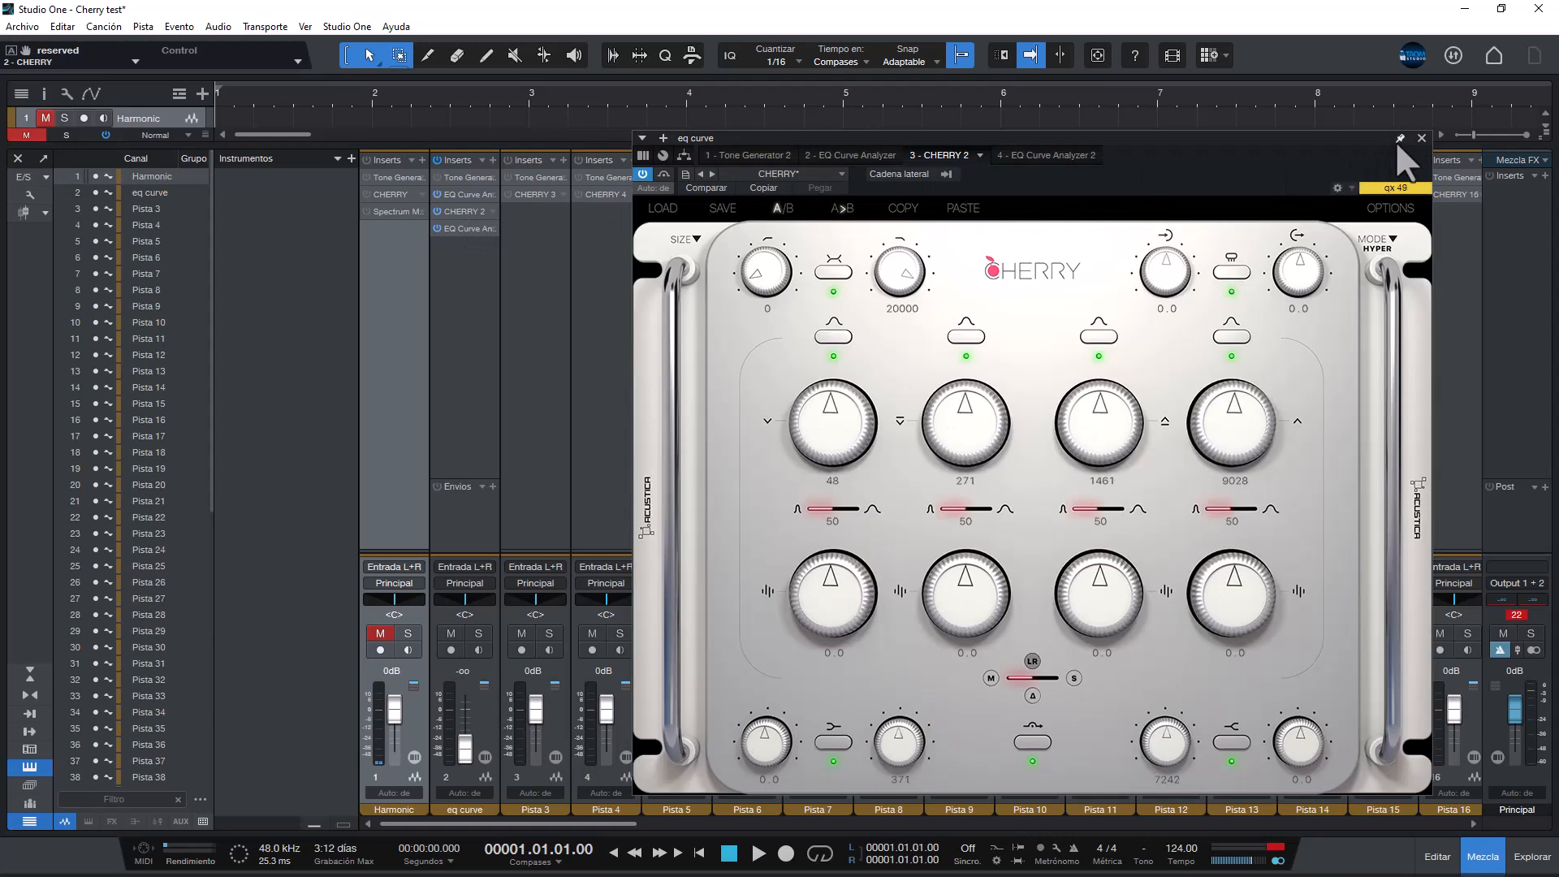
# - With the curve analyzer shown, boost the low shelf to ~8.6 dB, cut it, restore it and sweep its frequency
pyautogui.click(1039, 156)
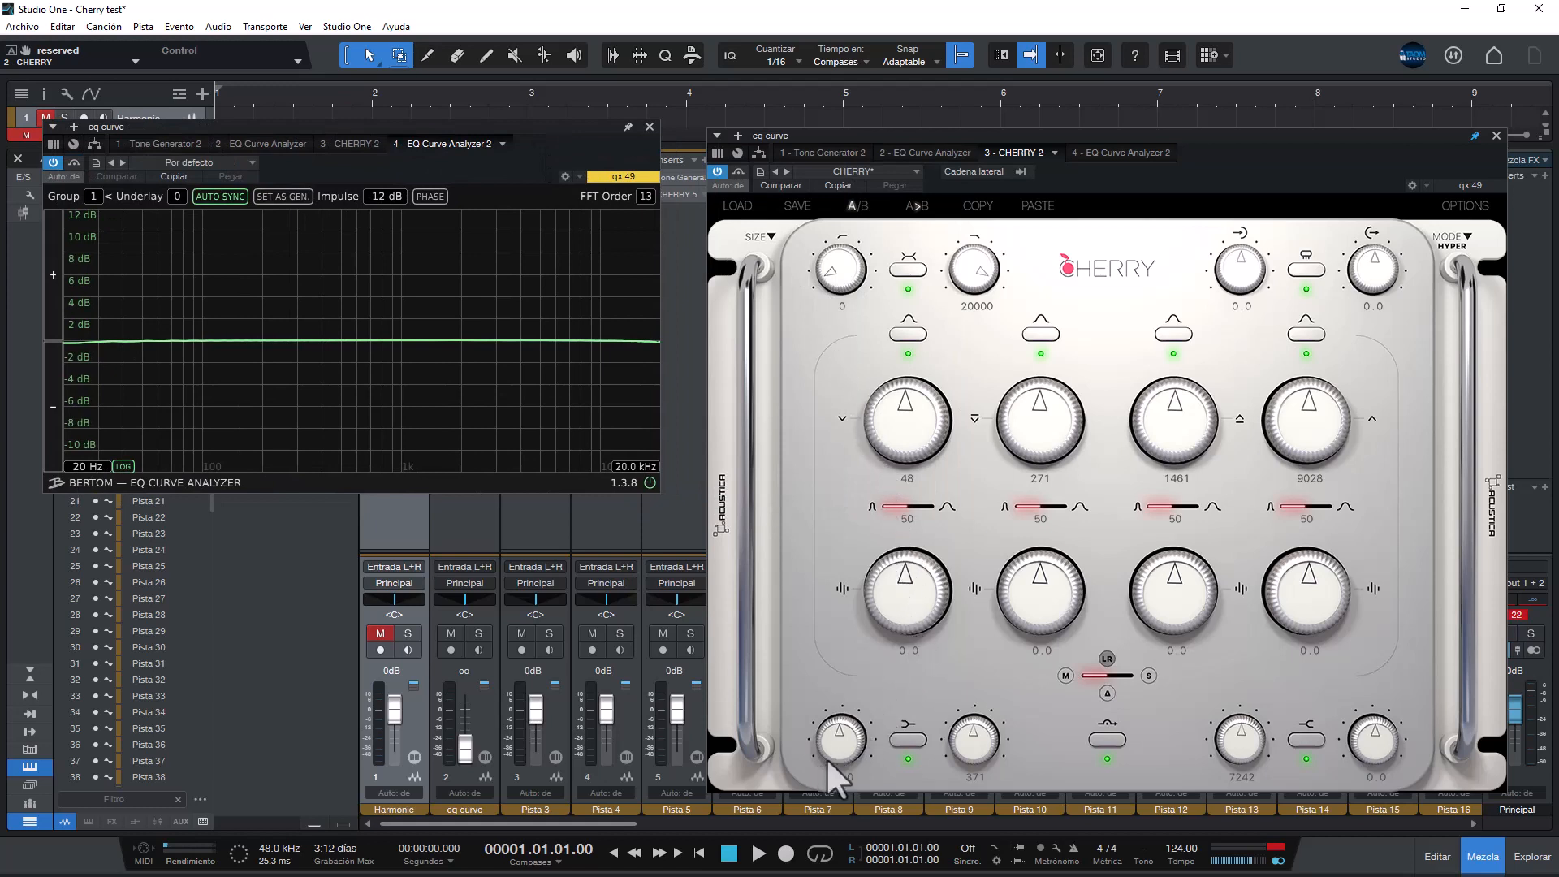
pyautogui.moveTo(841, 740); pyautogui.dragTo(849, 707)
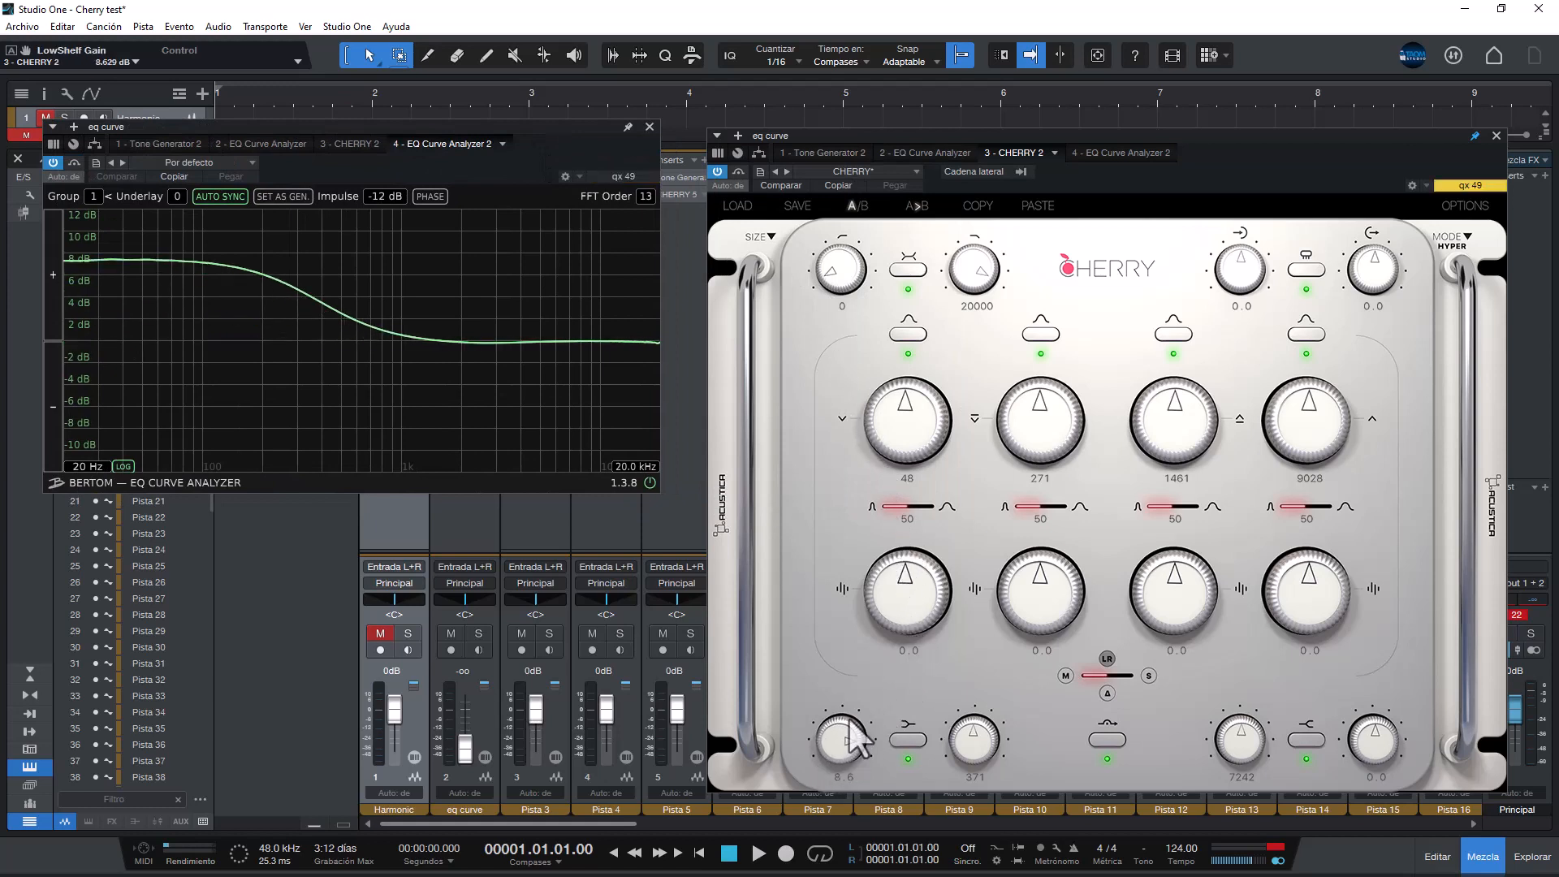
pyautogui.moveTo(840, 736); pyautogui.dragTo(843, 726)
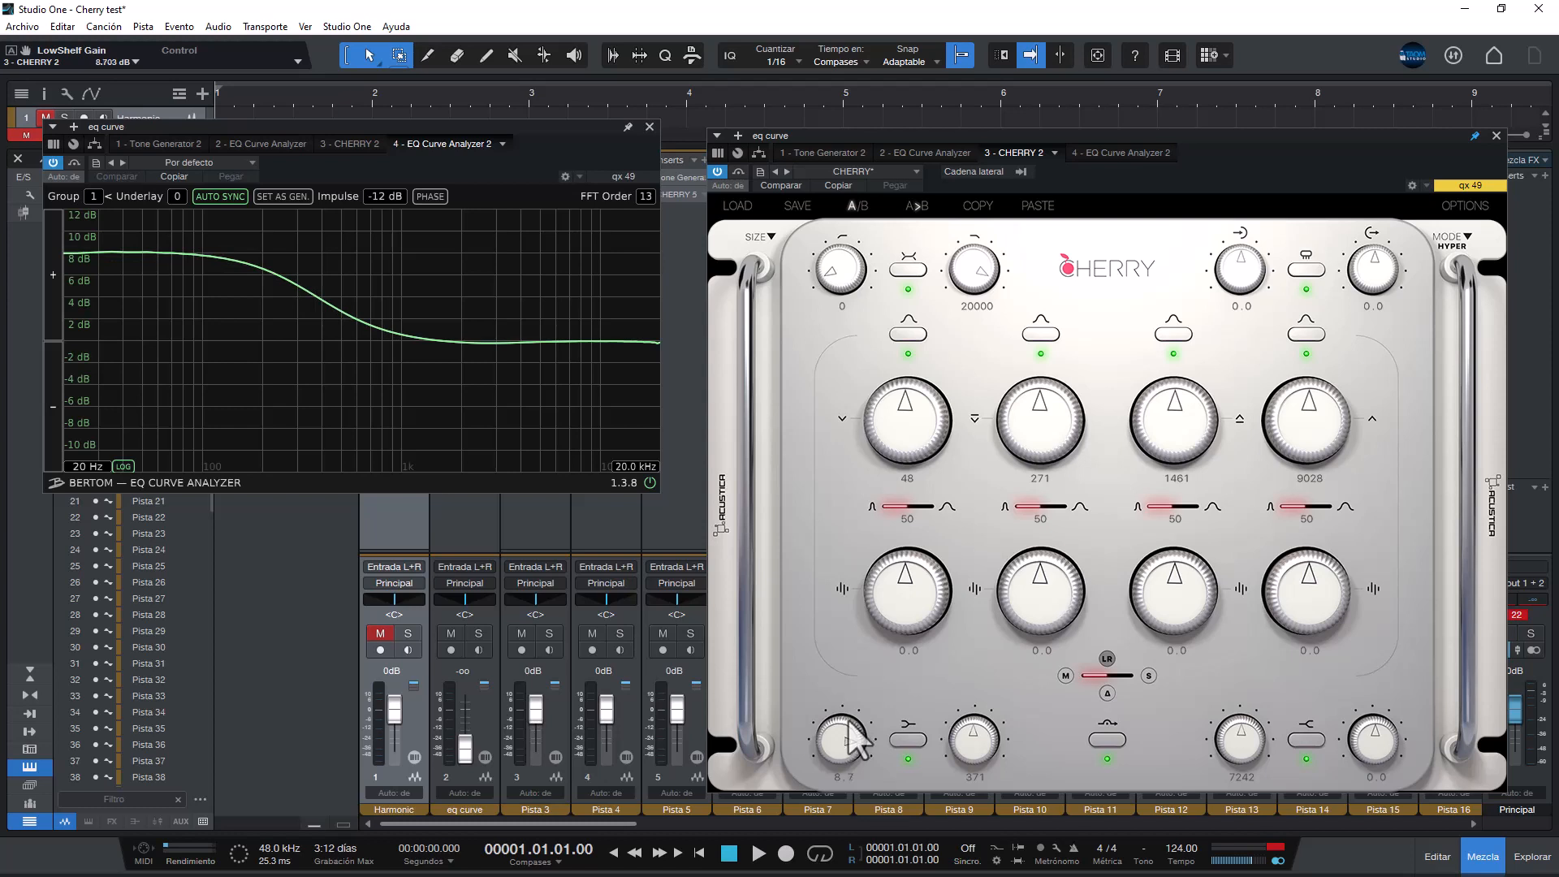
pyautogui.moveTo(840, 741); pyautogui.dragTo(816, 770)
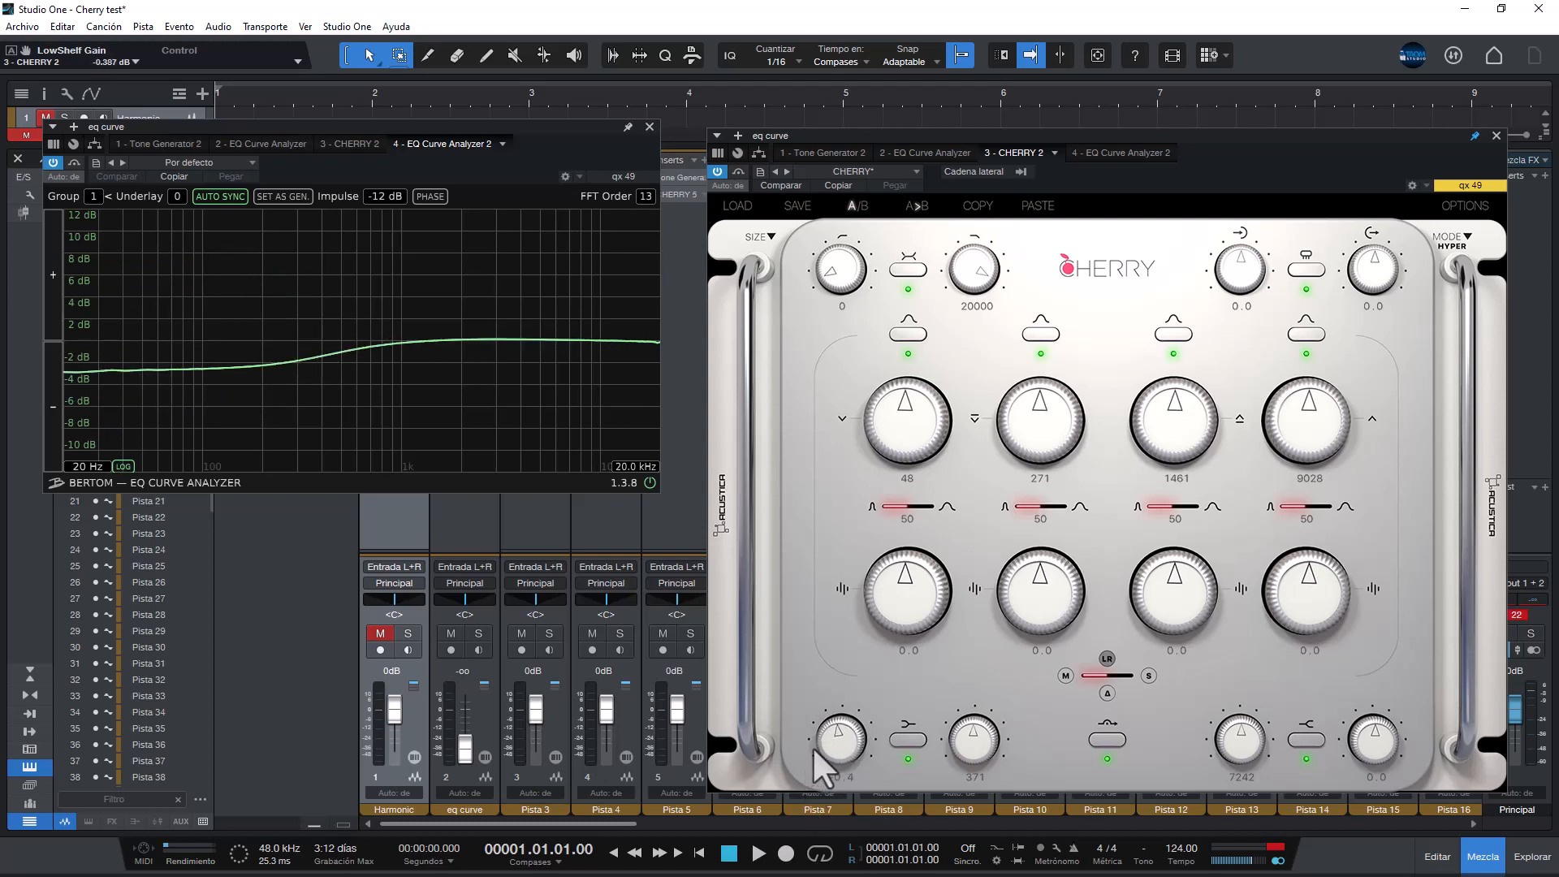
pyautogui.moveTo(839, 740); pyautogui.dragTo(973, 740)
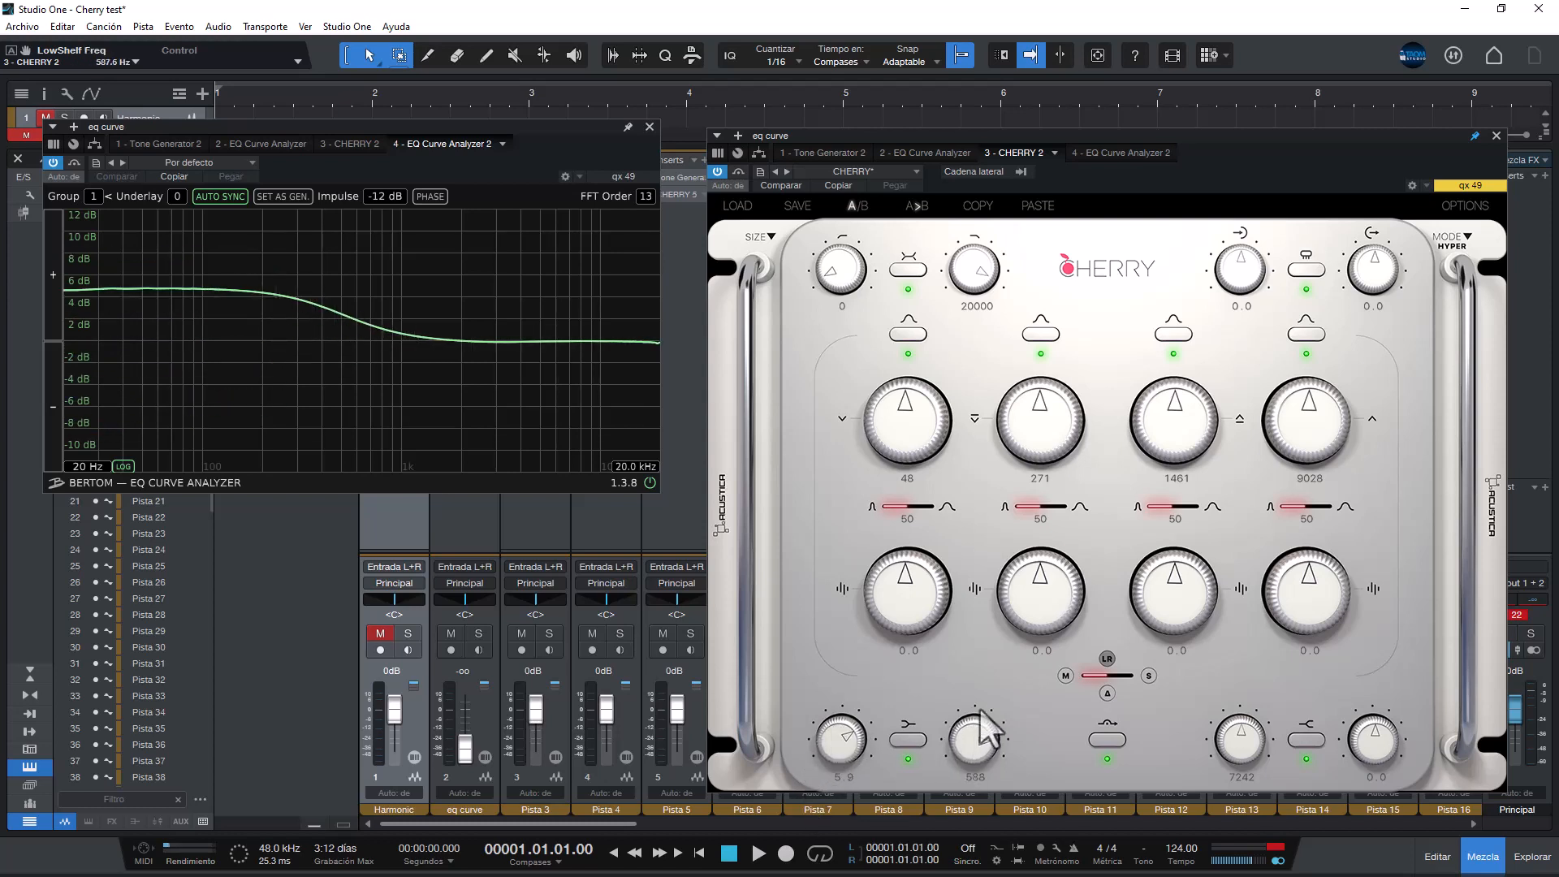
pyautogui.moveTo(969, 741); pyautogui.dragTo(969, 755)
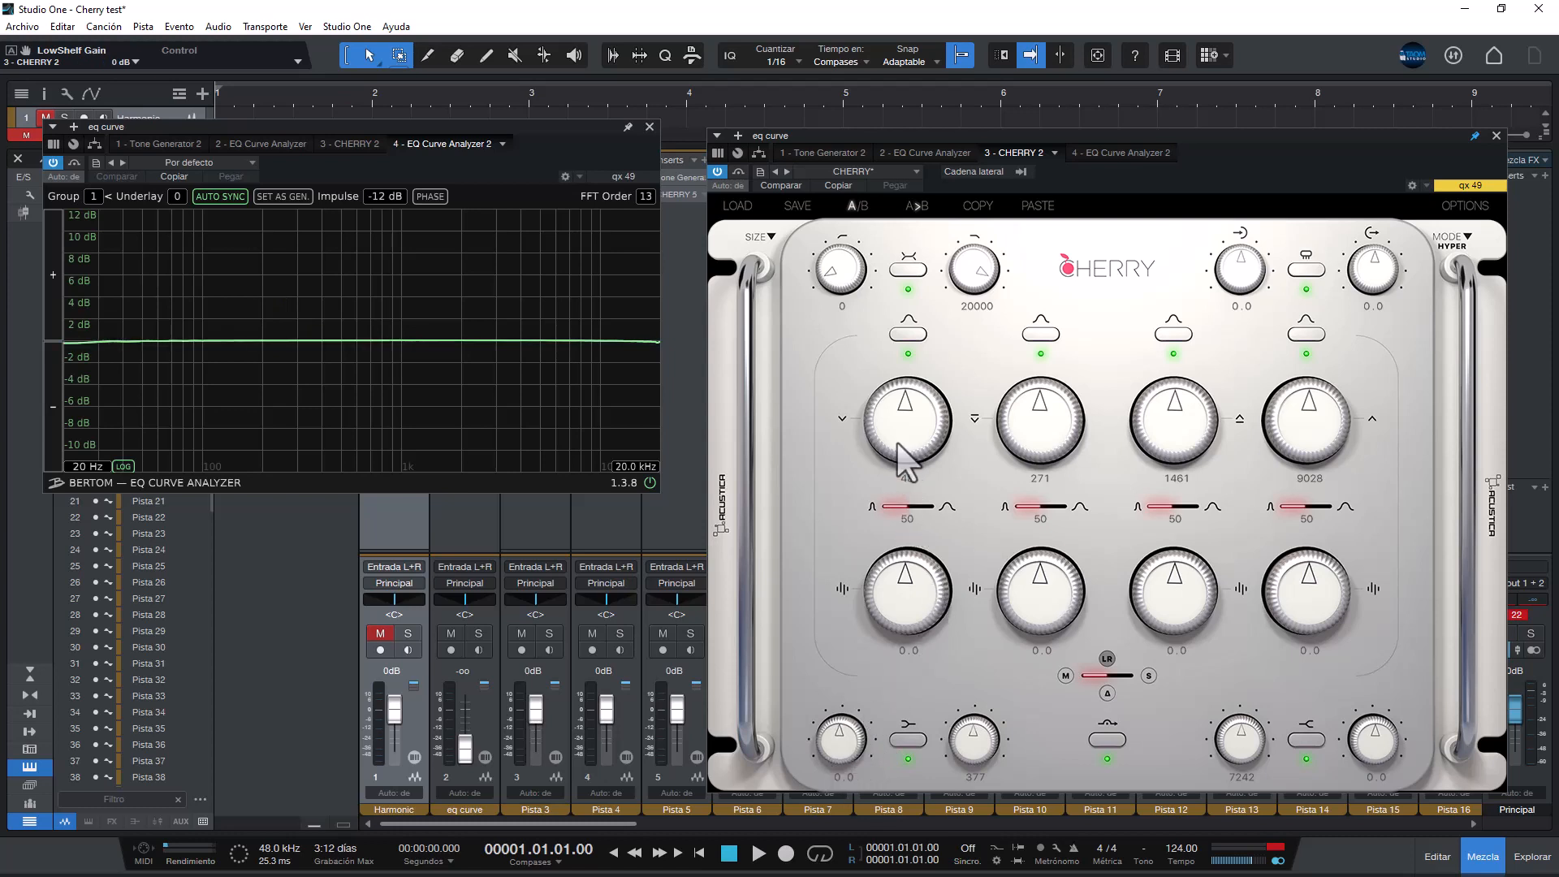
# - Set the low band to 56 Hz at 9.3 dB, widen its Q, then narrow it into a sharp peak
pyautogui.moveTo(906, 417); pyautogui.dragTo(906, 587)
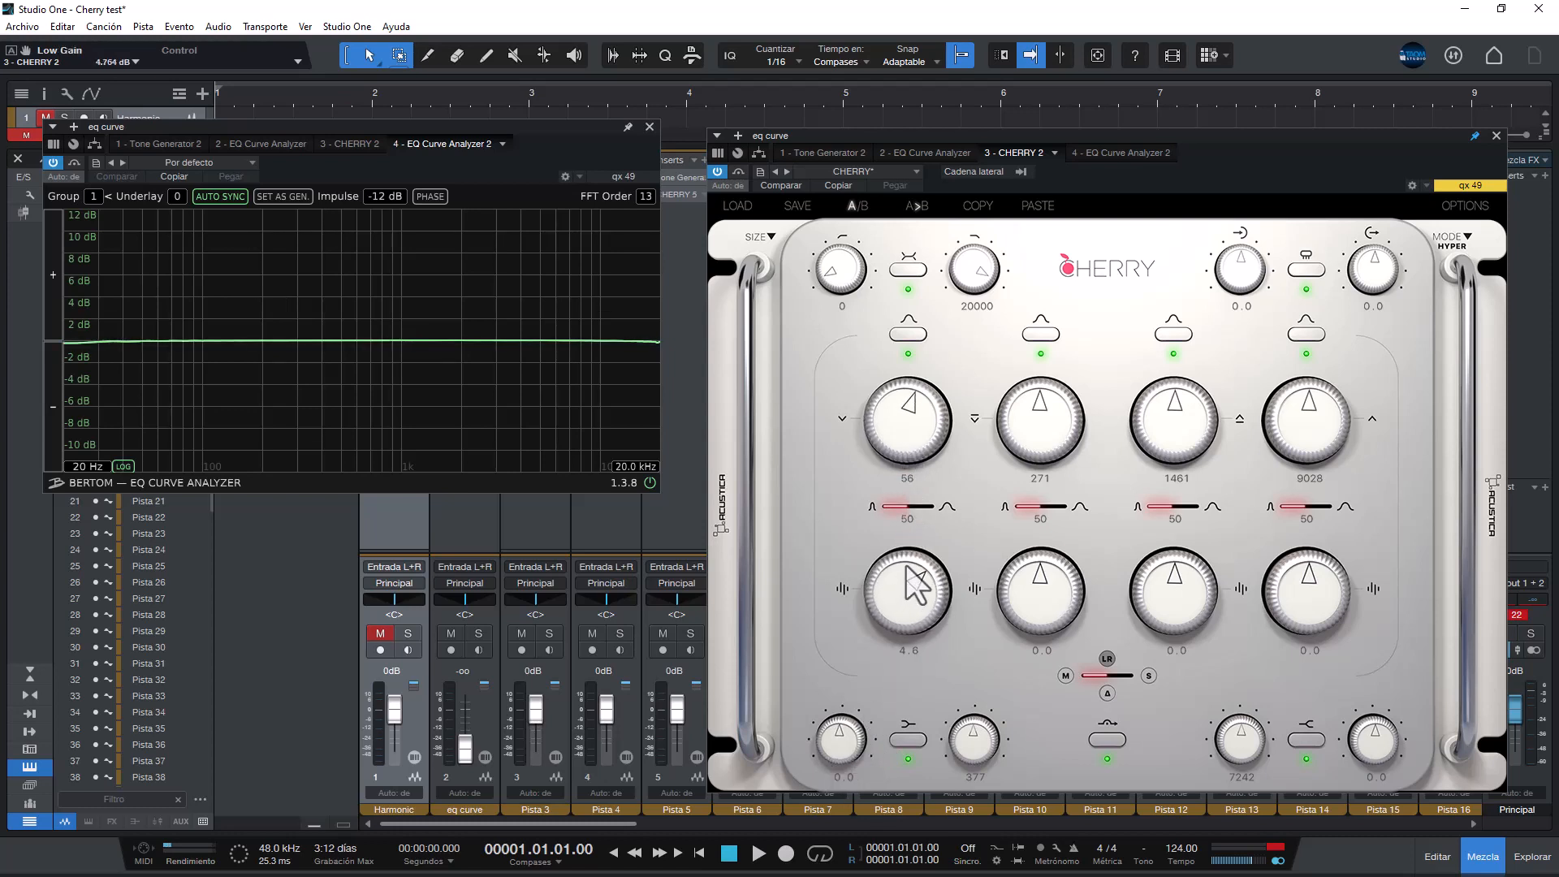
pyautogui.moveTo(904, 592); pyautogui.dragTo(925, 537)
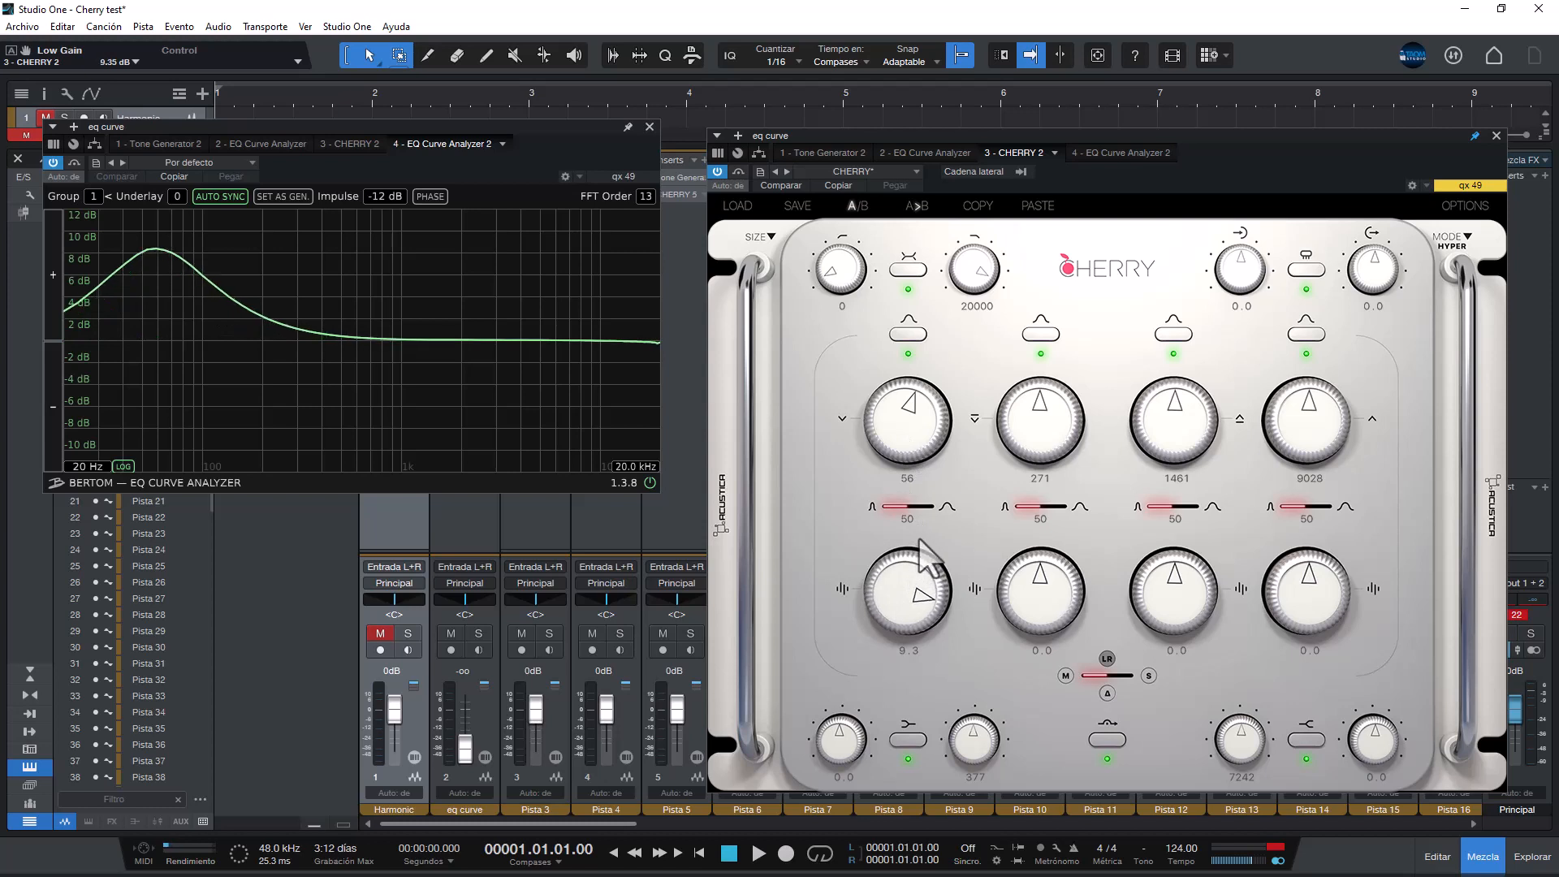
pyautogui.moveTo(904, 507); pyautogui.dragTo(905, 507)
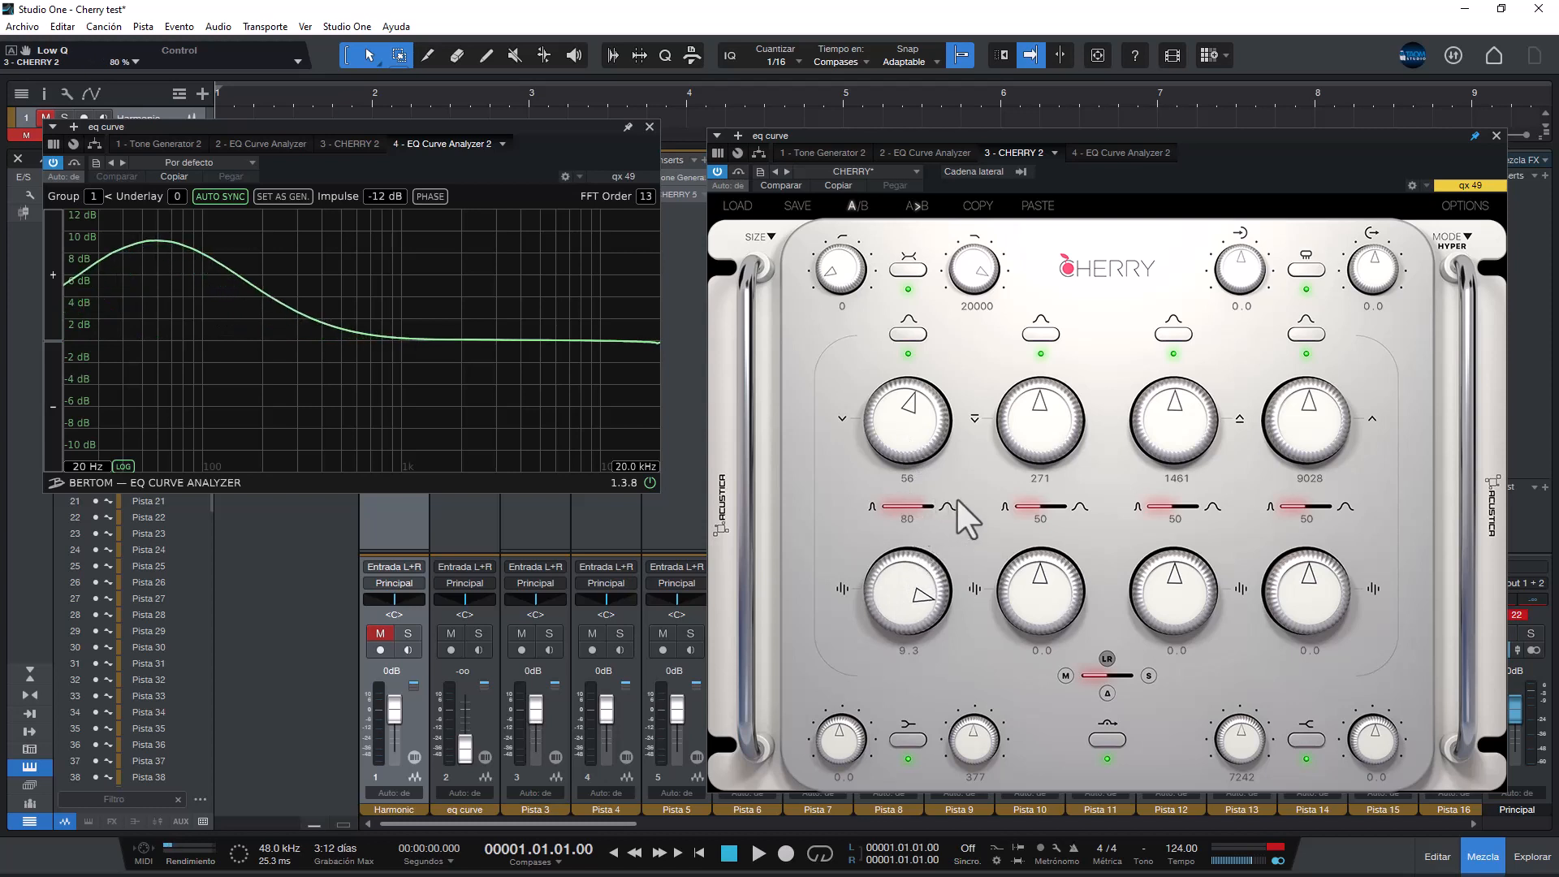
pyautogui.moveTo(905, 506); pyautogui.dragTo(929, 502)
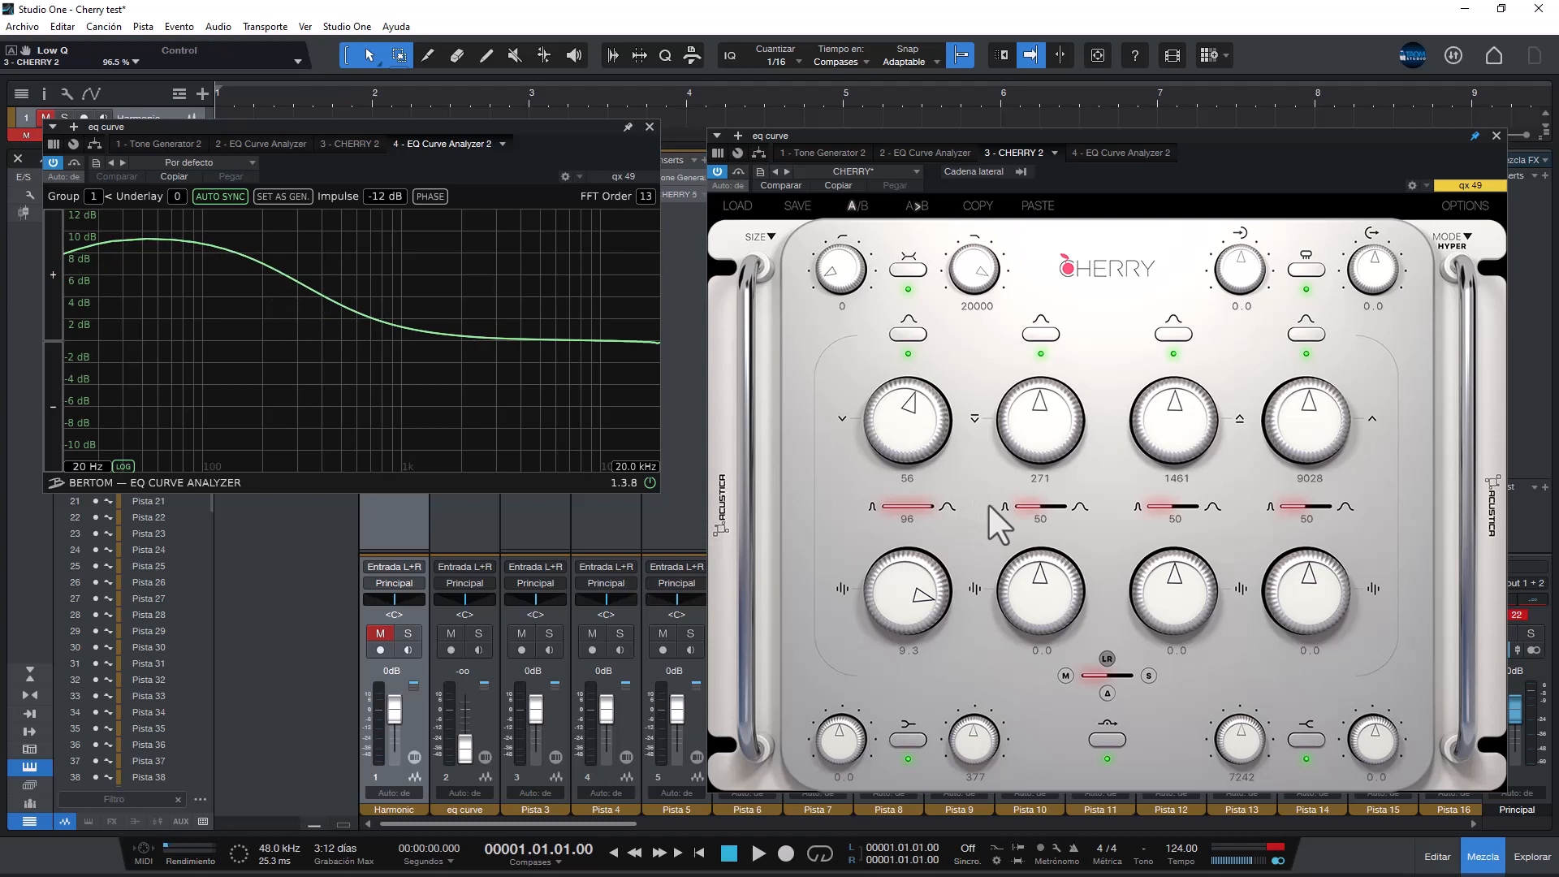
pyautogui.moveTo(994, 521); pyautogui.dragTo(866, 537)
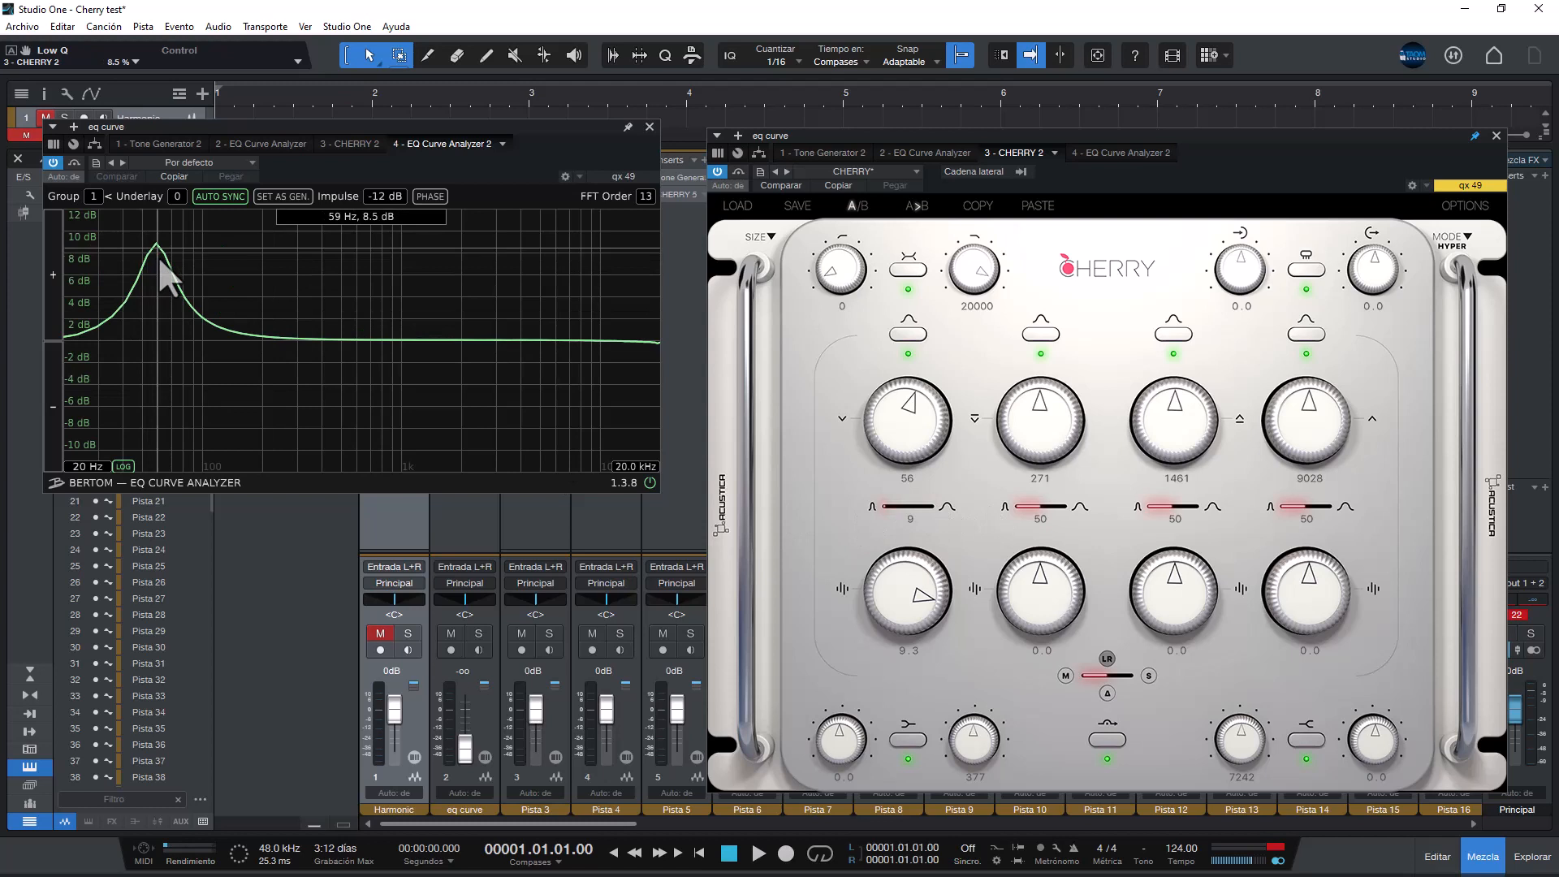
pyautogui.moveTo(413, 512)
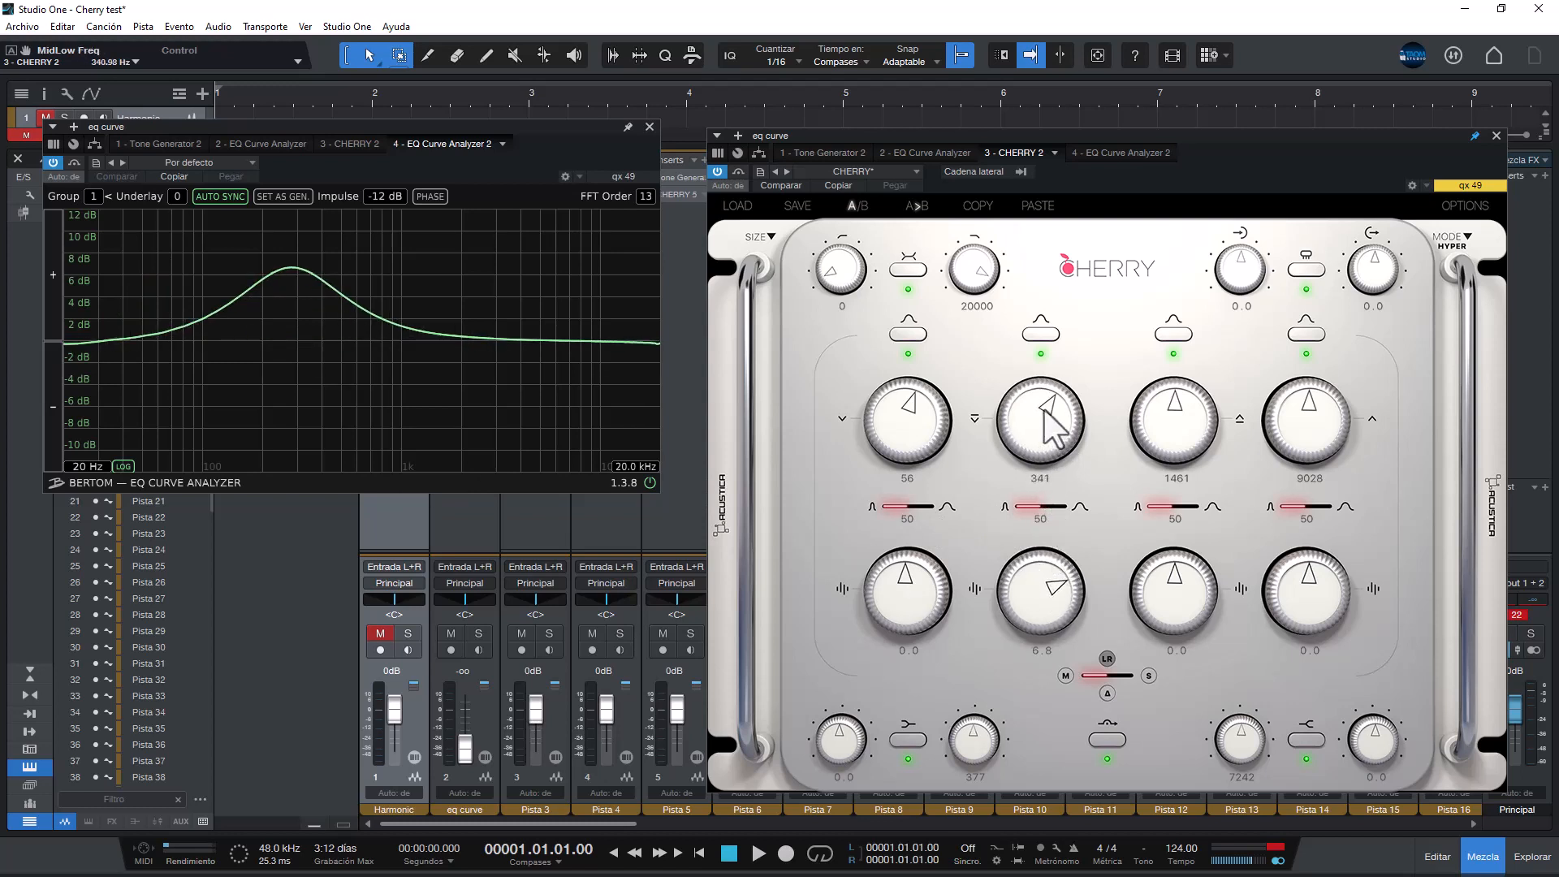
# - Sweep the low-mid frequency up and down, restore its width to 50, and toggle the band
pyautogui.moveTo(1039, 418); pyautogui.dragTo(1072, 383)
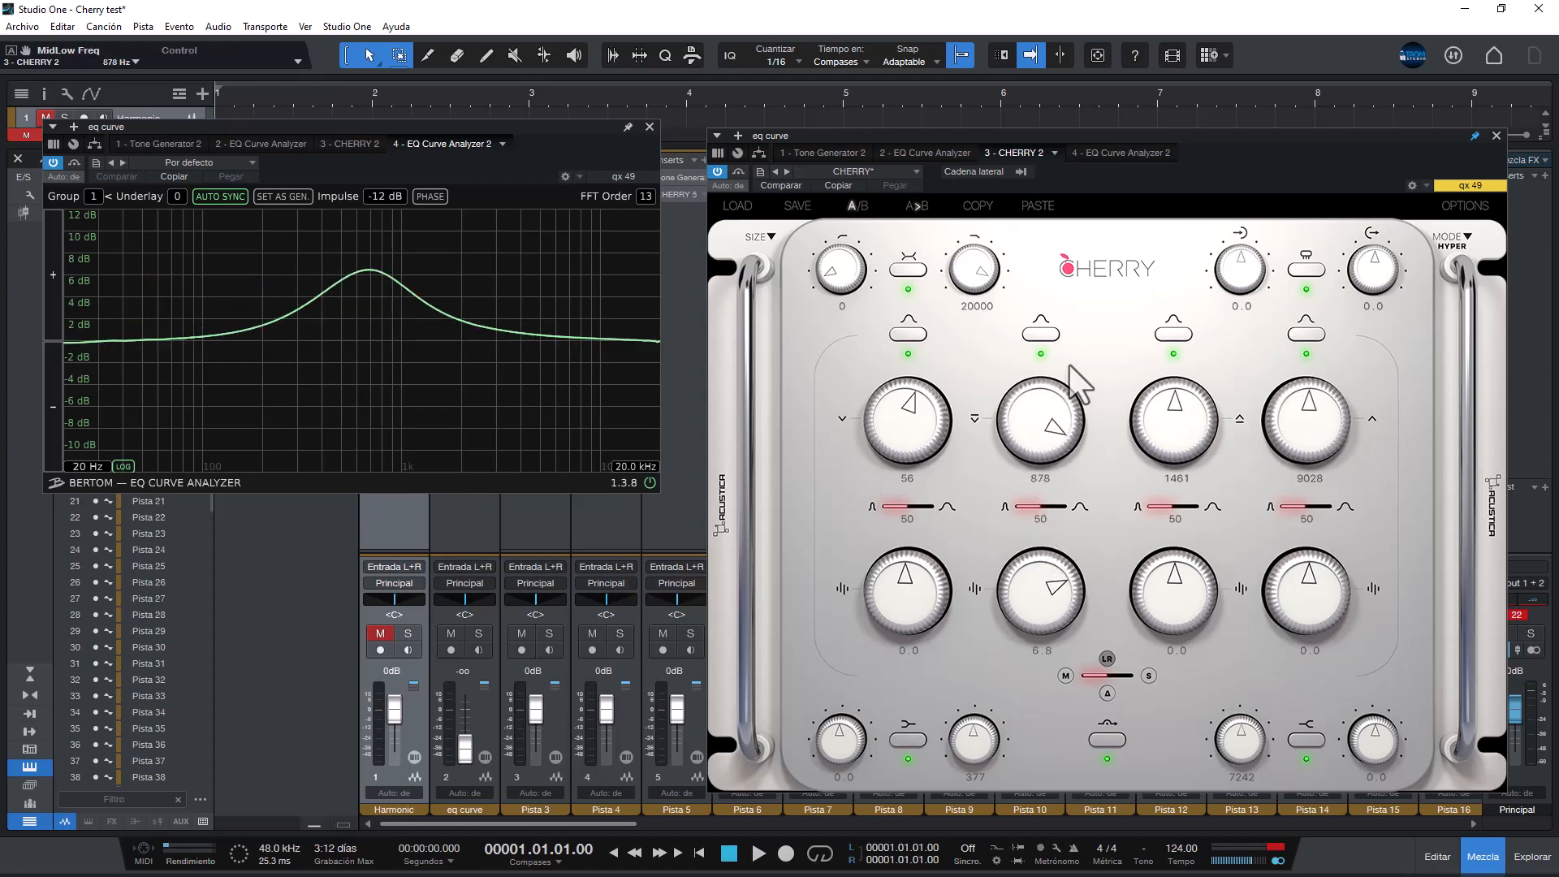
pyautogui.moveTo(1042, 418); pyautogui.dragTo(1052, 506)
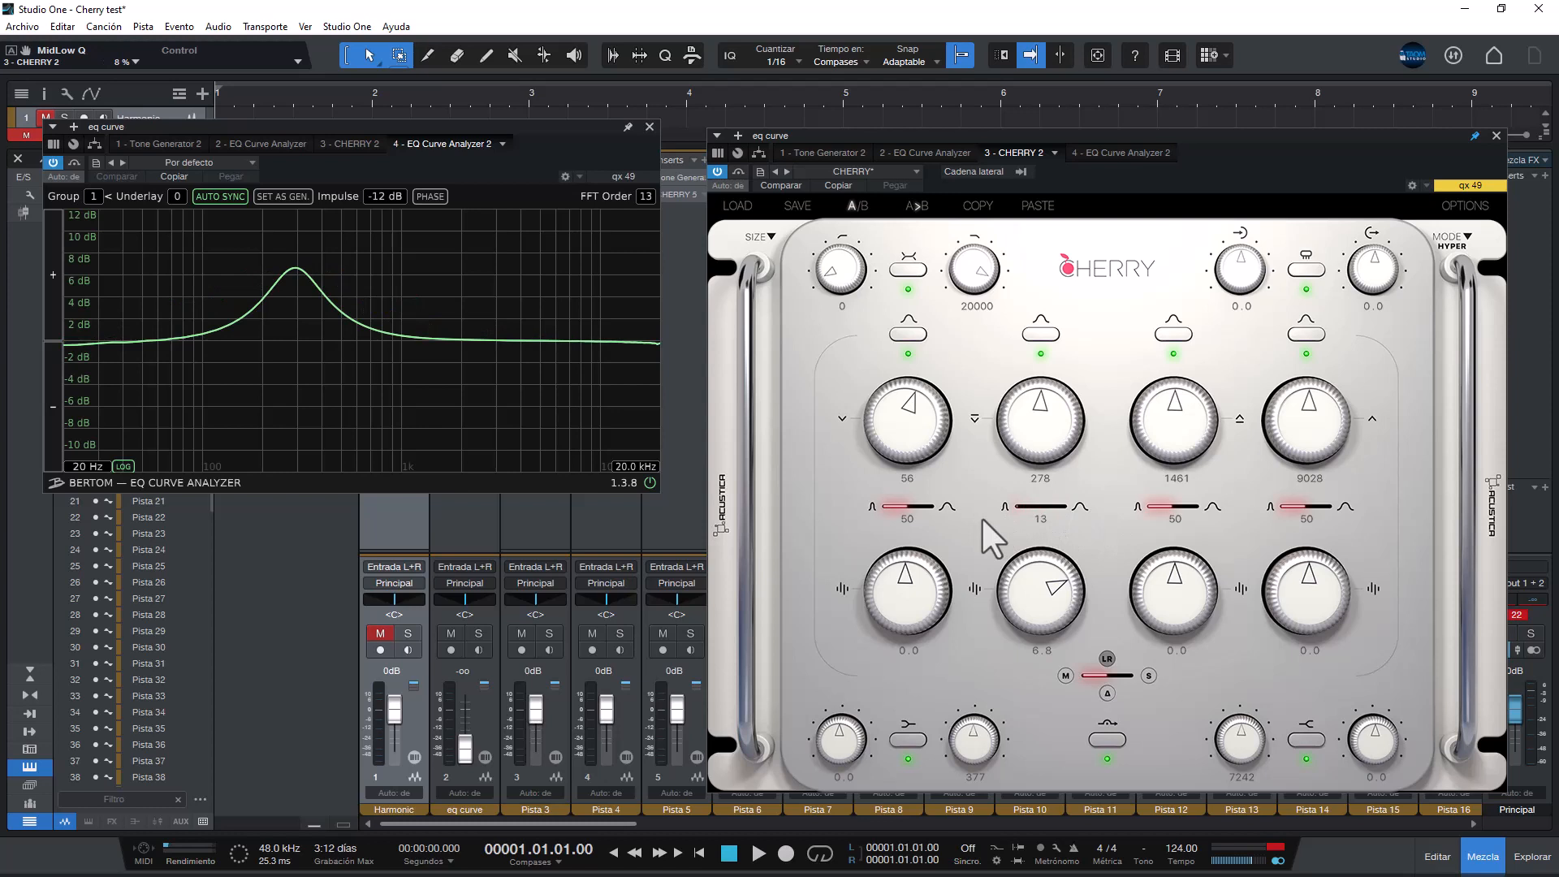
pyautogui.moveTo(1040, 507); pyautogui.dragTo(1049, 522)
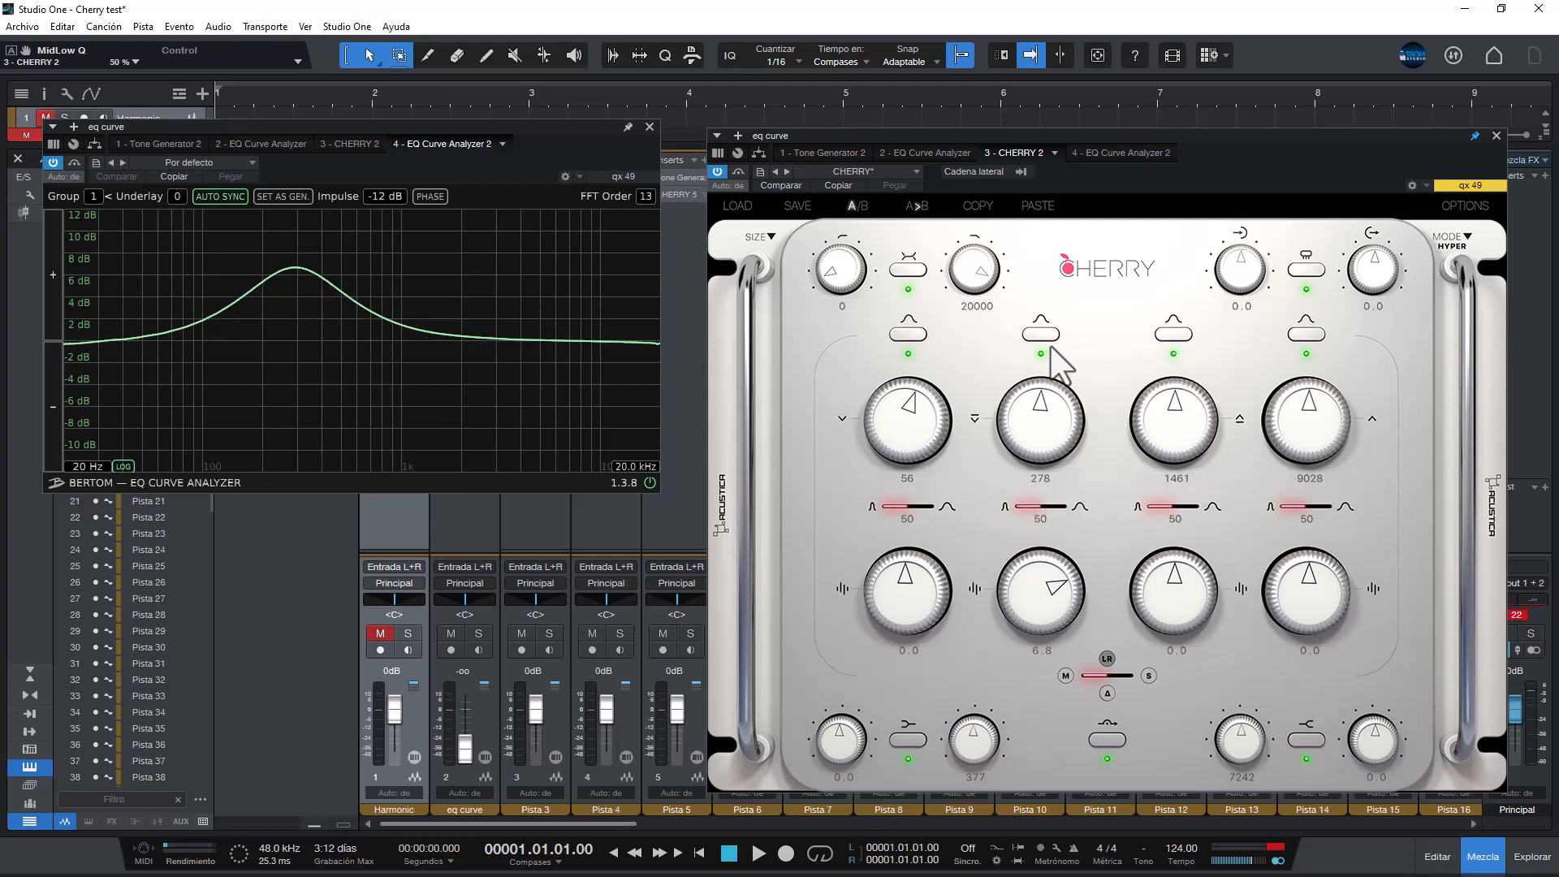
pyautogui.click(1041, 356)
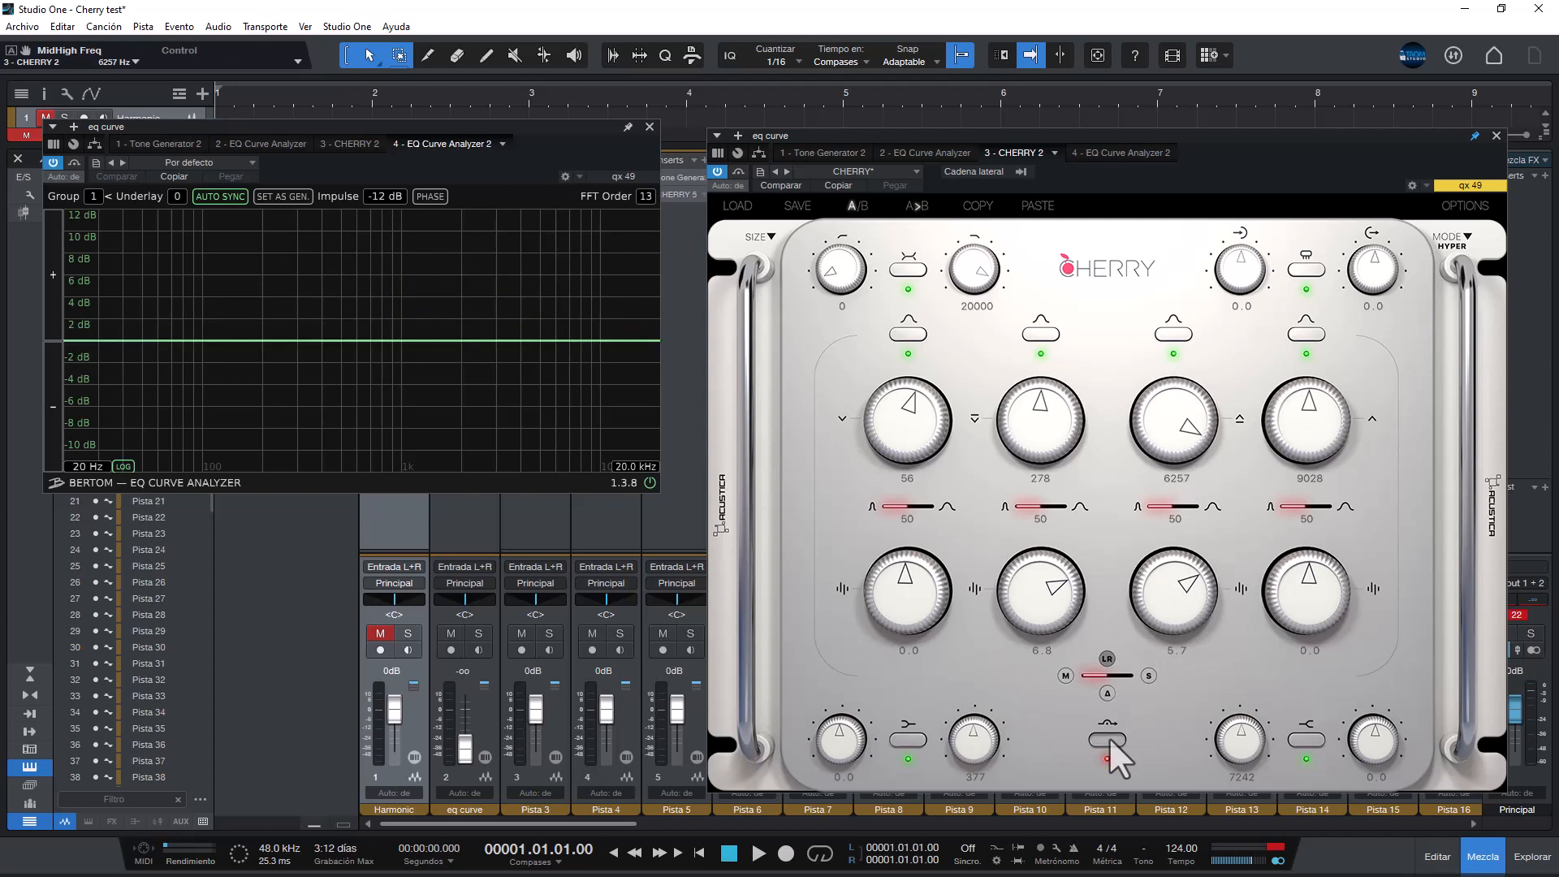
# - Adjust the high-mid band, then drive Cherry's input level up to 24 dB
pyautogui.moveTo(907, 422); pyautogui.dragTo(929, 442)
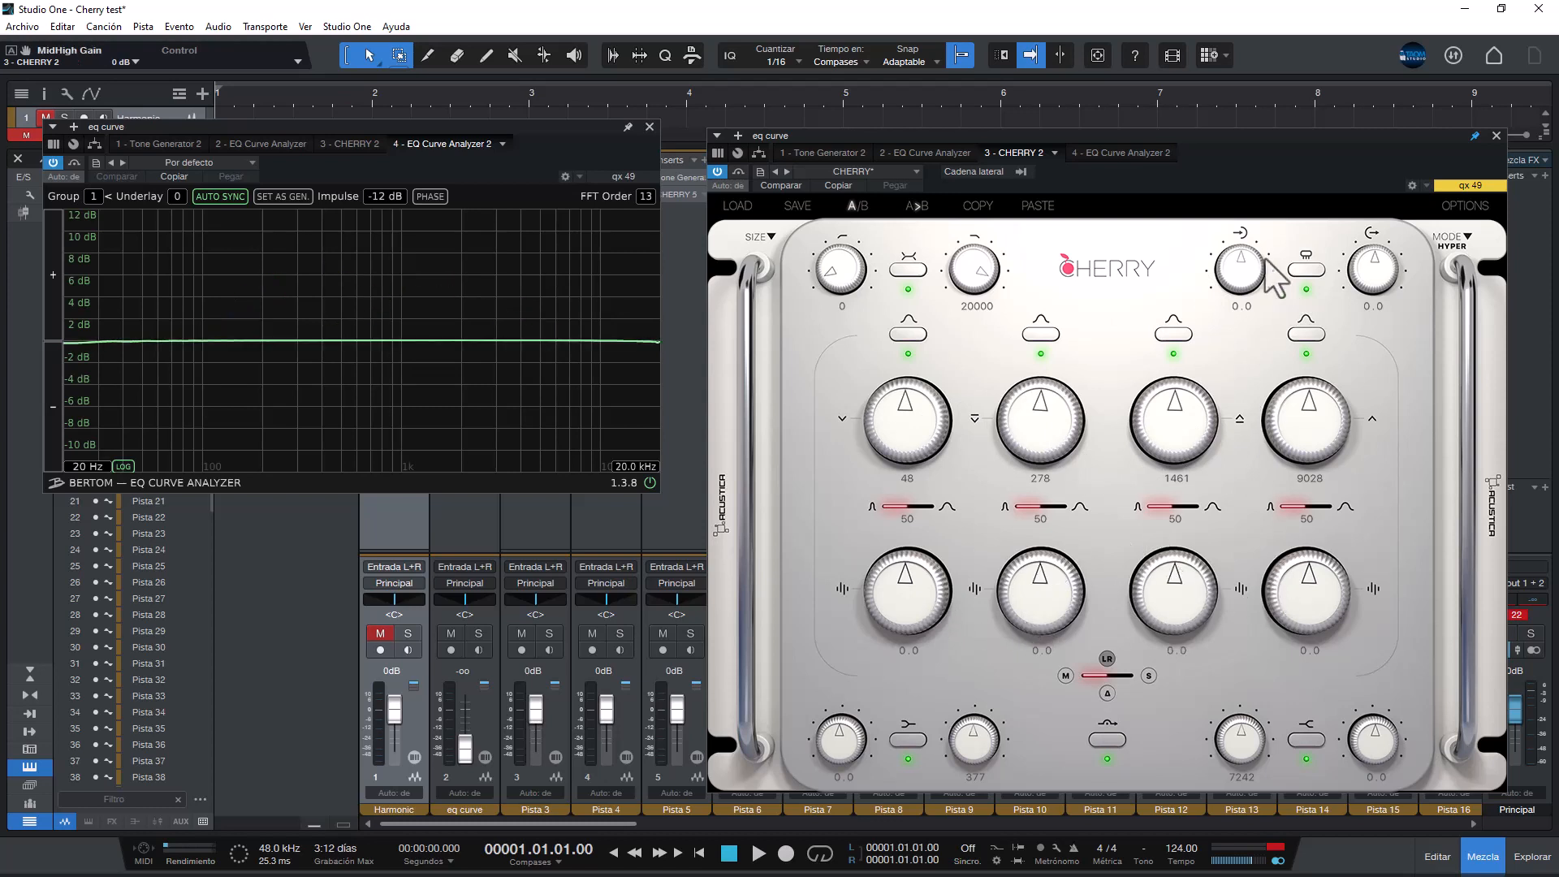
pyautogui.moveTo(1239, 268); pyautogui.dragTo(1240, 244)
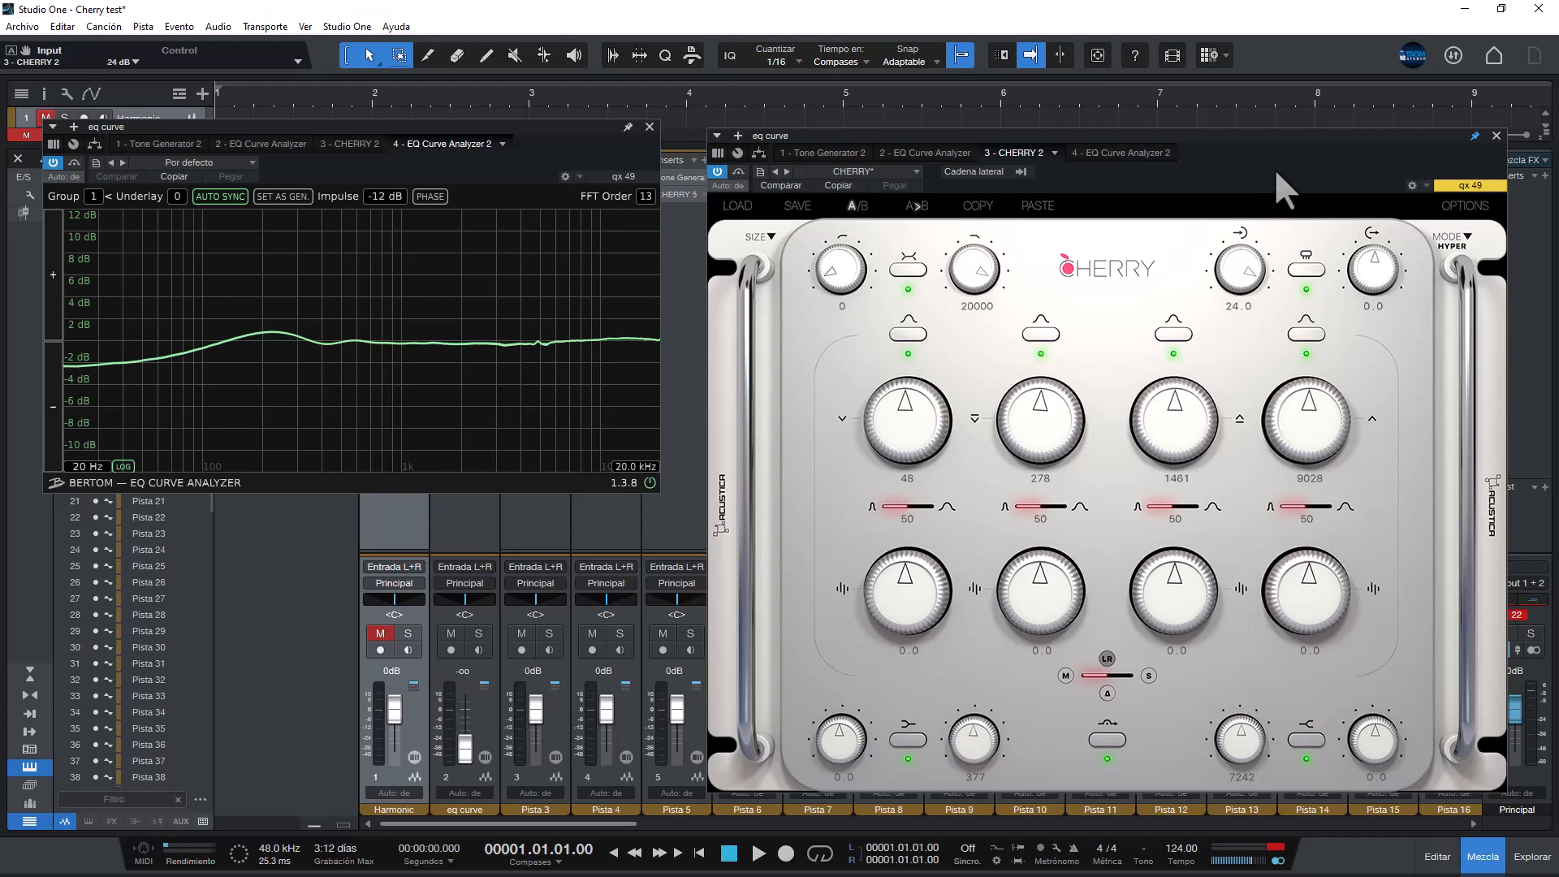
pyautogui.moveTo(666, 411)
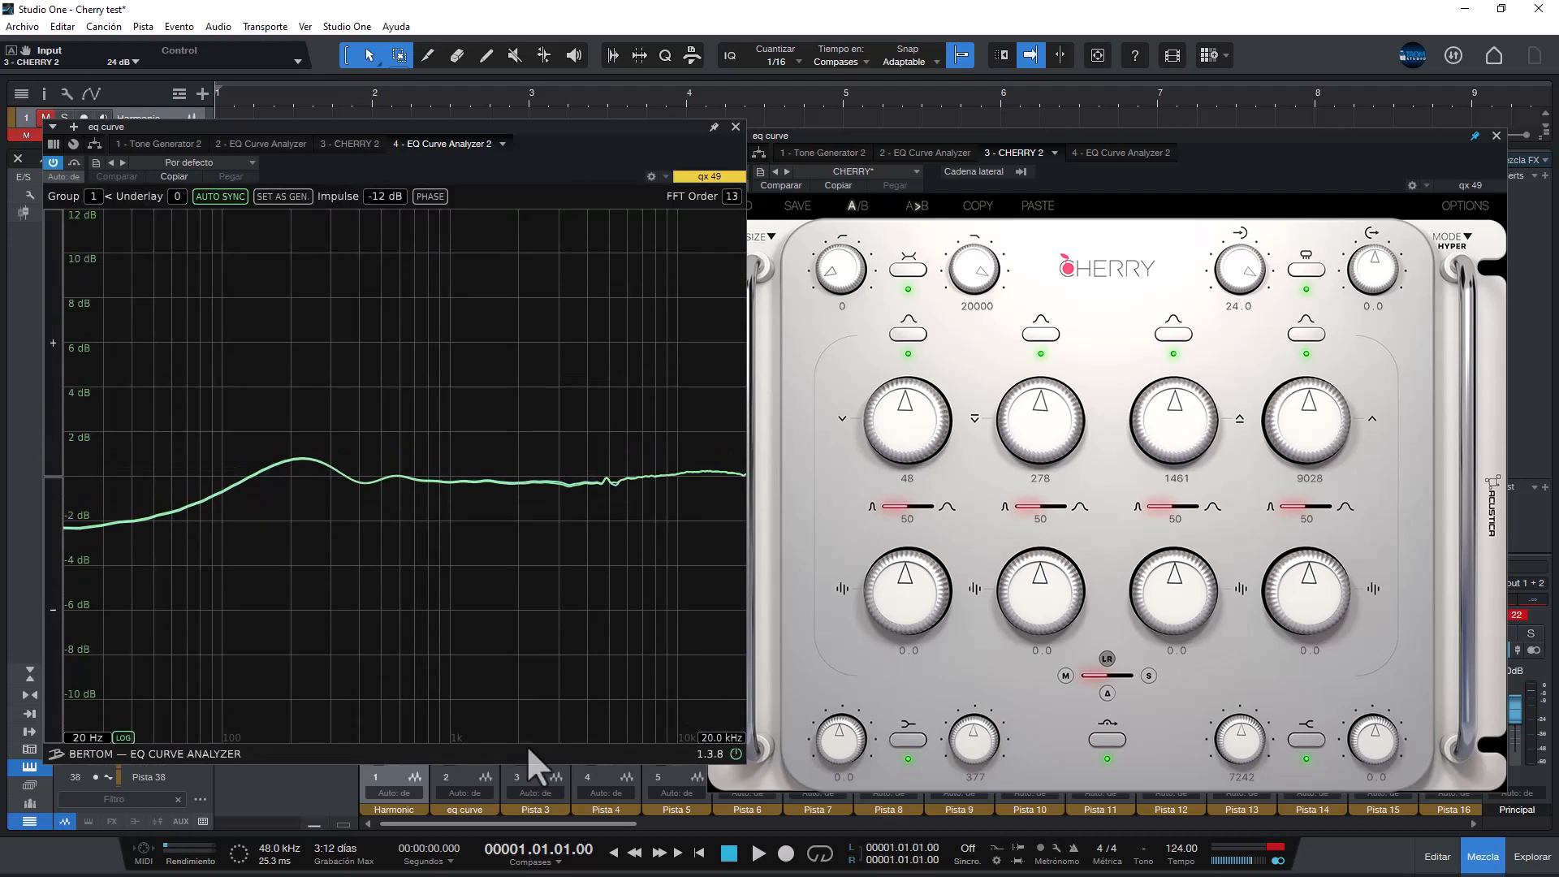
pyautogui.moveTo(588, 497)
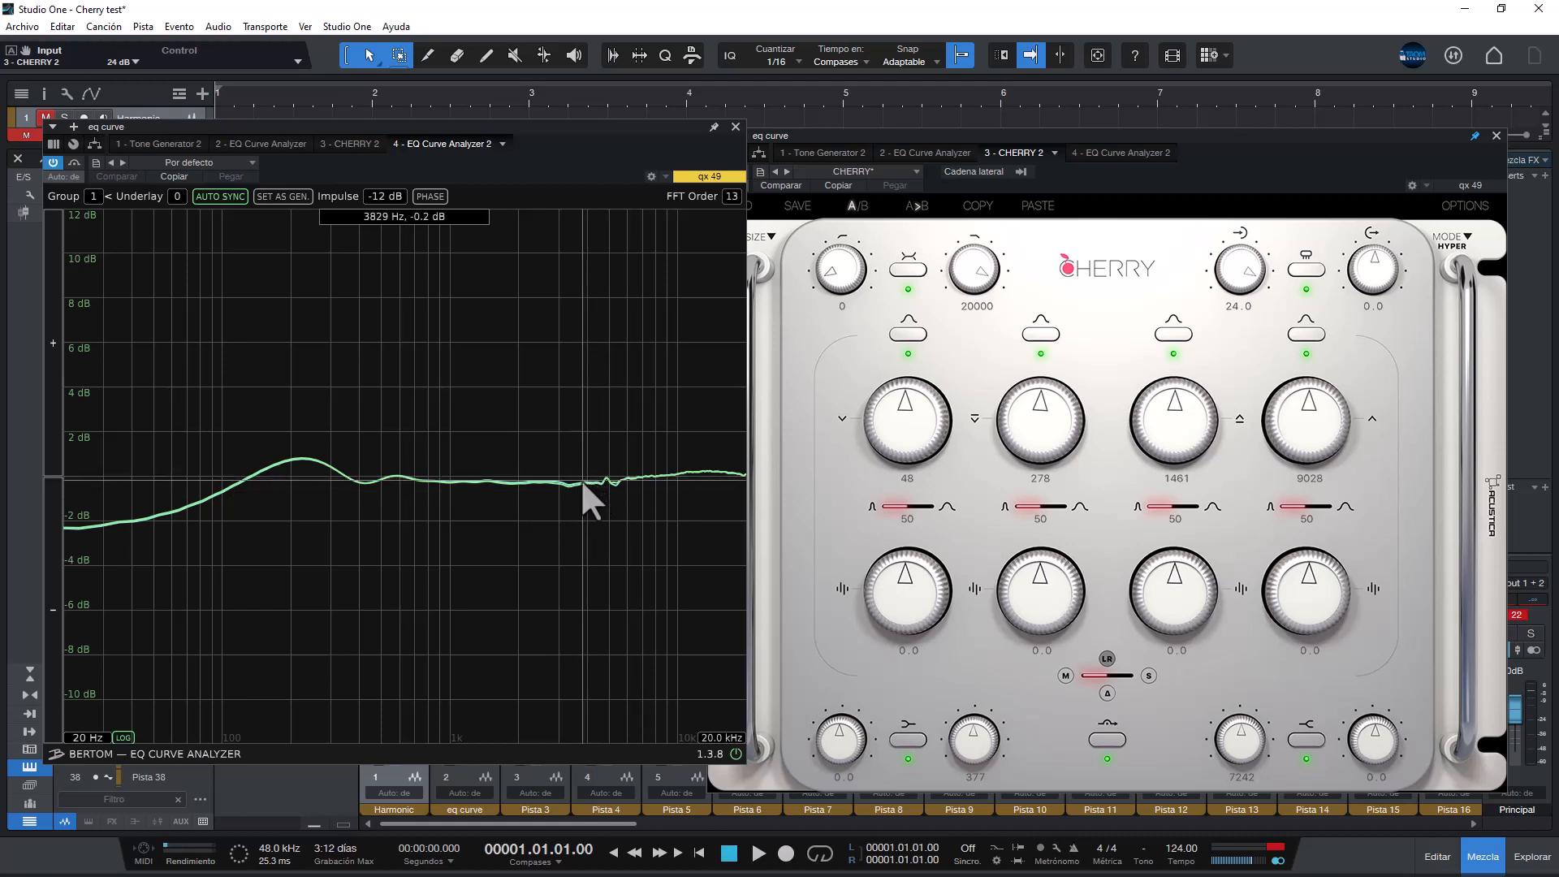
pyautogui.moveTo(582, 488)
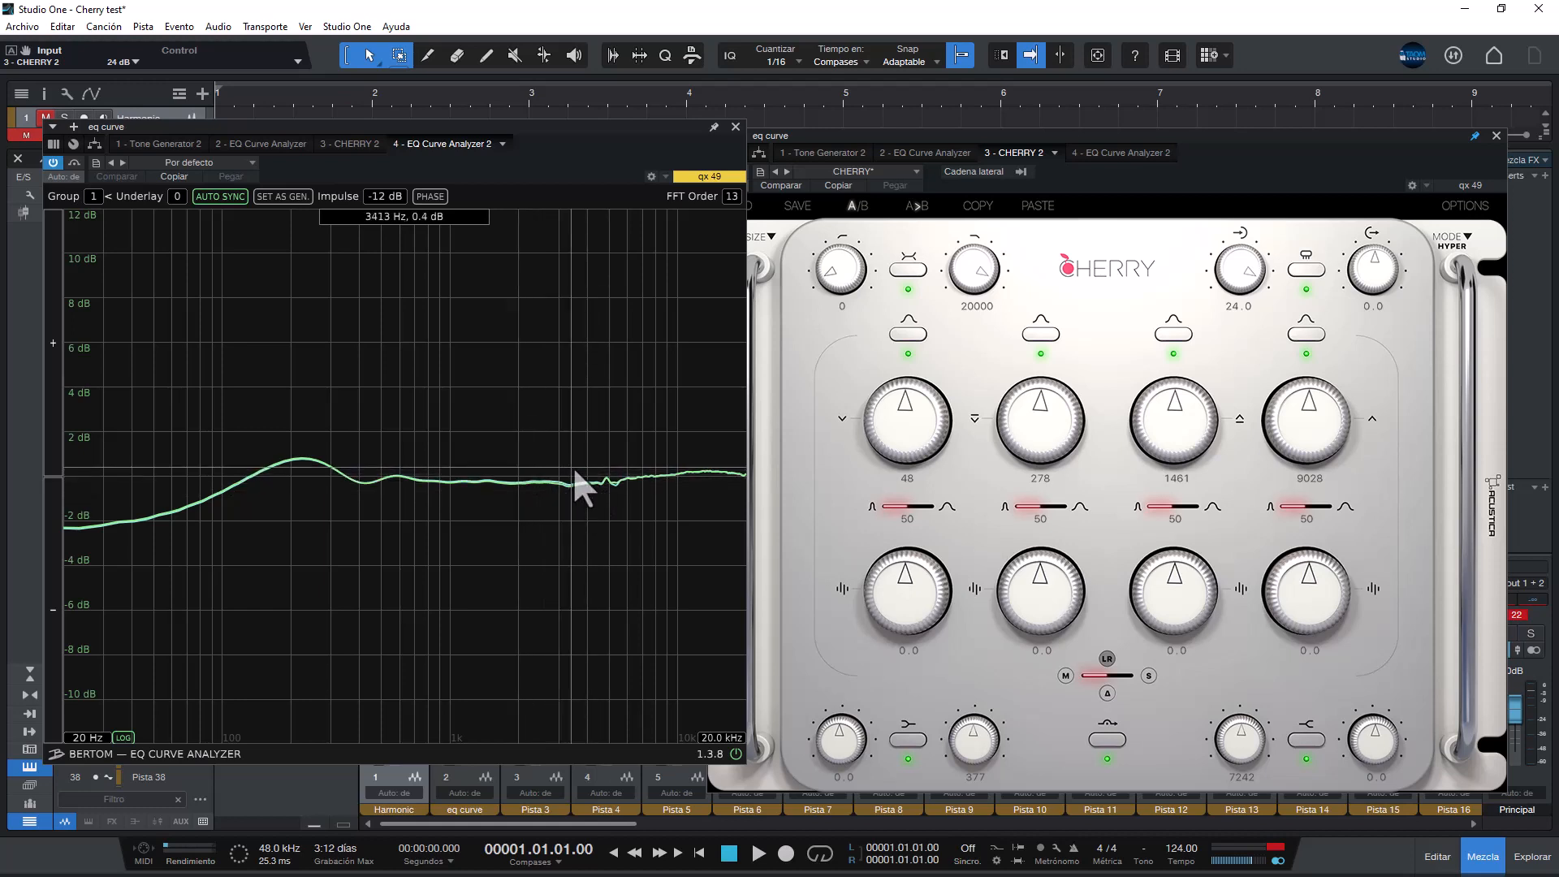
pyautogui.moveTo(801, 422)
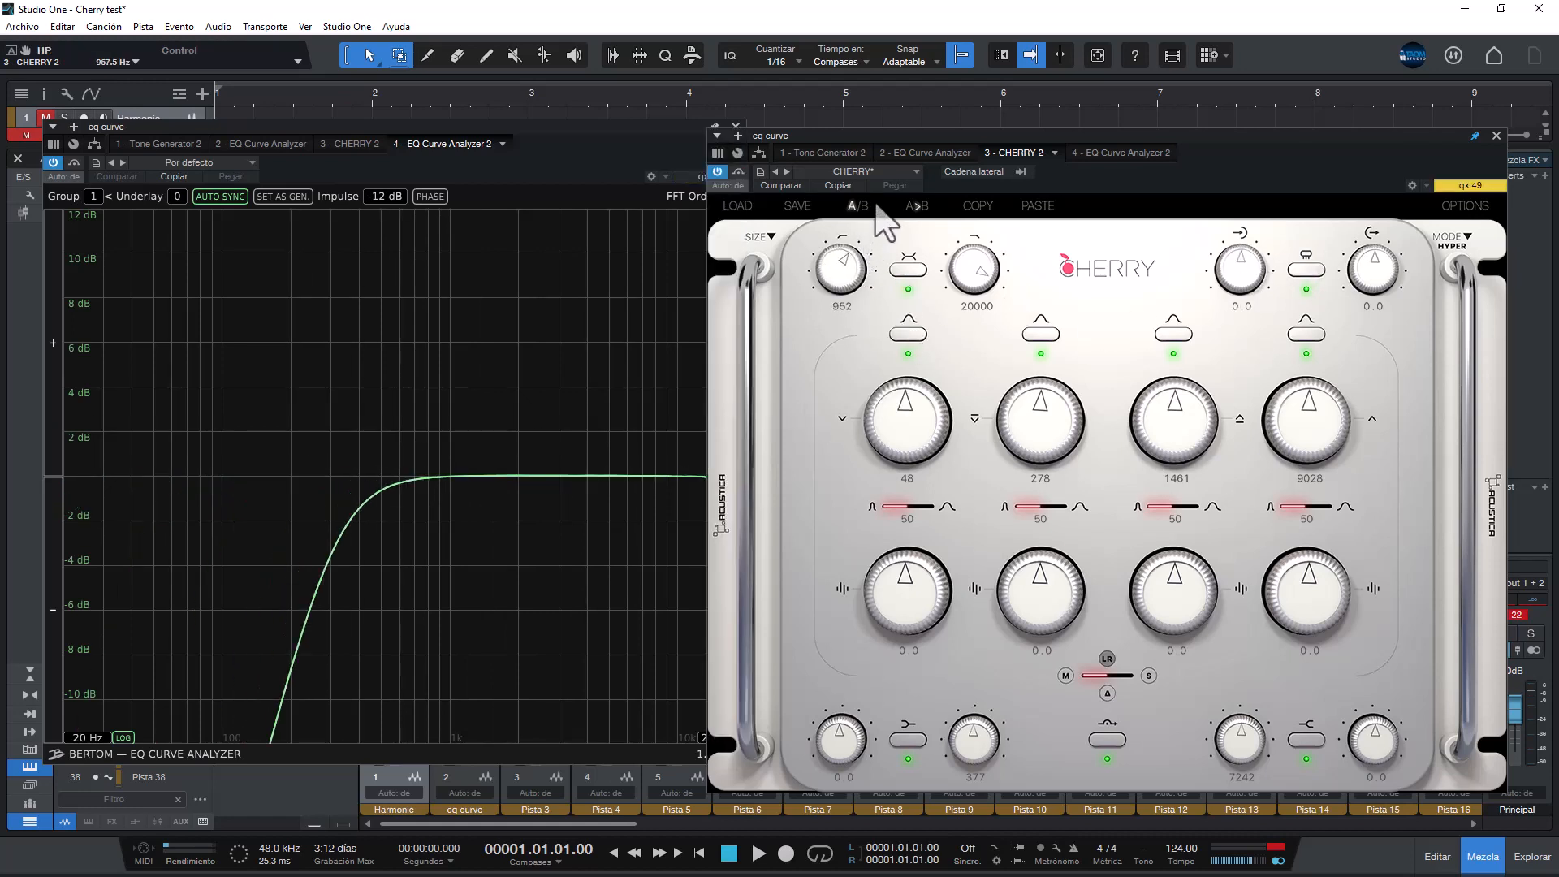
# - Raise Cherry's high-pass cutoff to about 952 Hz
pyautogui.moveTo(840, 268); pyautogui.dragTo(840, 299)
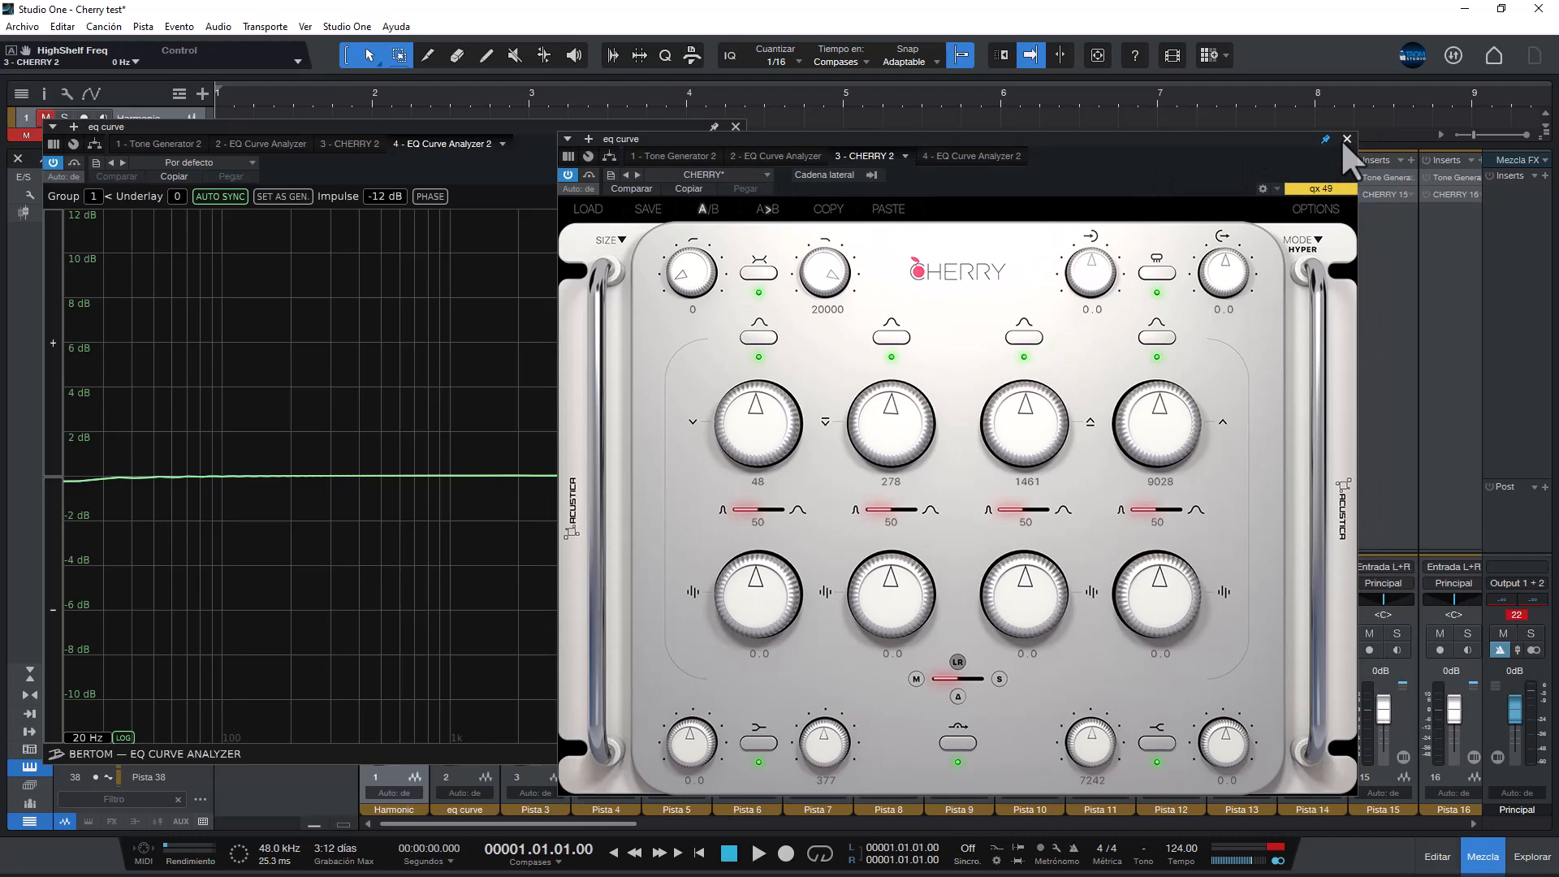
# - Close Cherry and remove the spectrum and curve analyzers from the Harmonic and eq curve channels
pyautogui.click(1347, 138)
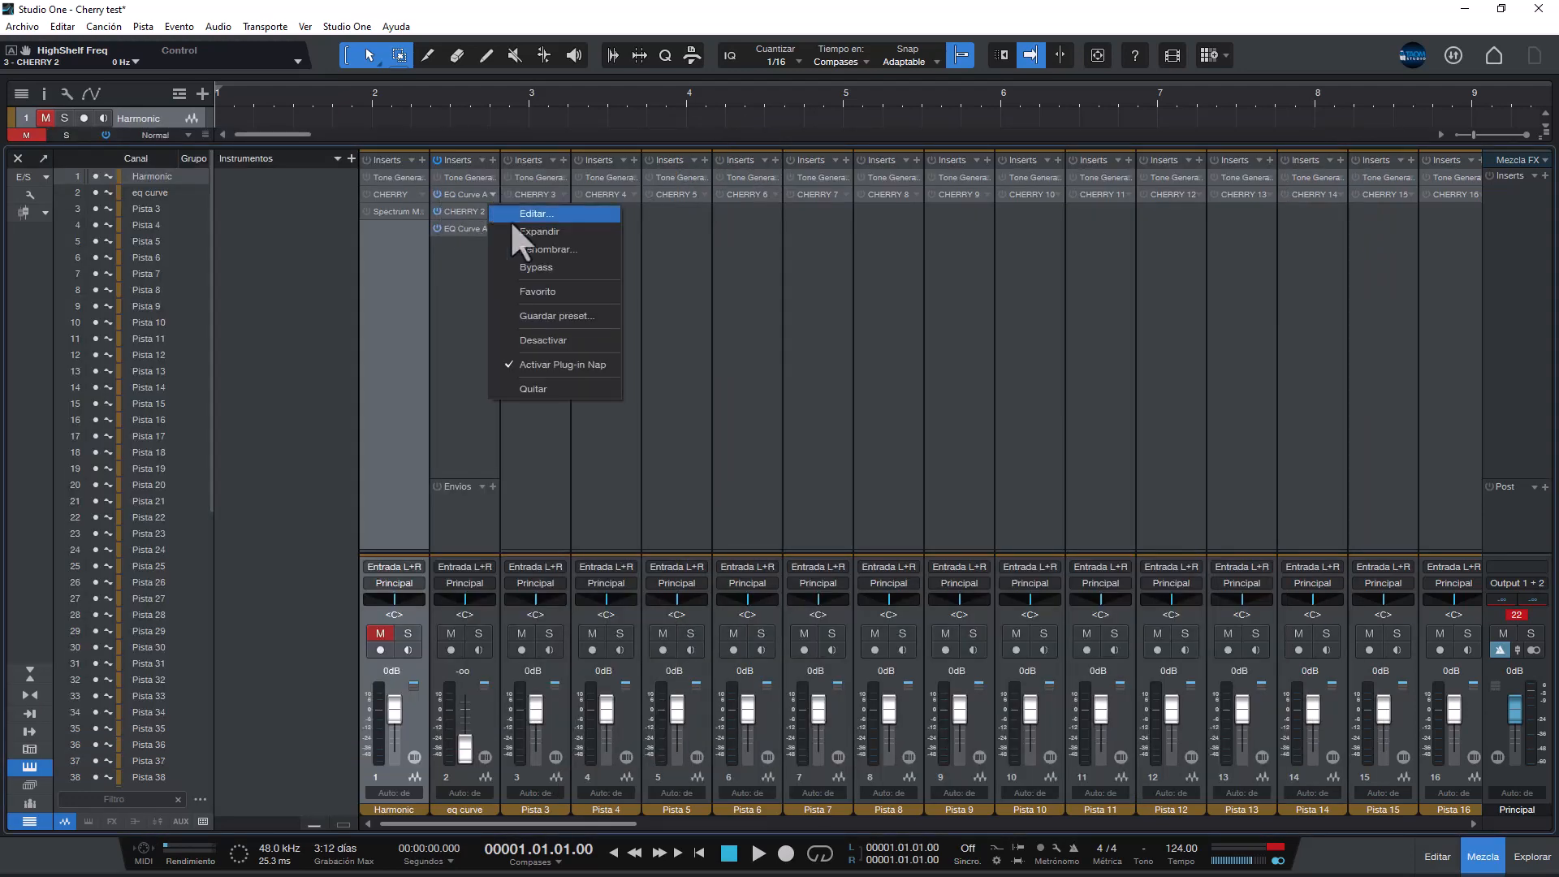
pyautogui.moveTo(547, 333)
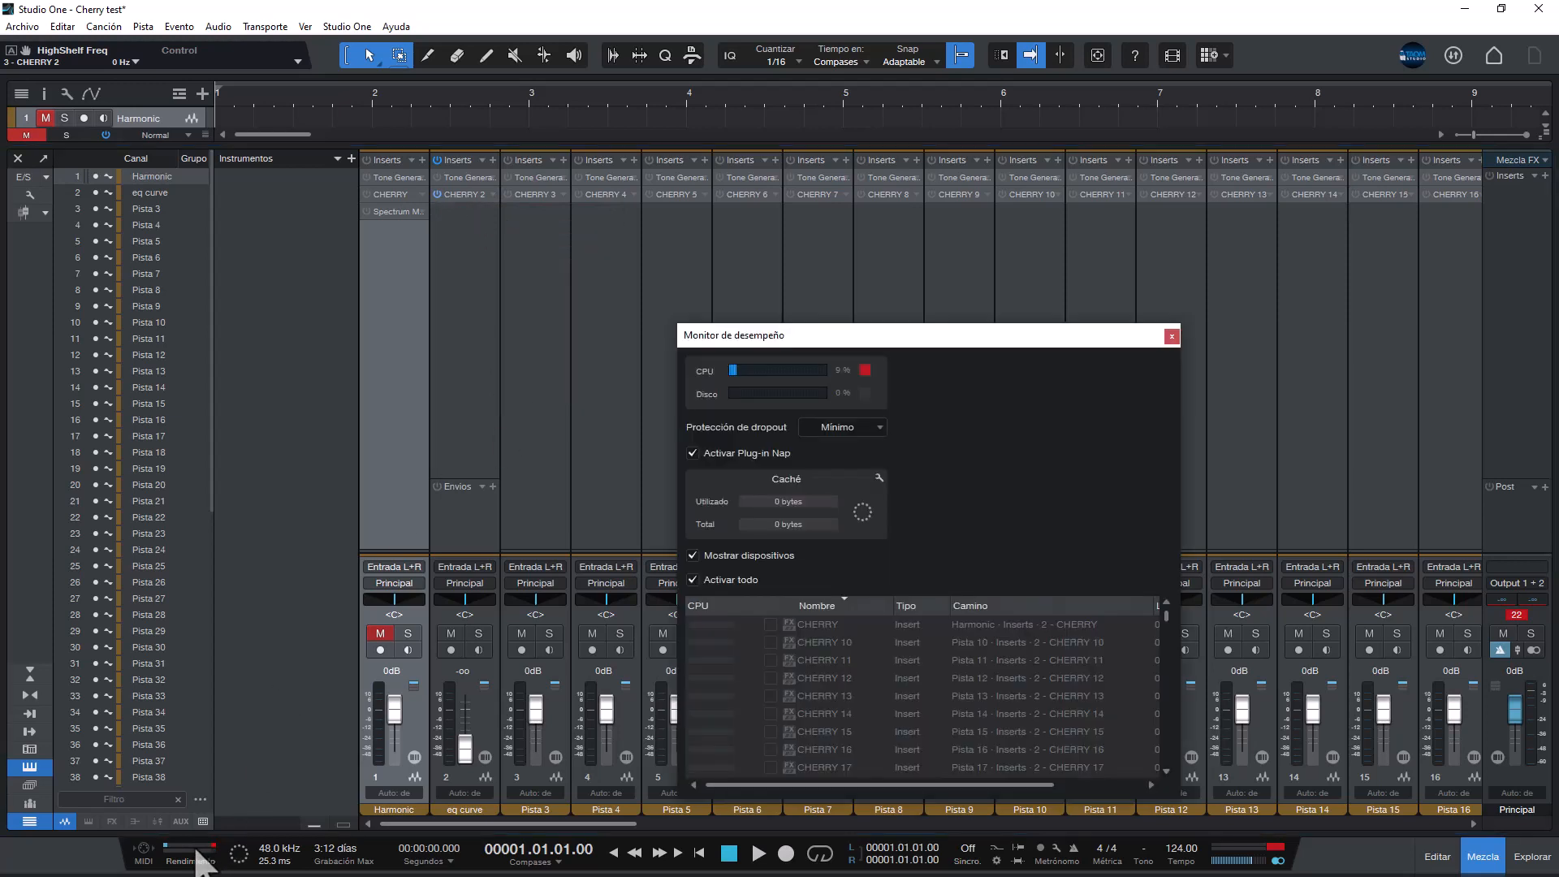
pyautogui.scroll(-3)
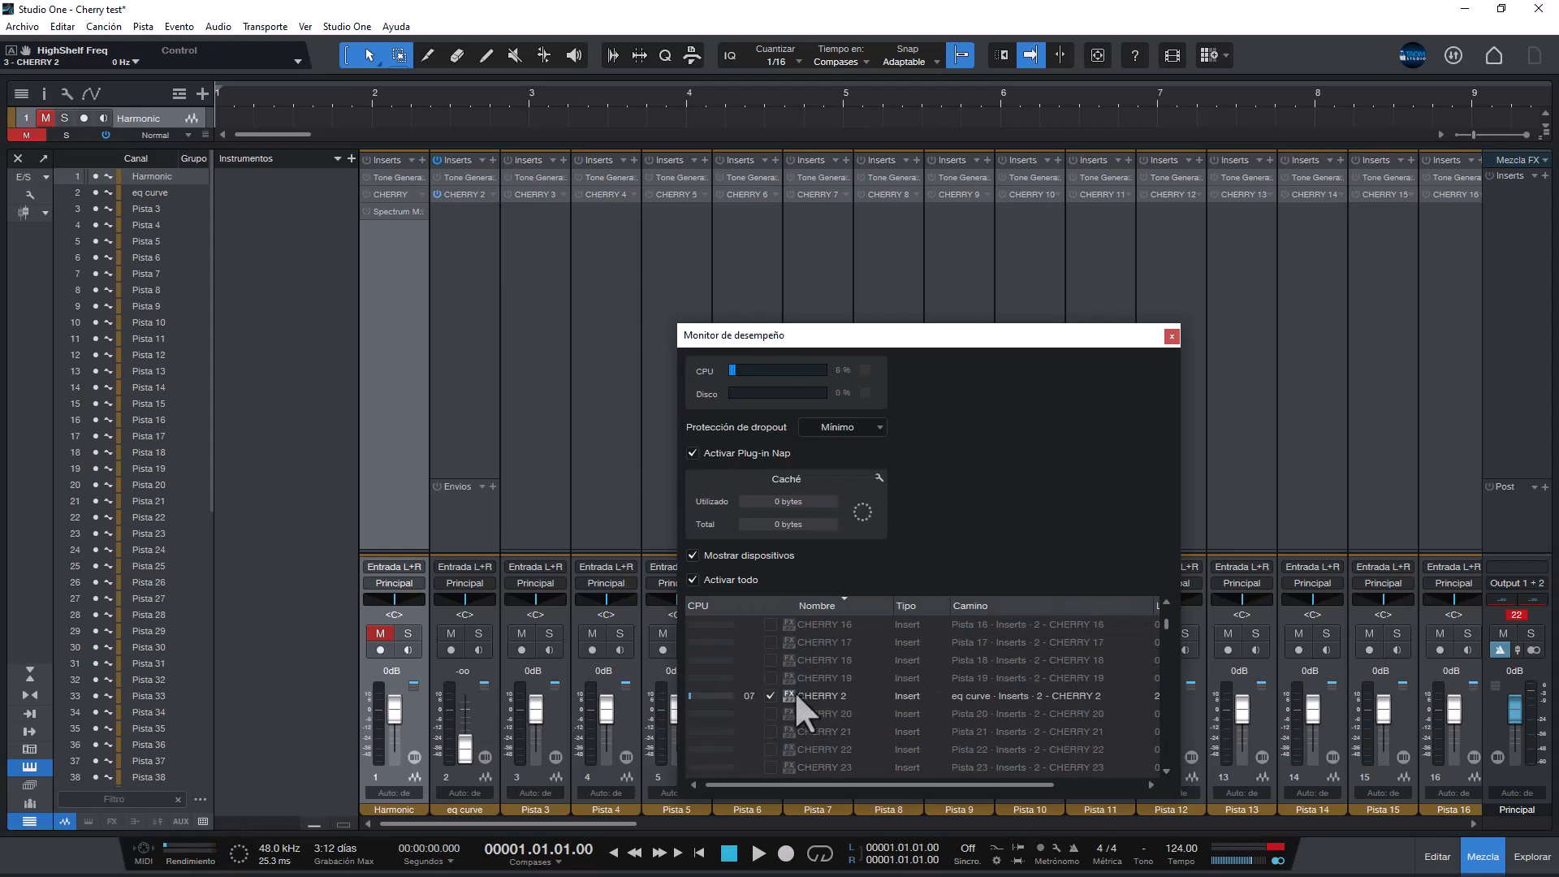
pyautogui.click(1171, 336)
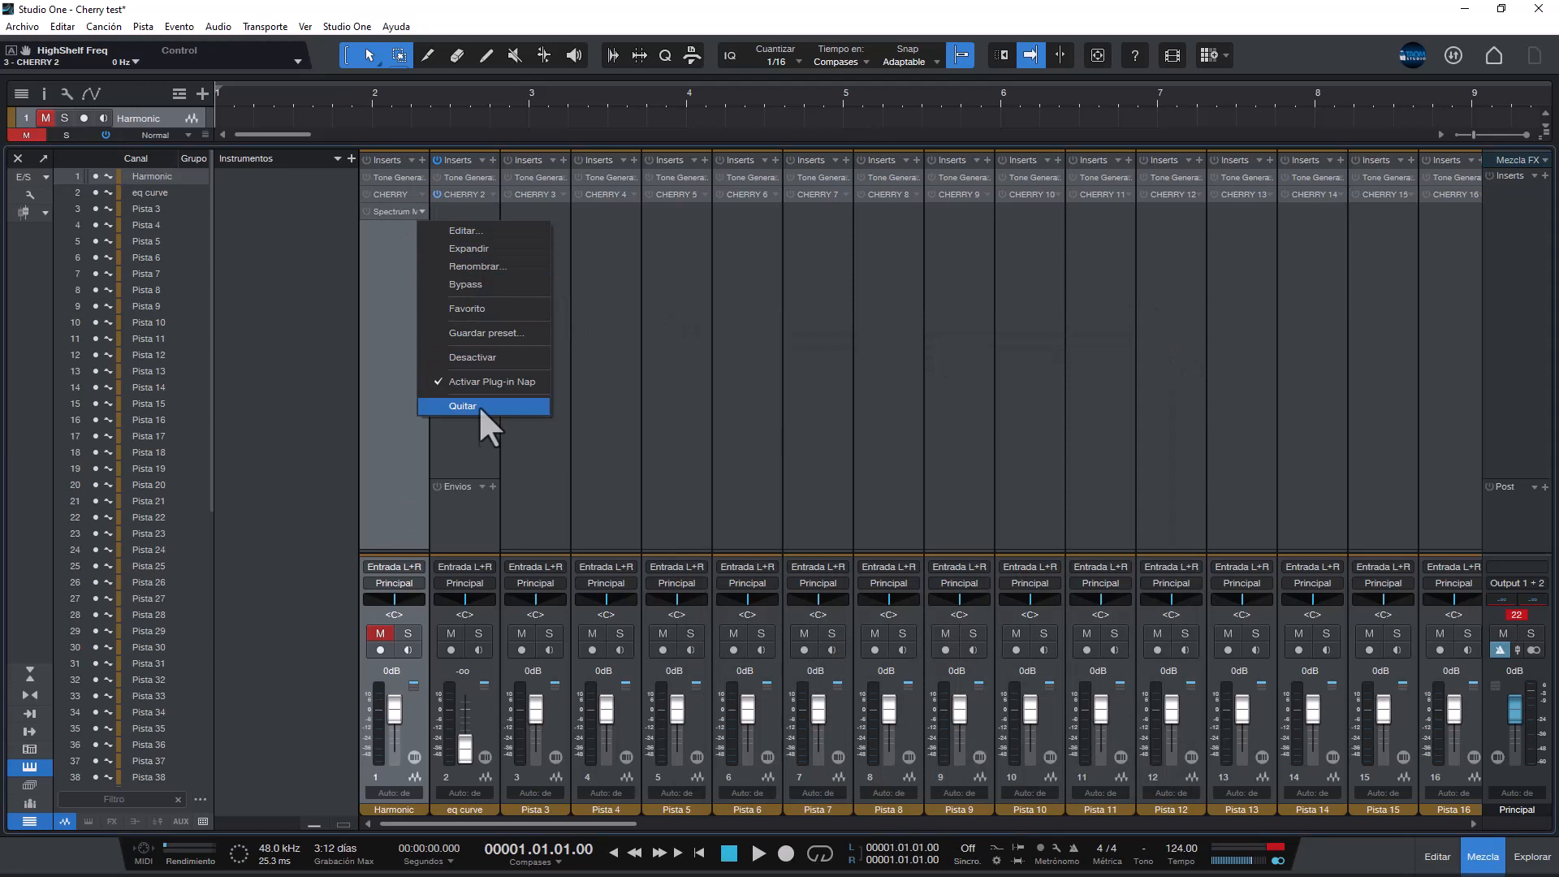
pyautogui.click(460, 406)
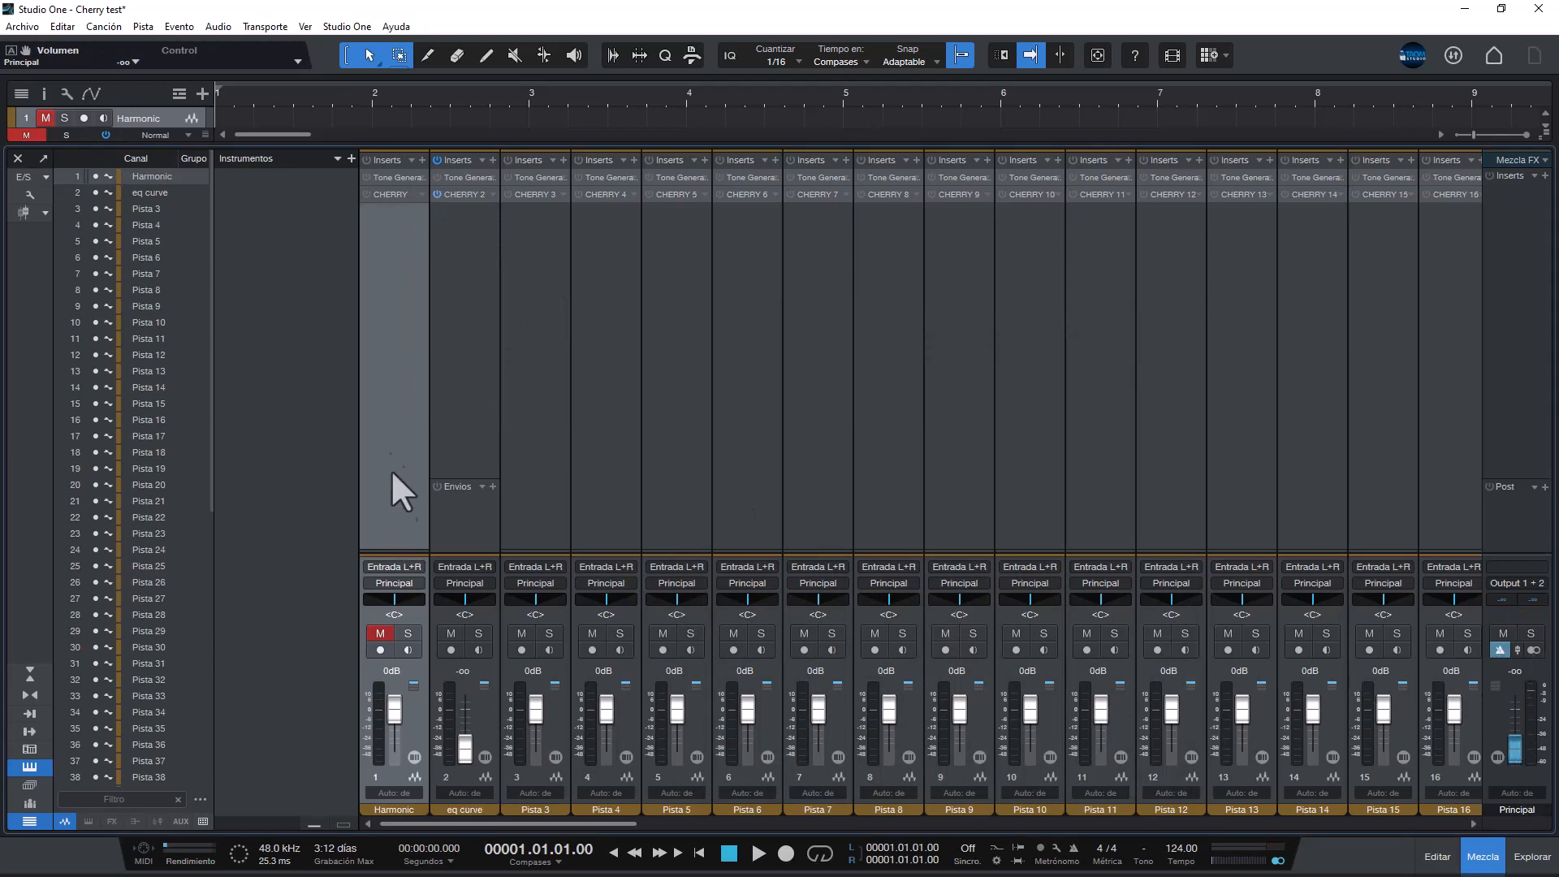
# - Scroll the mixer right toward the channels running Cherry up to Pista 67
pyautogui.hscroll(3)
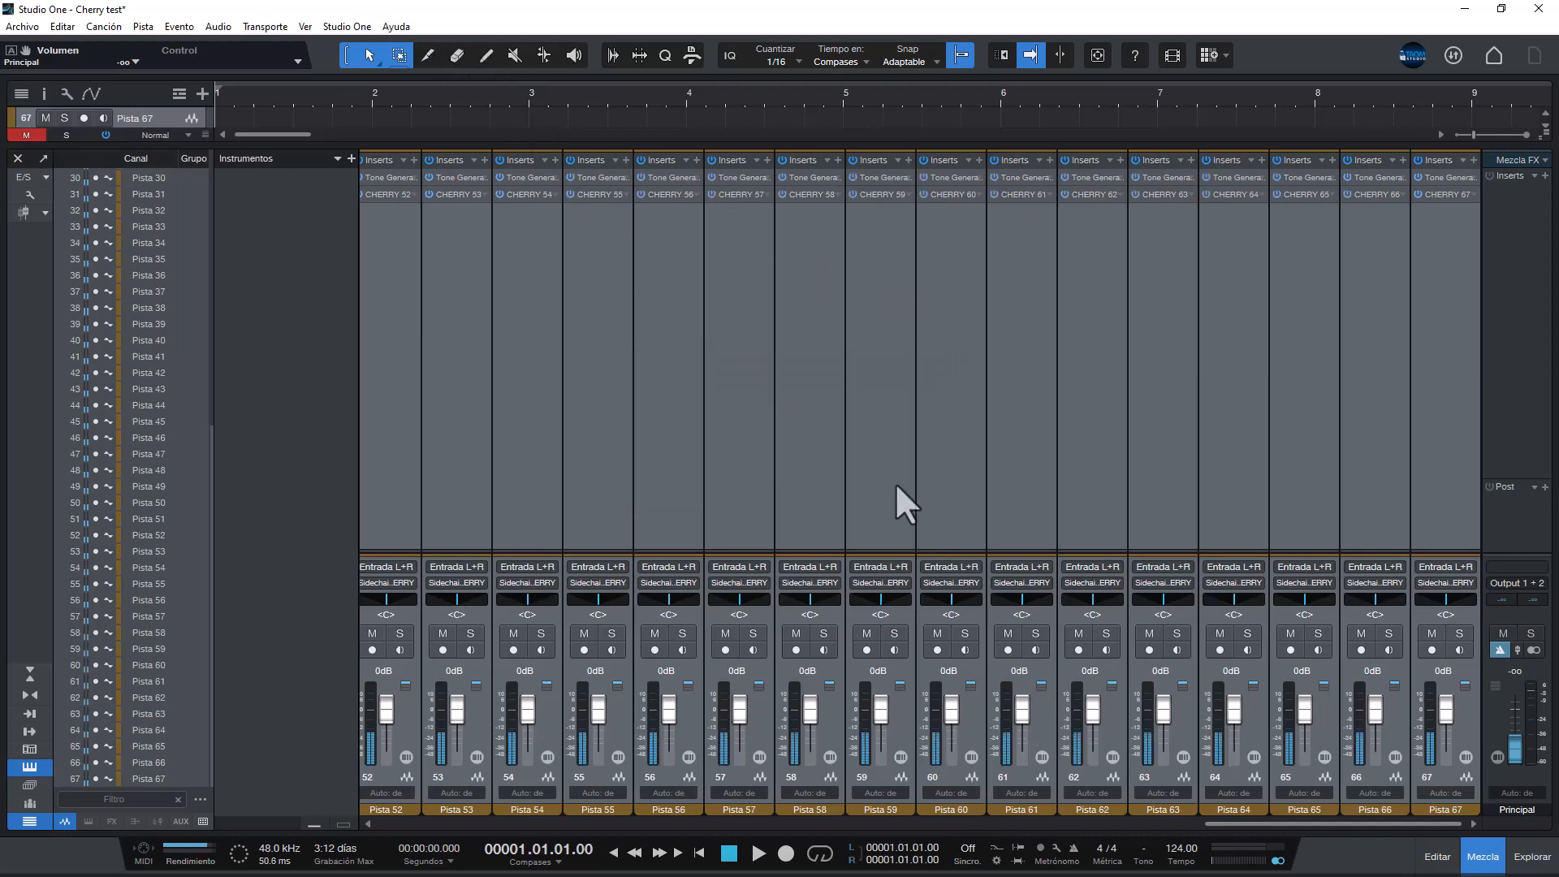
pyautogui.moveTo(533, 740)
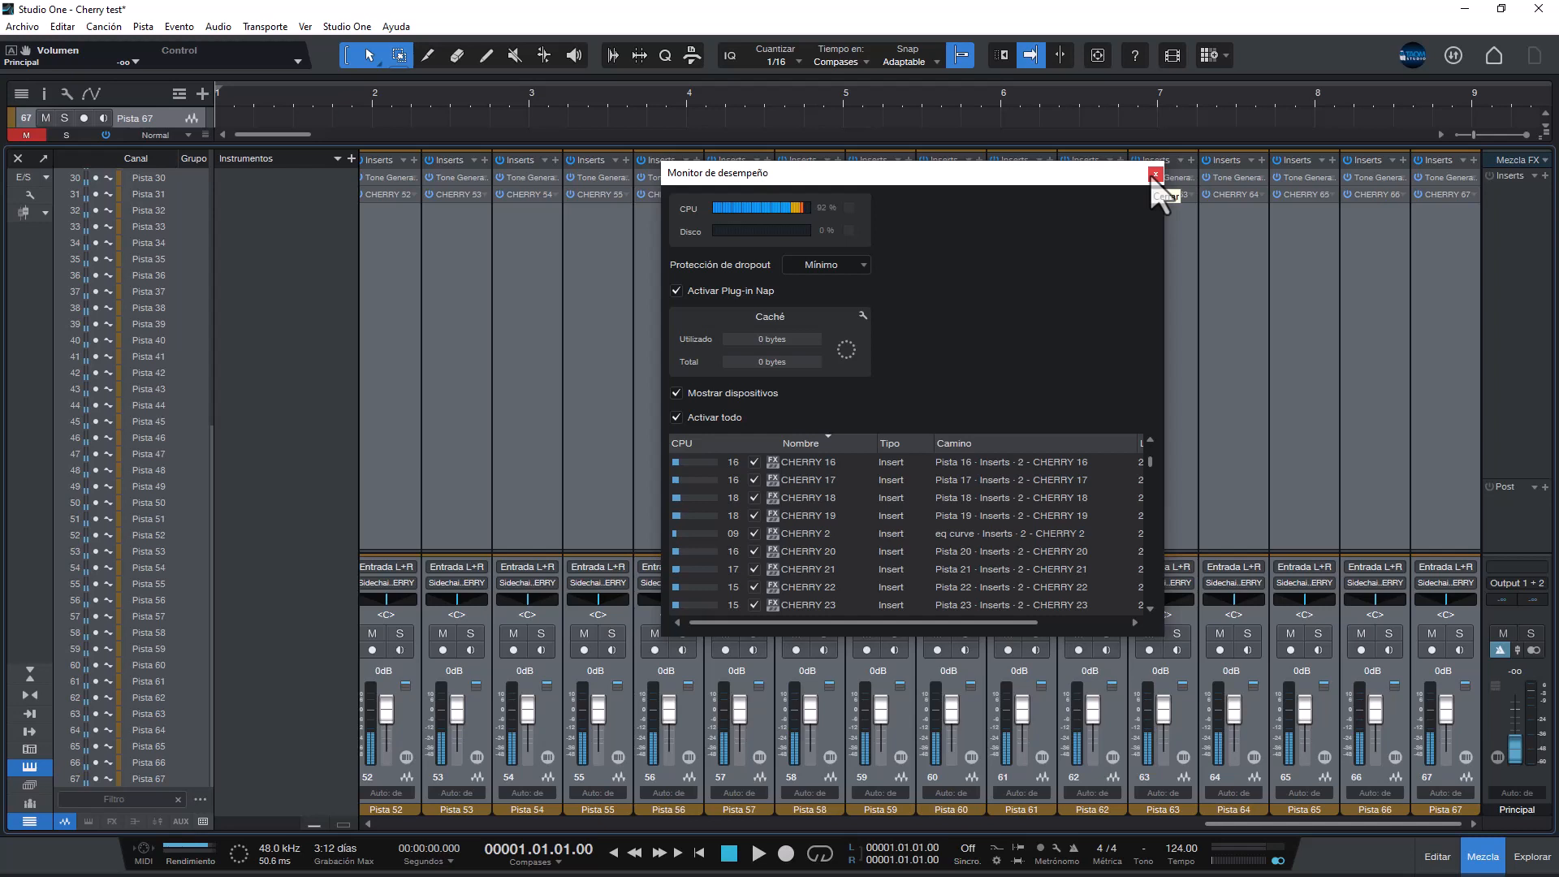
# - Close the Performance Monitor after it reports CPU near 92%
pyautogui.click(1155, 176)
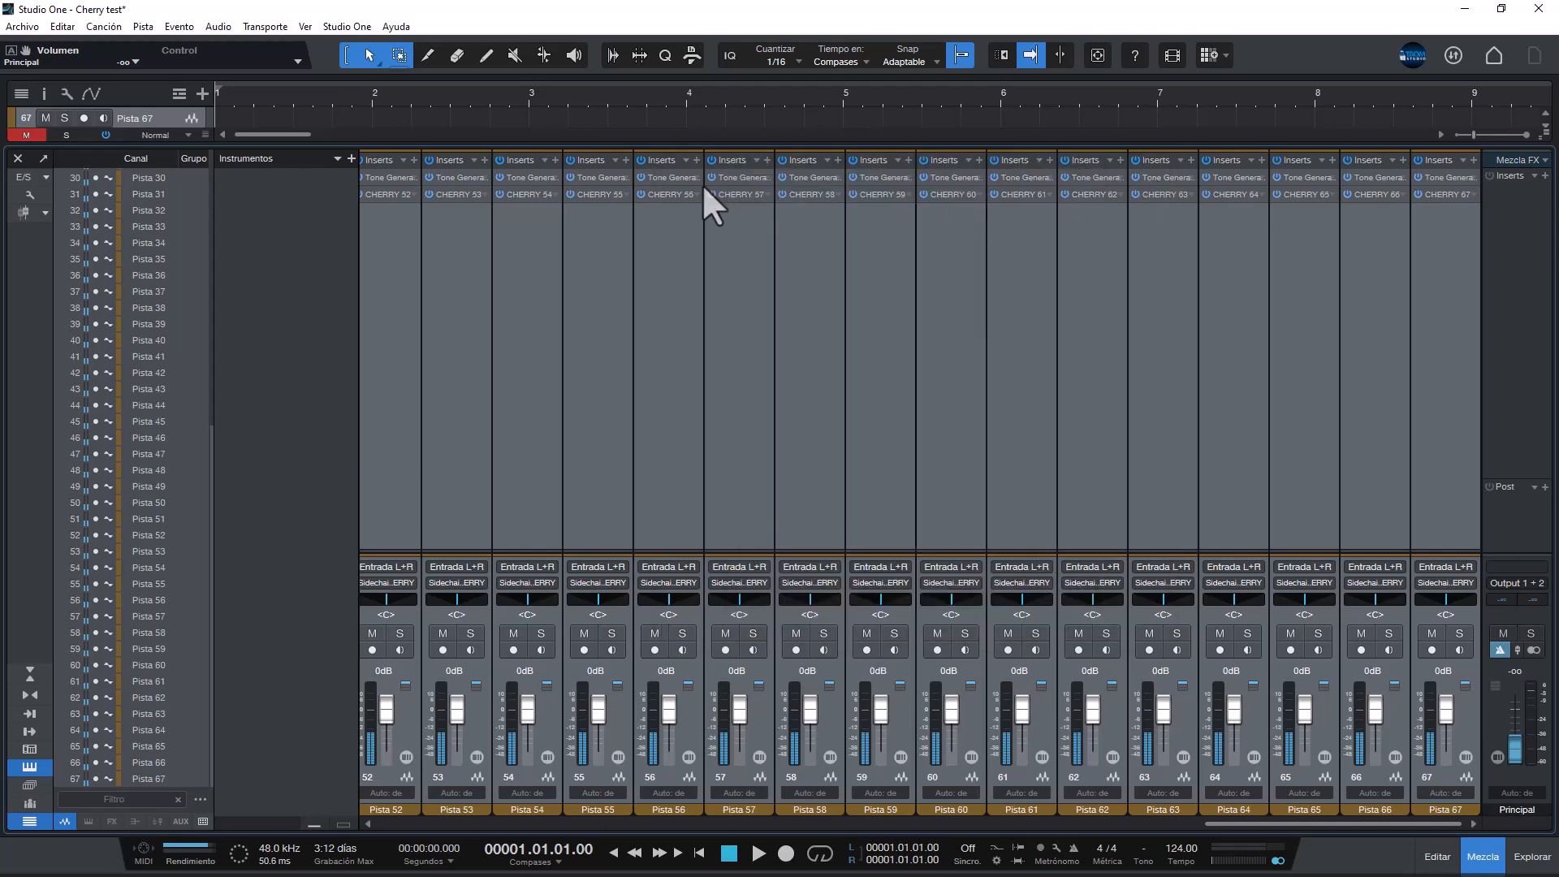
pyautogui.moveTo(595, 244)
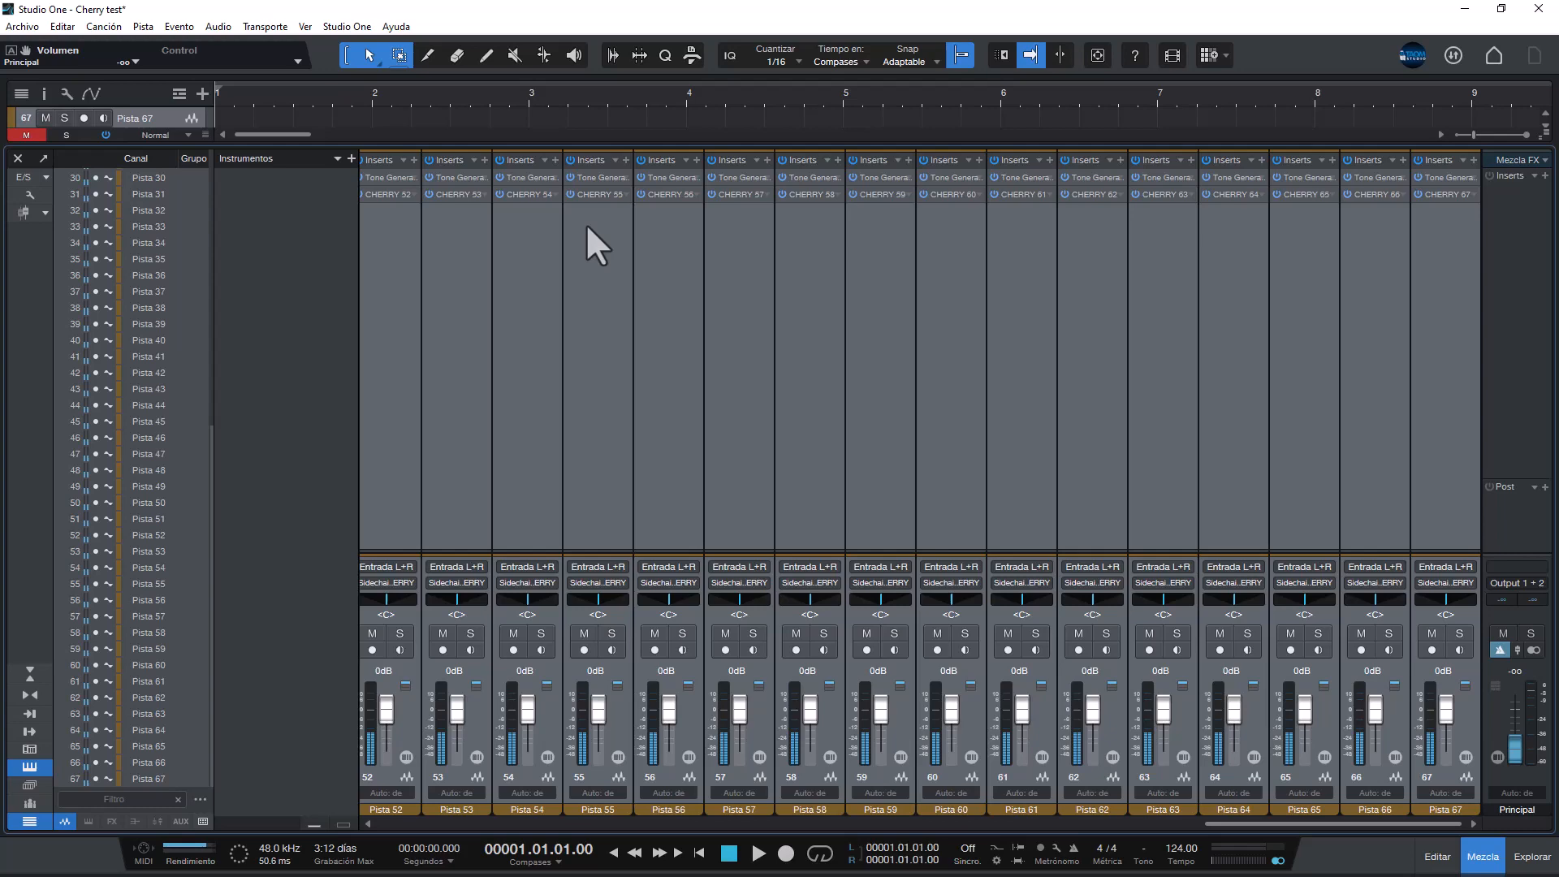
pyautogui.moveTo(401, 109)
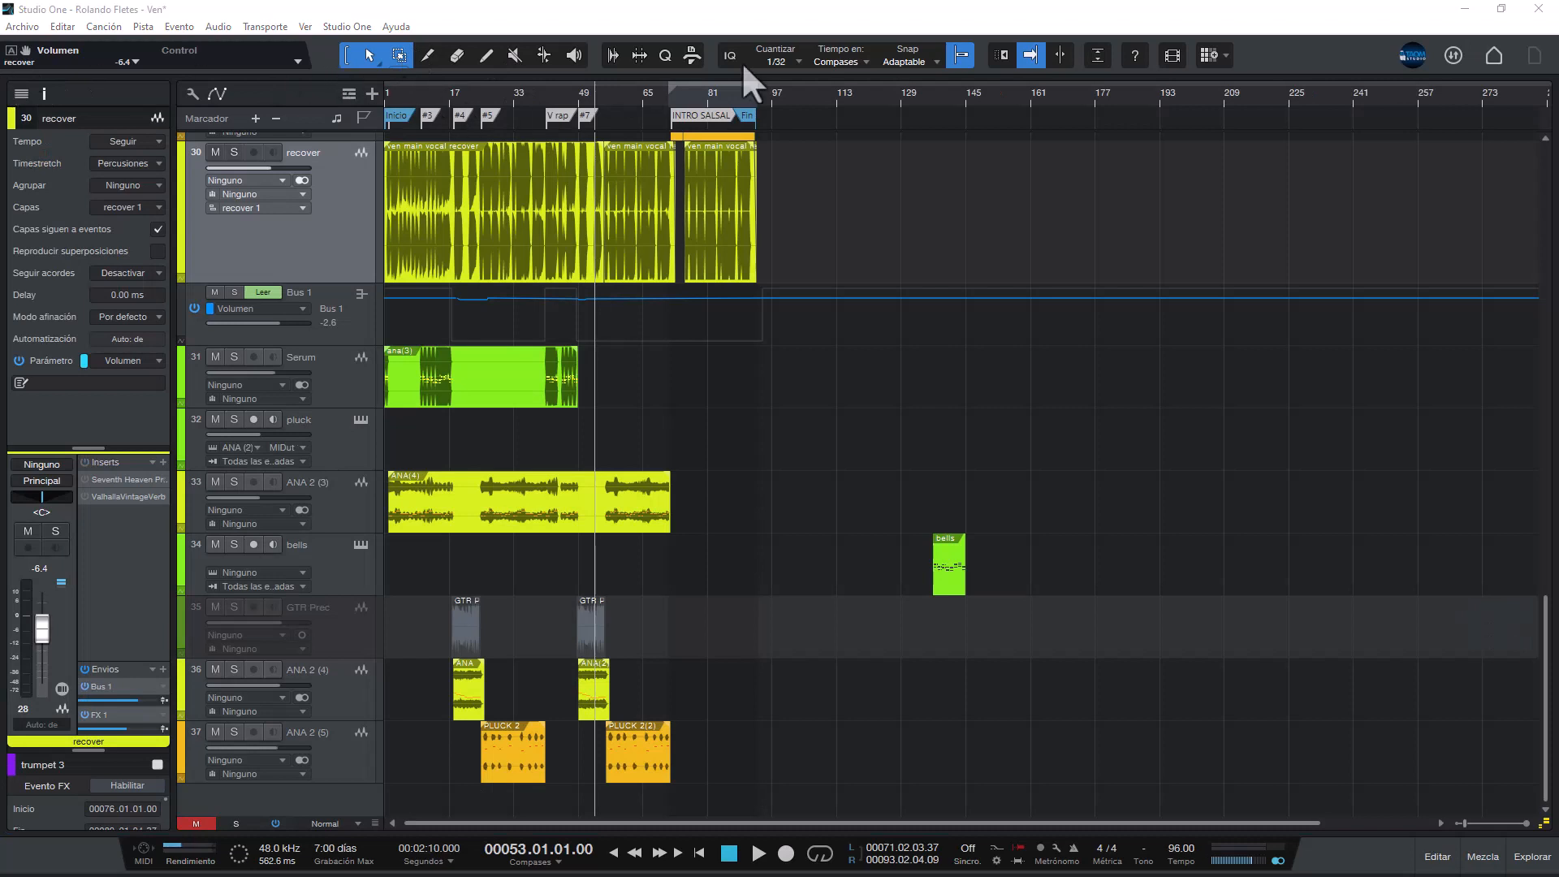
pyautogui.moveTo(693, 55)
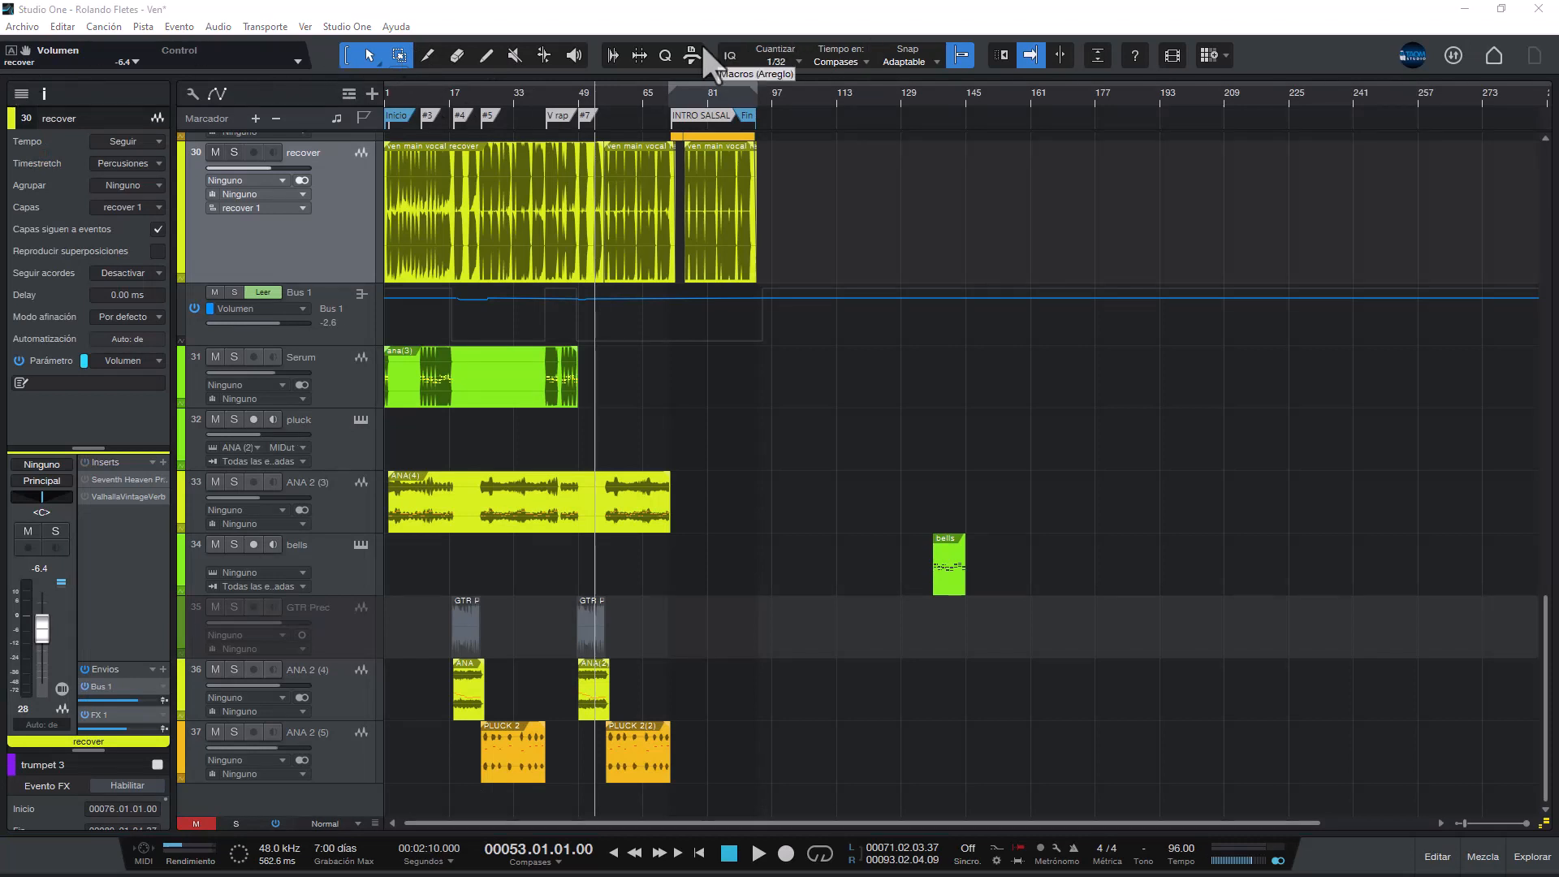
pyautogui.moveTo(645, 260)
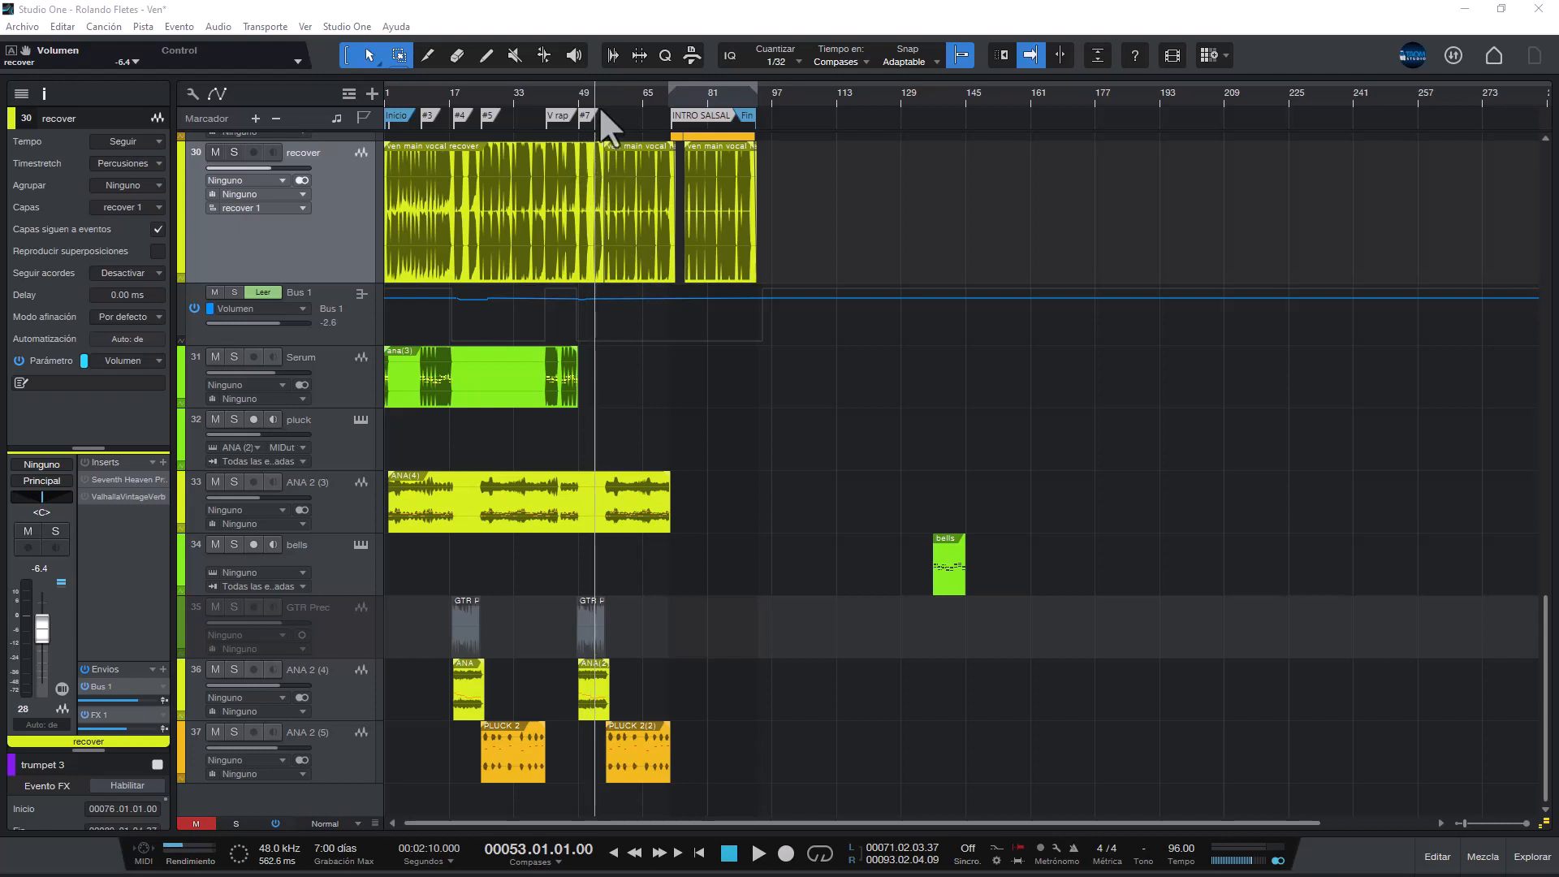
pyautogui.moveTo(788, 39)
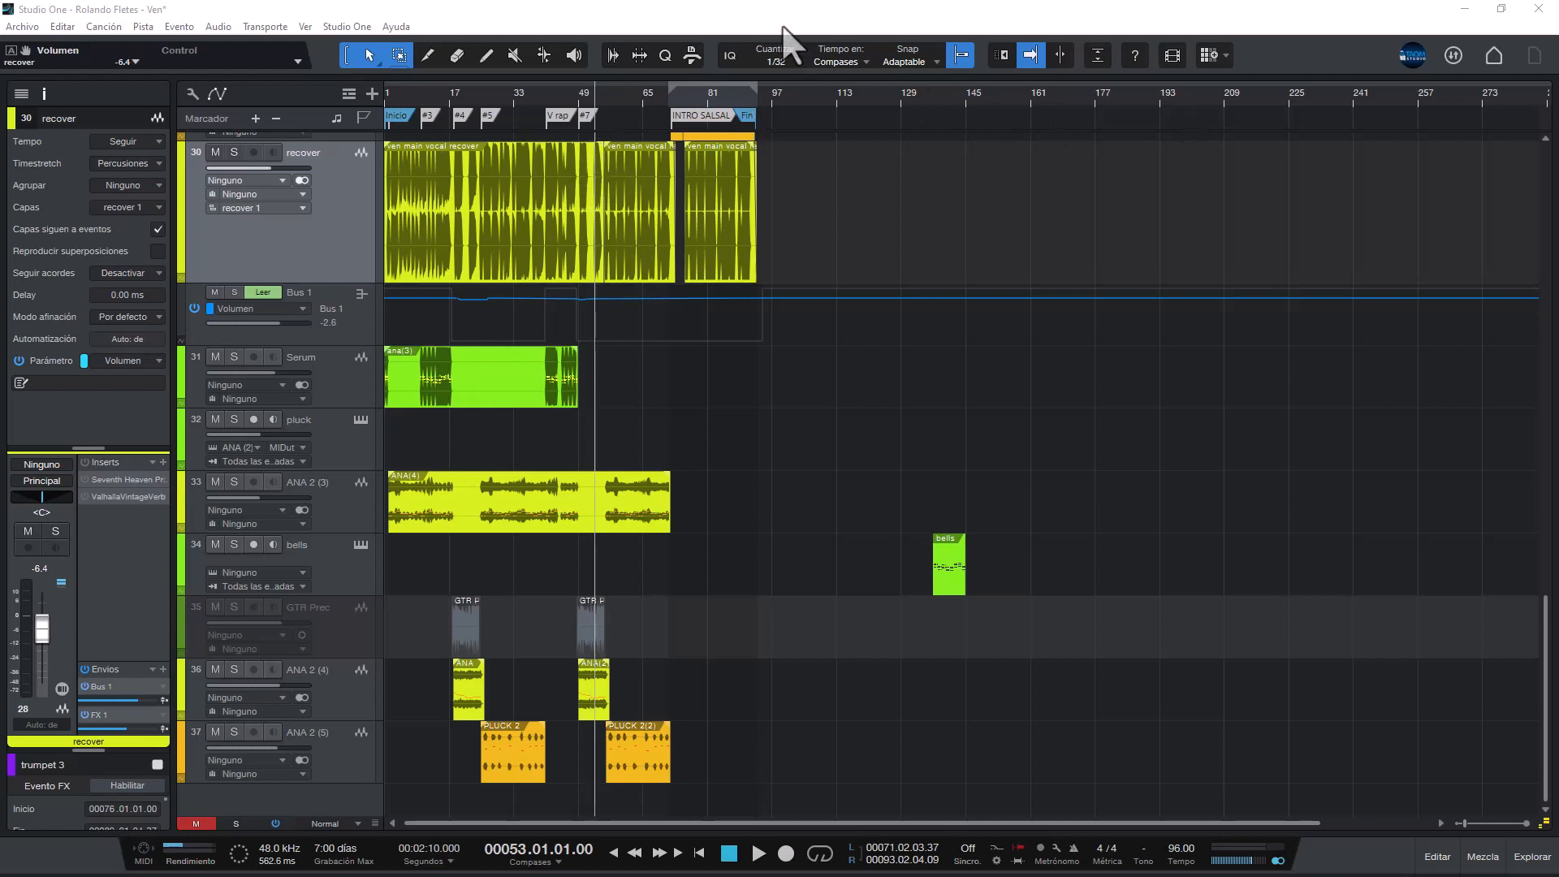
# - Bring up the Cherry editor from the Principal master bus insert, all bands at 0 dB
pyautogui.click(1483, 856)
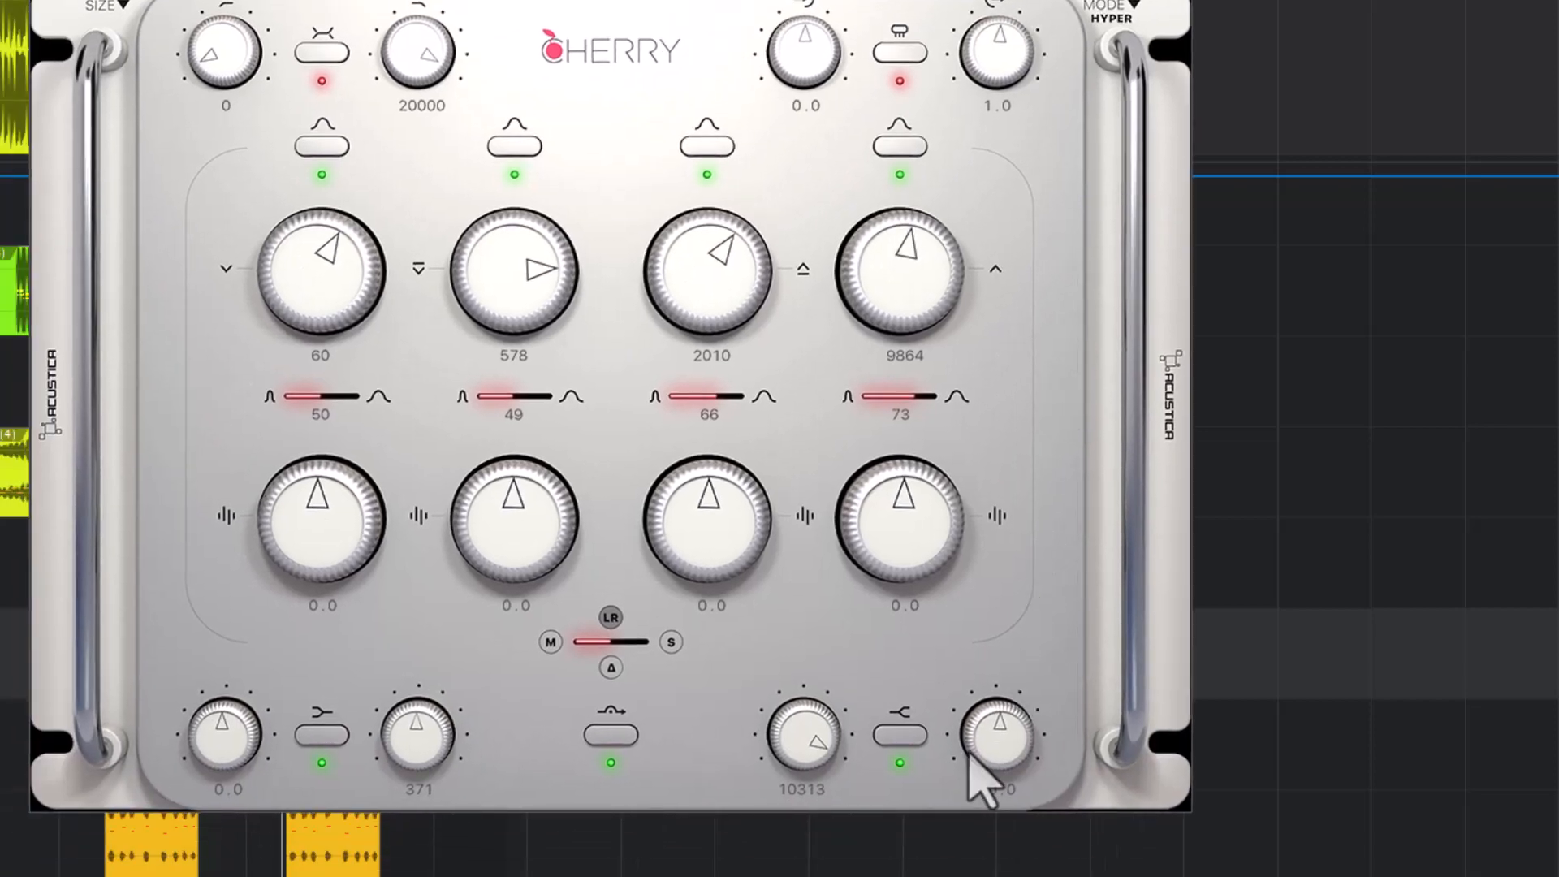
# - Boost the 10313 Hz band to 4.1, cut 2010 Hz slightly, and lift 60 Hz to about 6.9 dB
pyautogui.moveTo(995, 740); pyautogui.dragTo(999, 731)
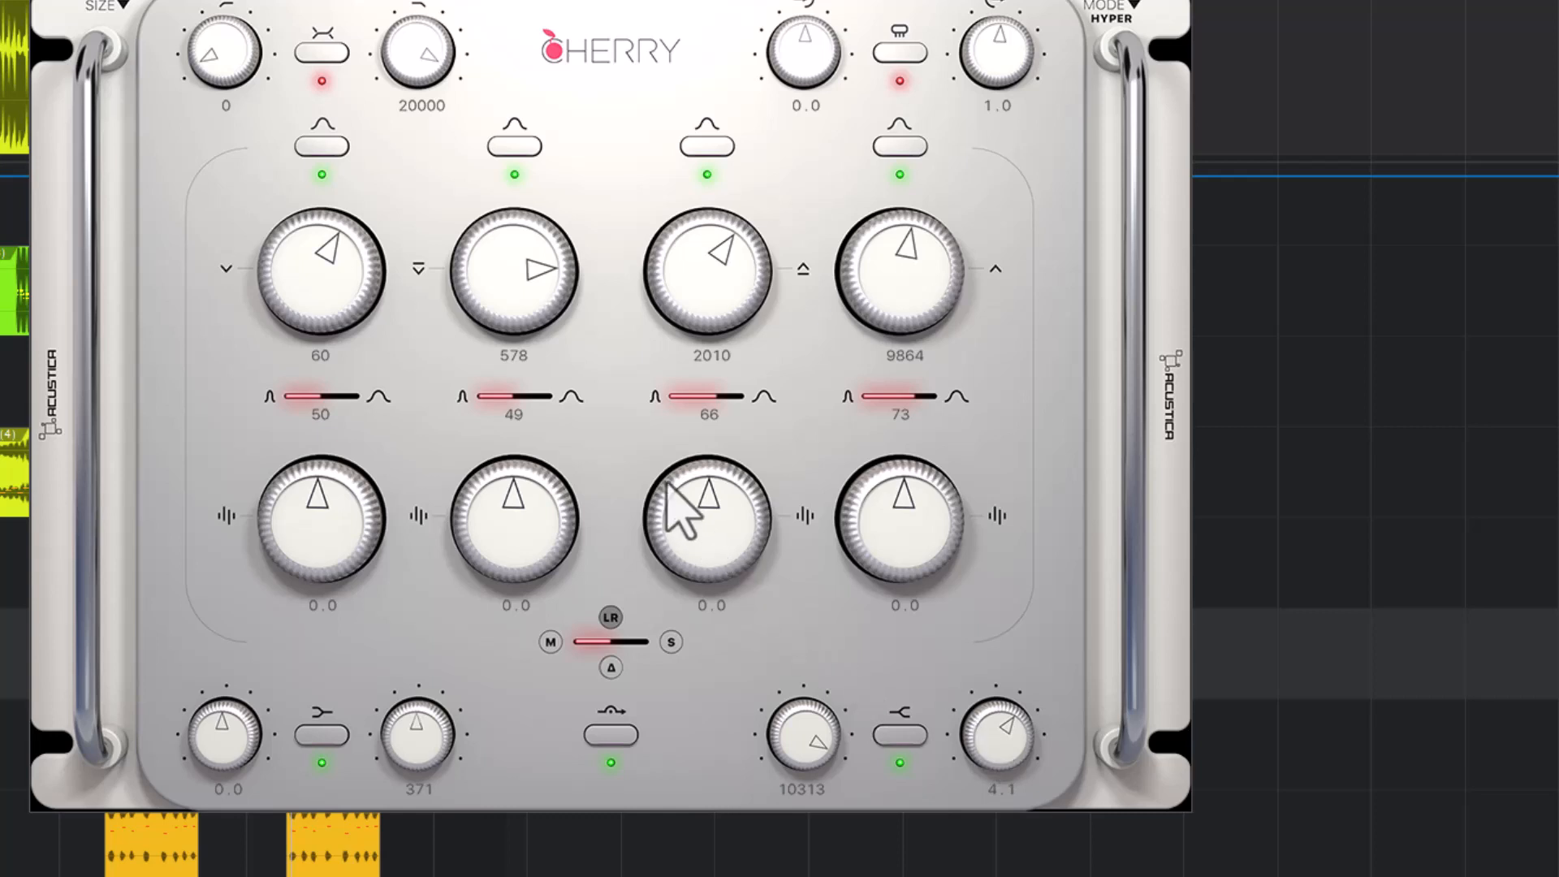
pyautogui.moveTo(709, 521); pyautogui.dragTo(710, 538)
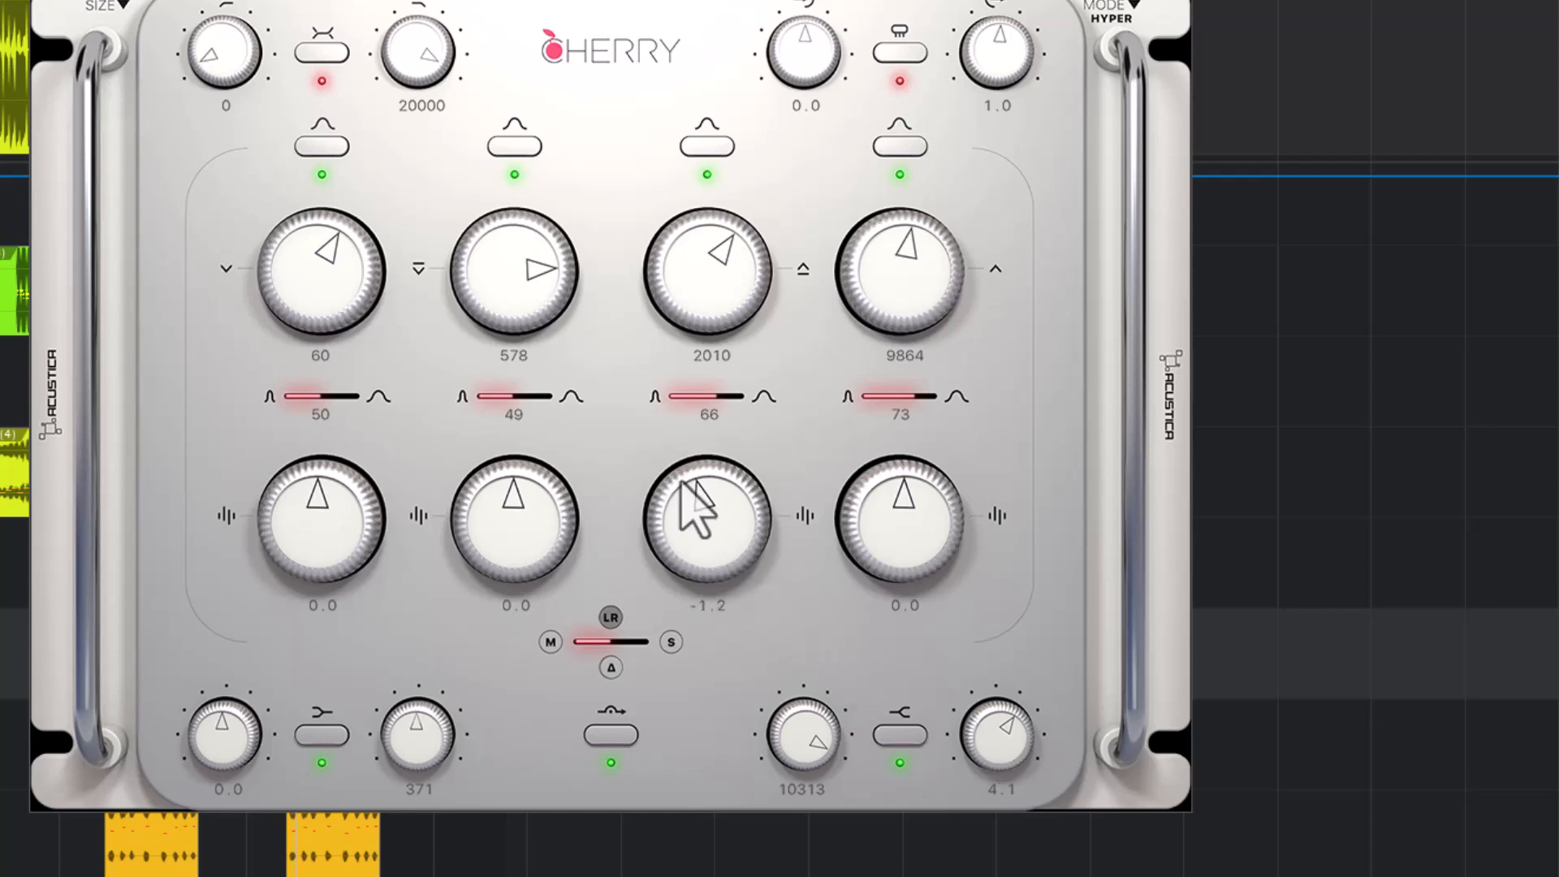
pyautogui.moveTo(710, 517); pyautogui.dragTo(591, 538)
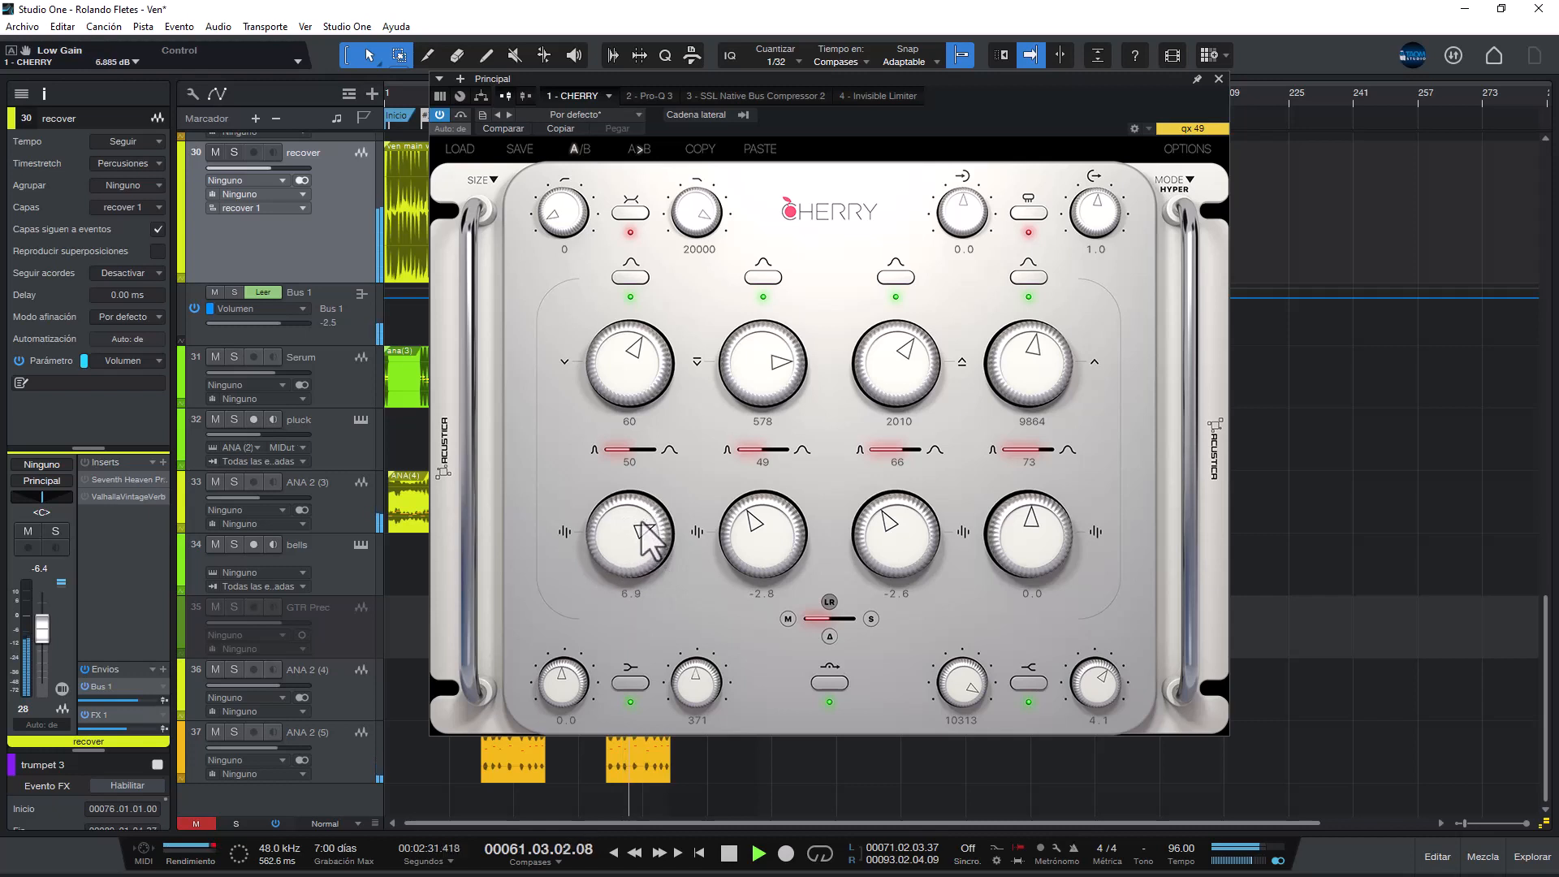
# - Move the low band to 48 Hz with Q 62 and settle its boost at 4.6 dB
pyautogui.moveTo(628, 535); pyautogui.dragTo(646, 547)
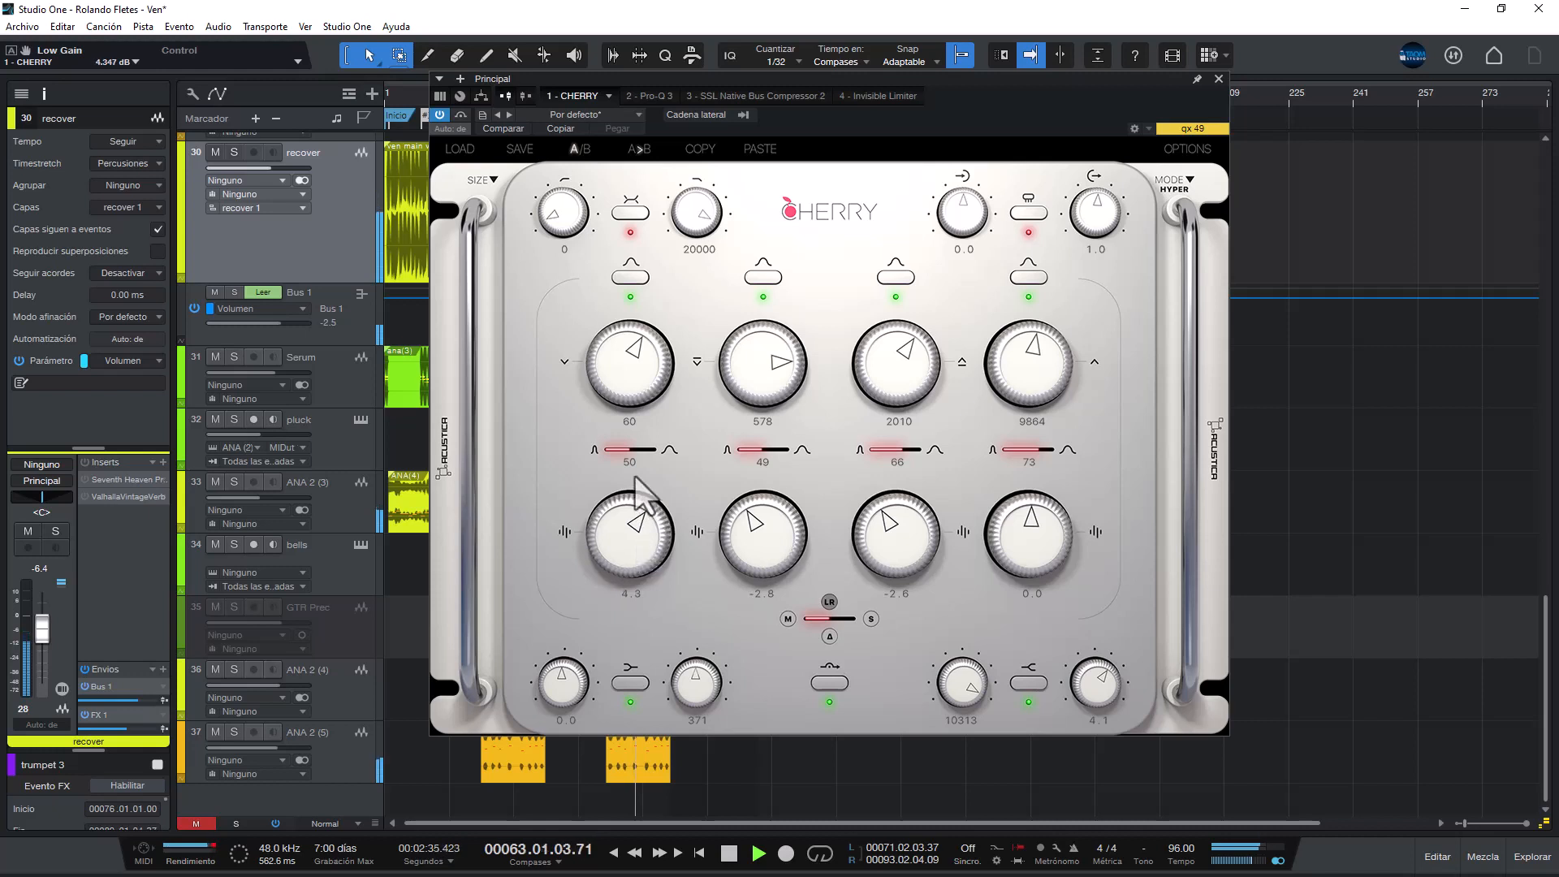
pyautogui.moveTo(629, 450); pyautogui.dragTo(651, 450)
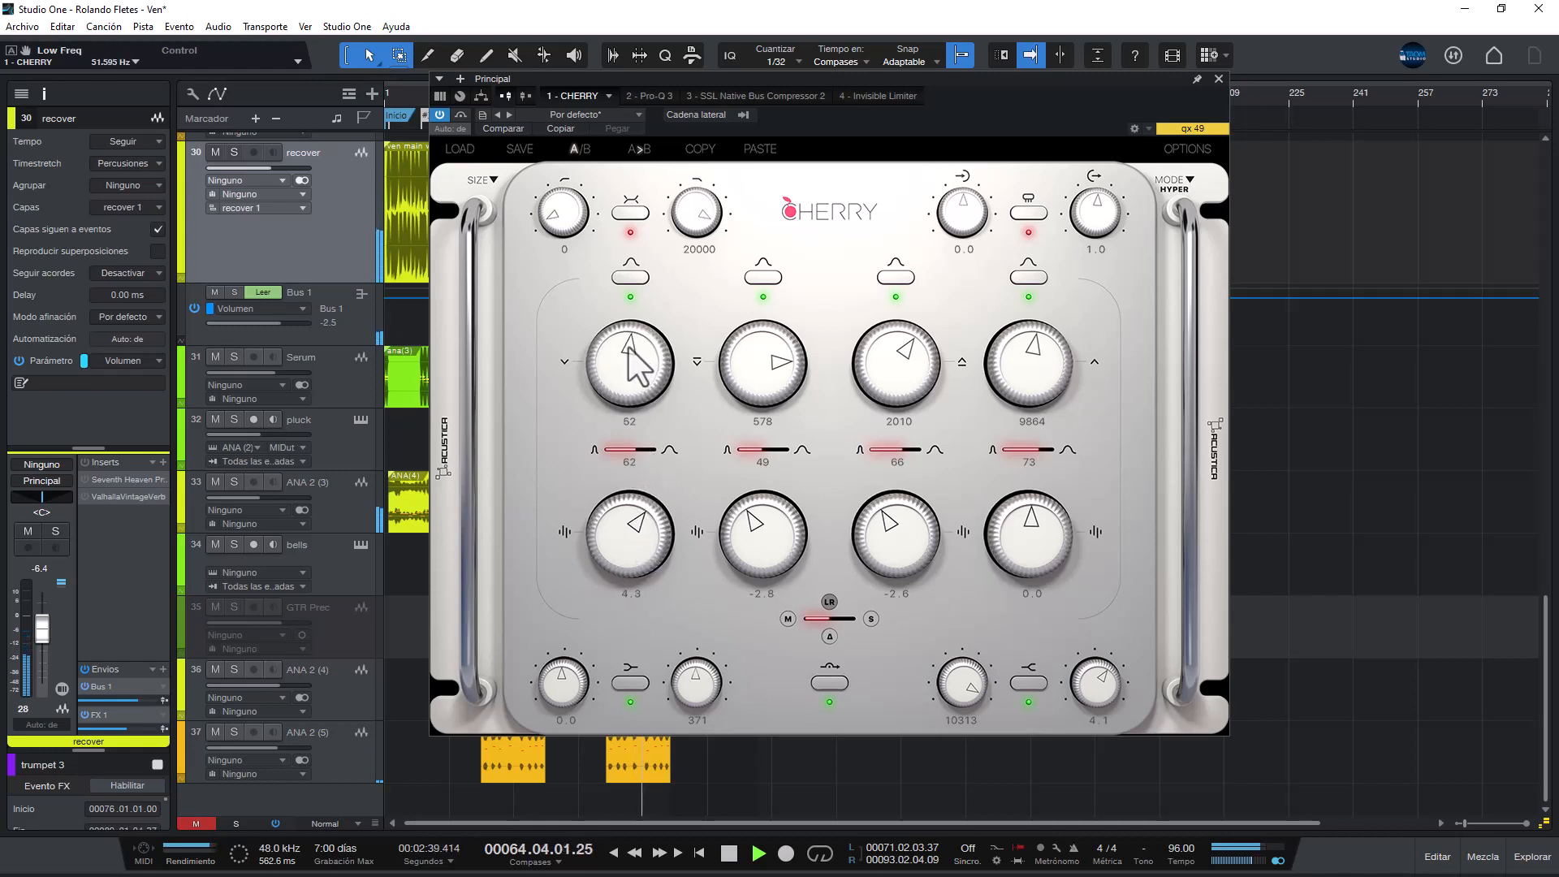
pyautogui.moveTo(628, 362); pyautogui.dragTo(629, 507)
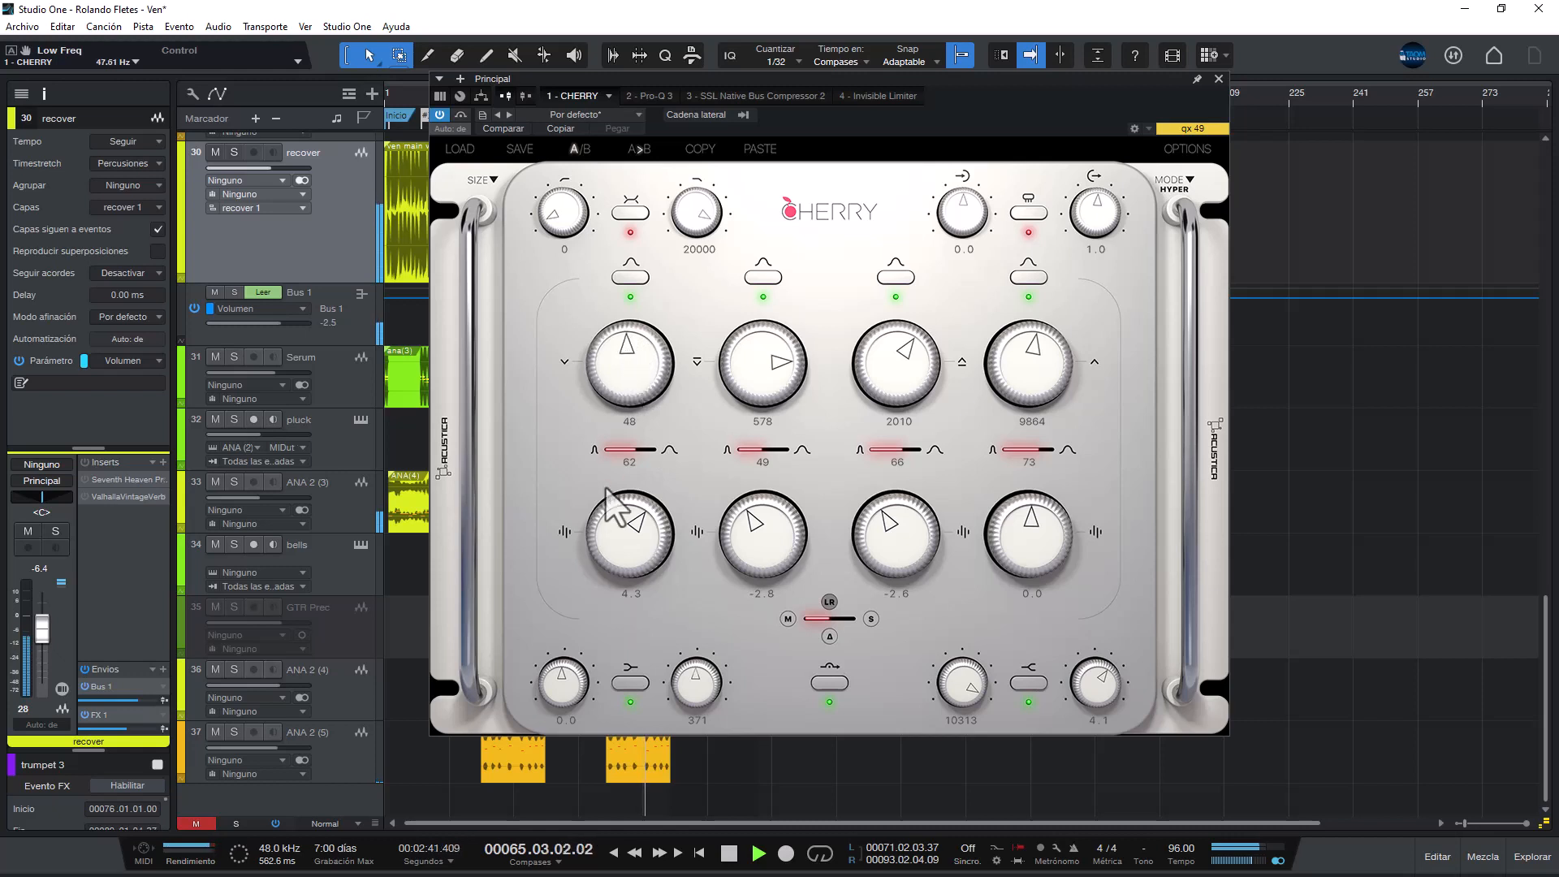
pyautogui.moveTo(630, 538); pyautogui.dragTo(637, 497)
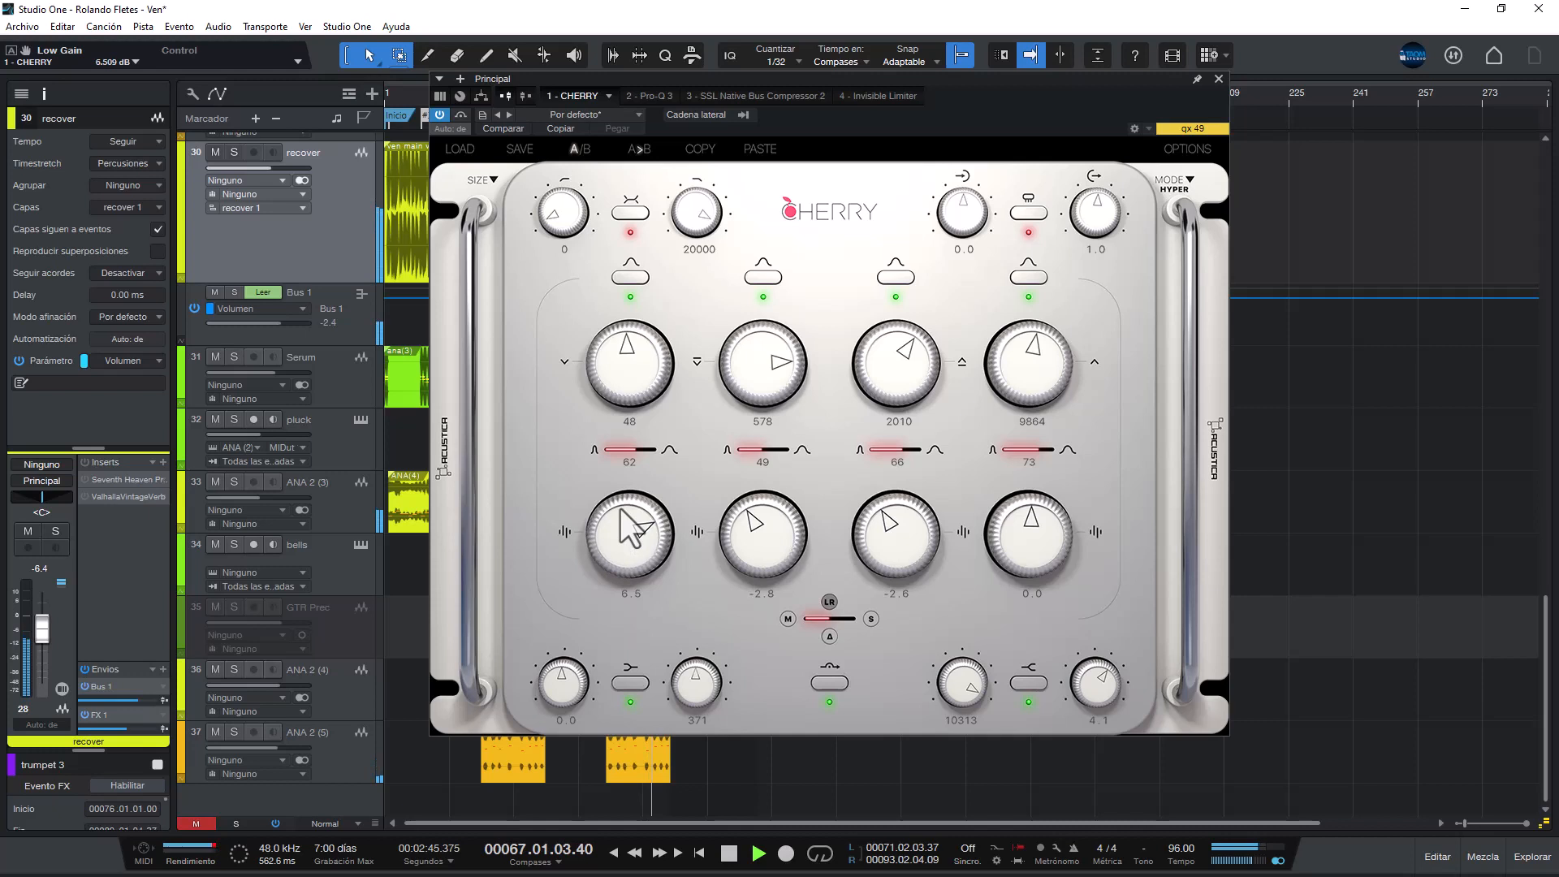
pyautogui.moveTo(630, 538); pyautogui.dragTo(627, 552)
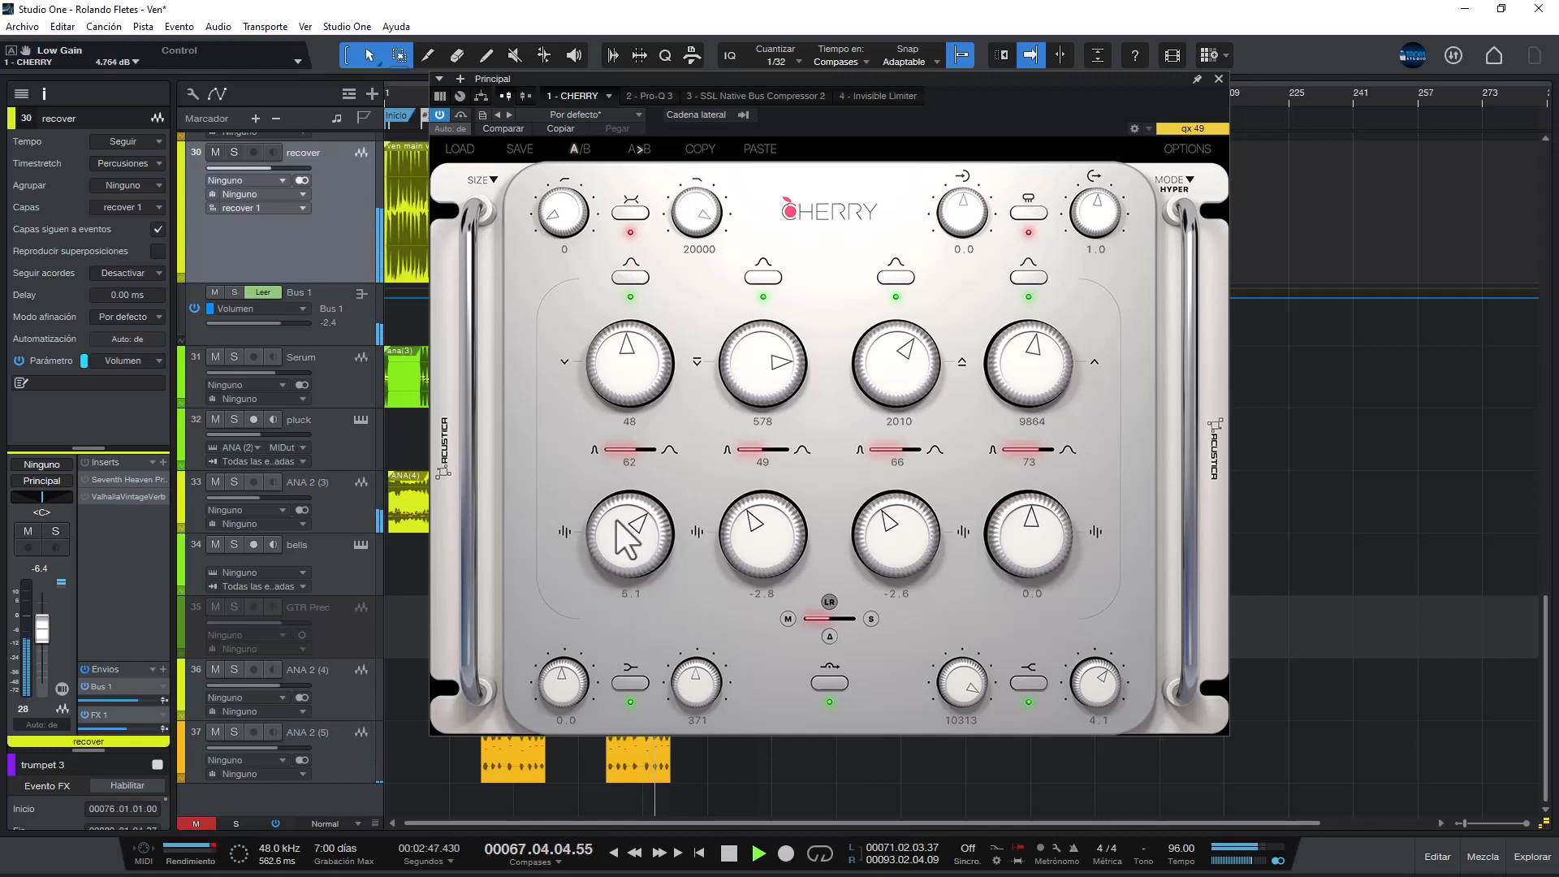
pyautogui.moveTo(629, 537); pyautogui.dragTo(629, 557)
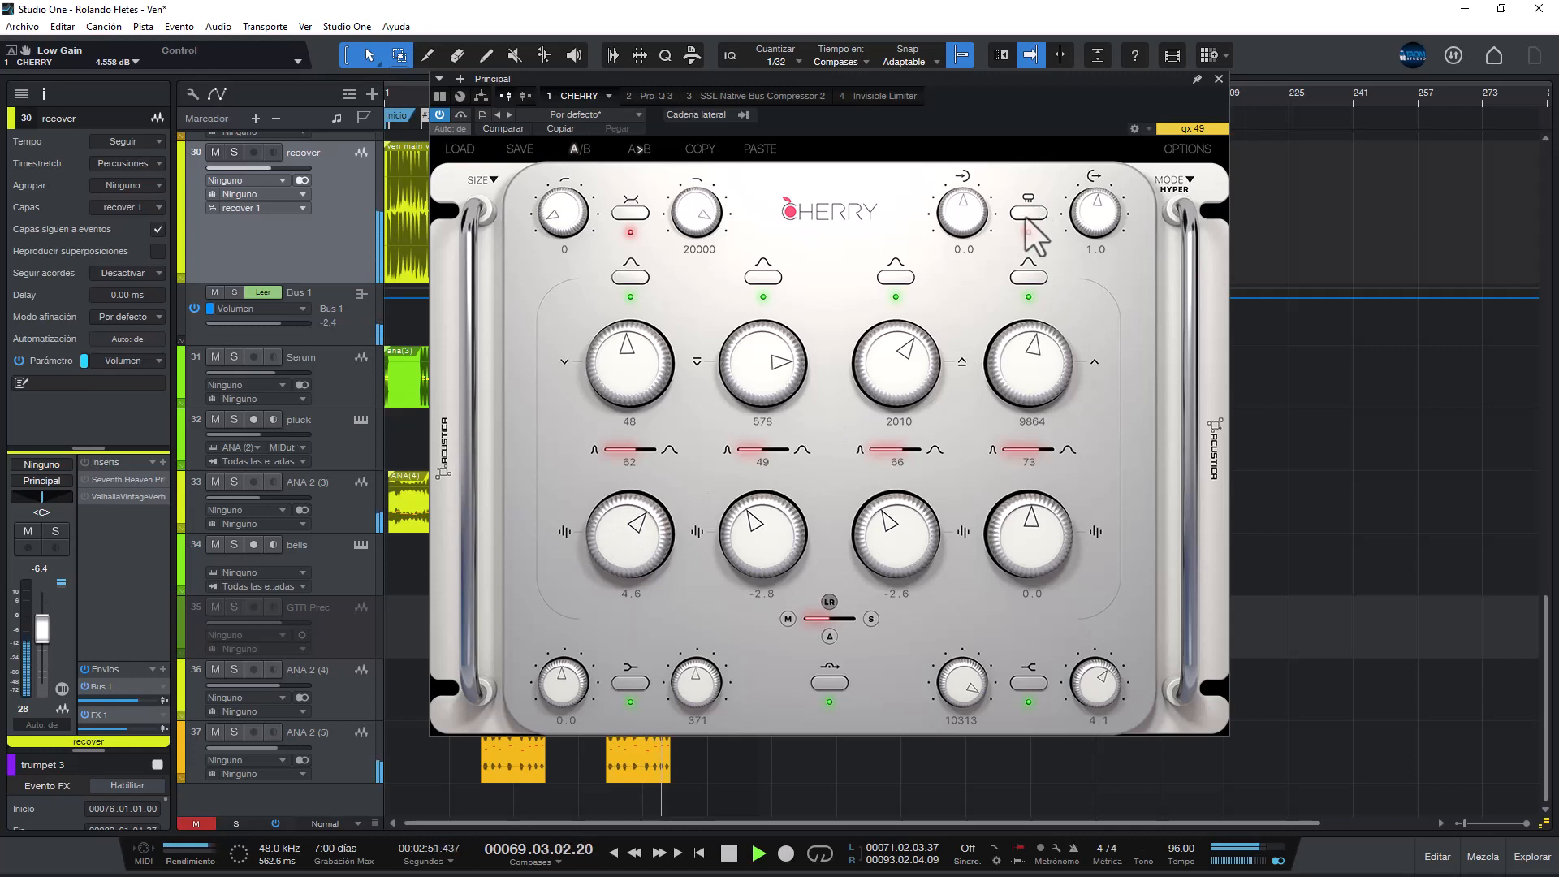
# - Raise Cherry's input drive knob from 0.0 to about 21.8
pyautogui.moveTo(960, 210); pyautogui.dragTo(960, 198)
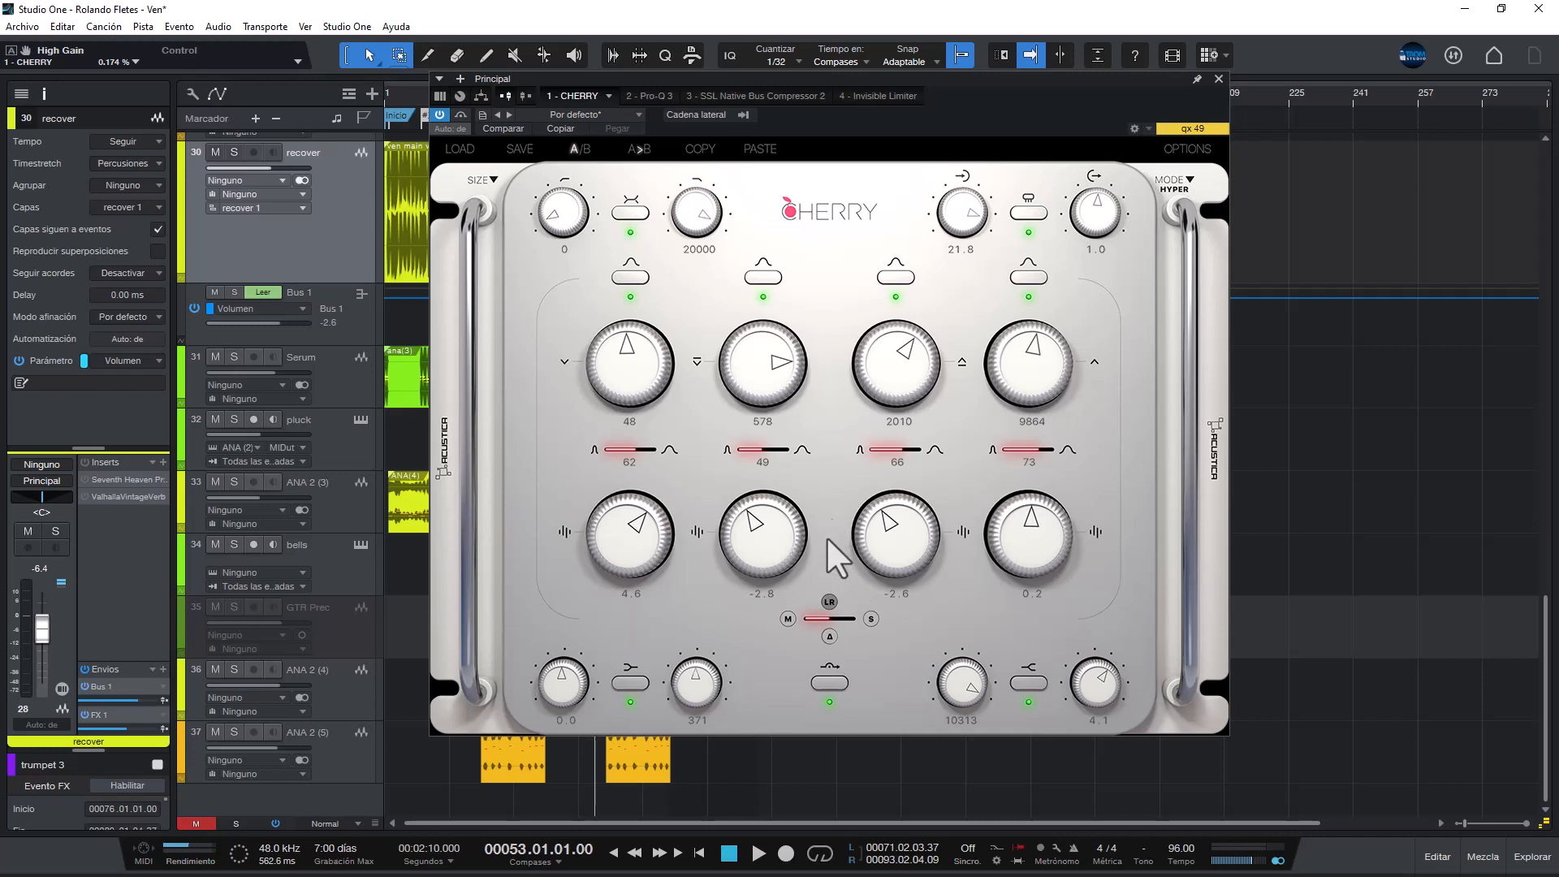
pyautogui.moveTo(750, 609)
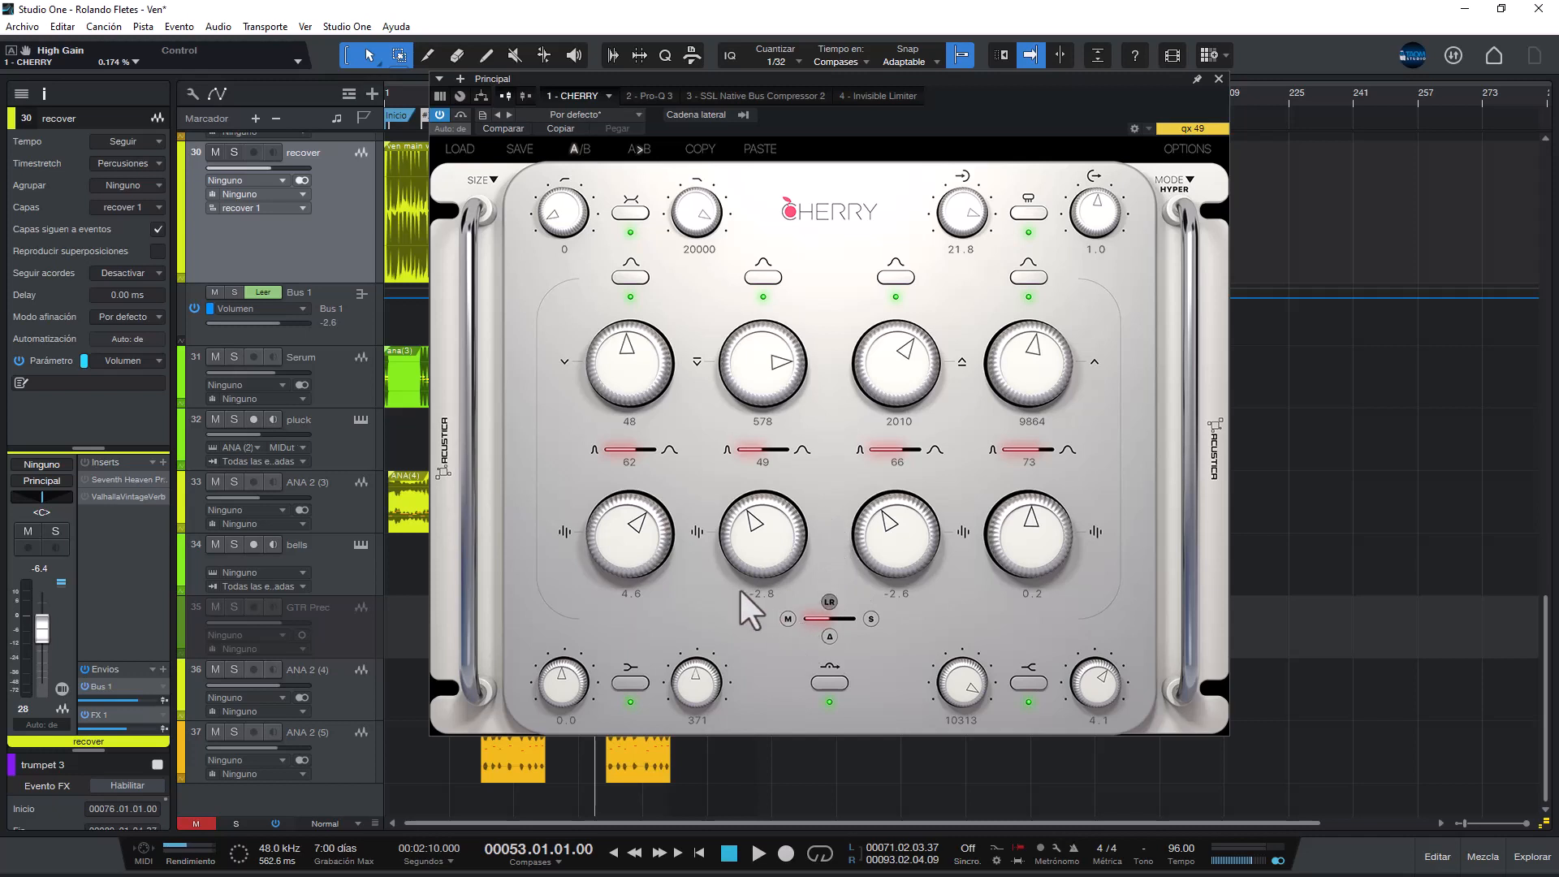